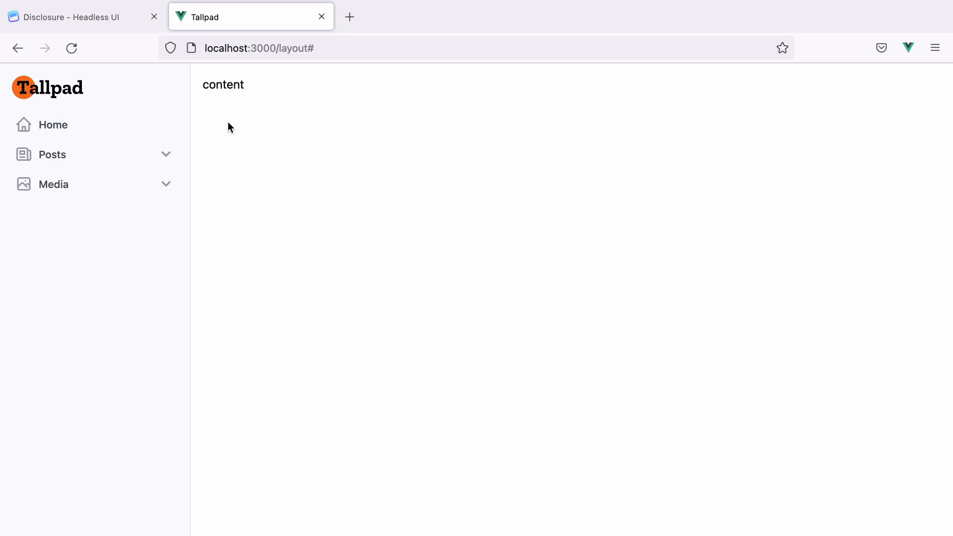
Expand the Posts section in the Firefox sidebar to show its sub-links
{"action": "left_click", "coordinate": [53, 155]}
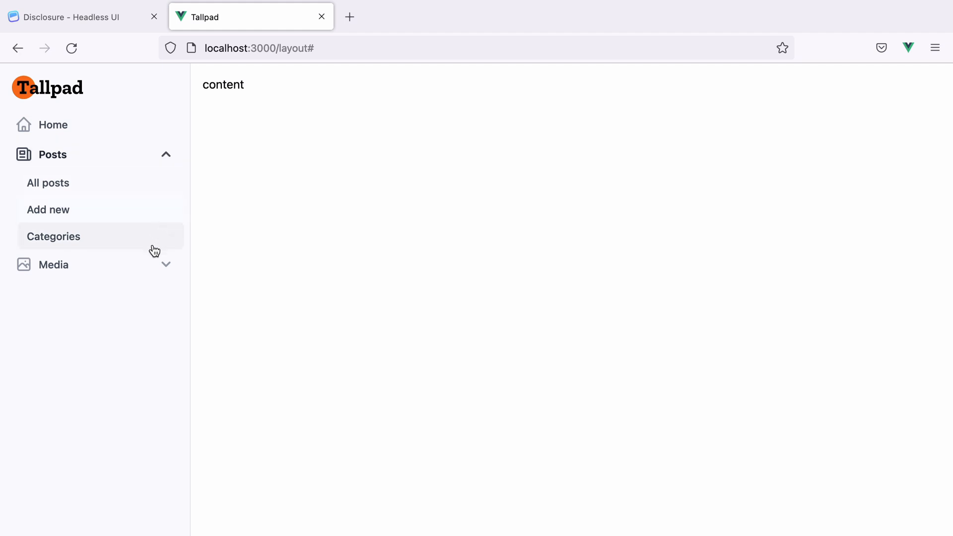
{"action": "left_click", "coordinate": [54, 264]}
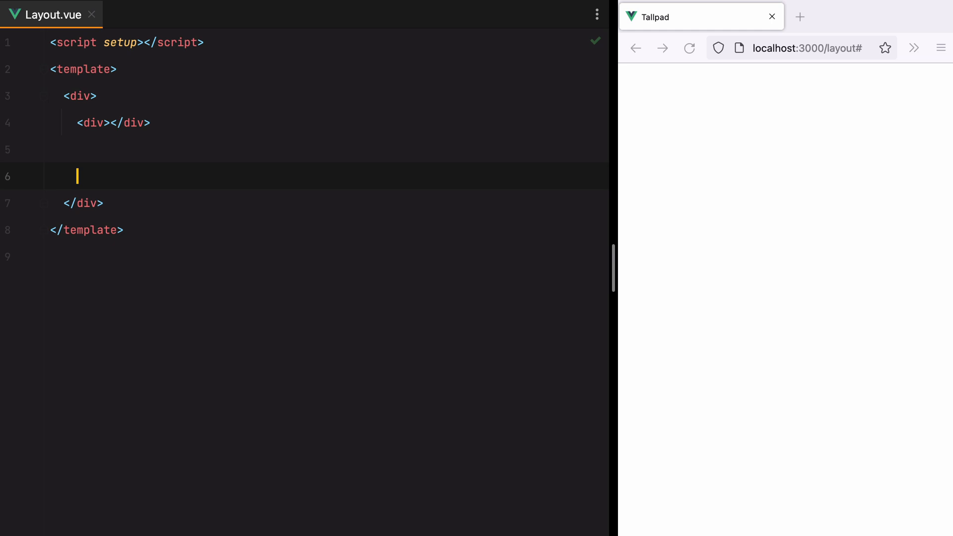
Add a content main, logo anchor and nav with Home, Posts and All posts, Add new, Categories sub-links
{"action": "type", "text": "<main>content</main>"}
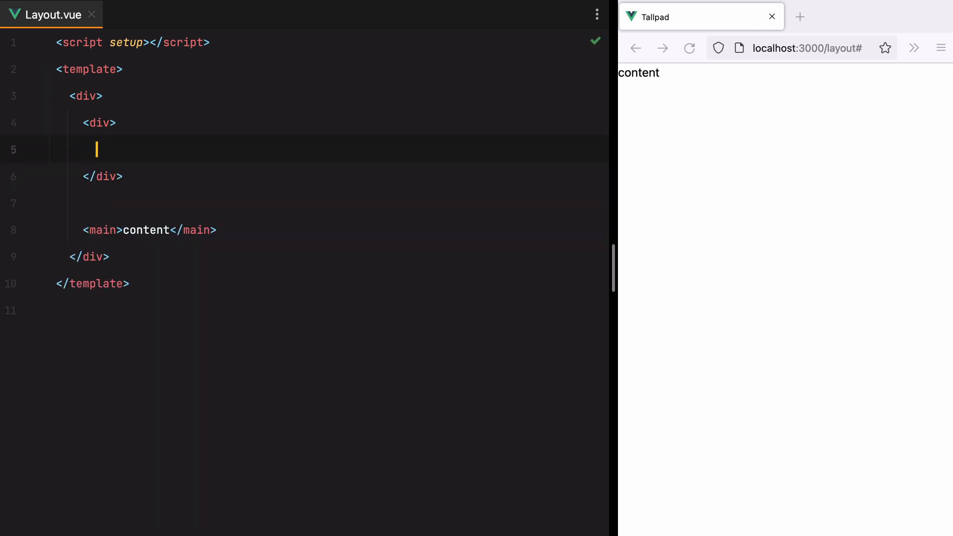
{"action": "type", "text": "a href=\"#\">log</a></div>"}
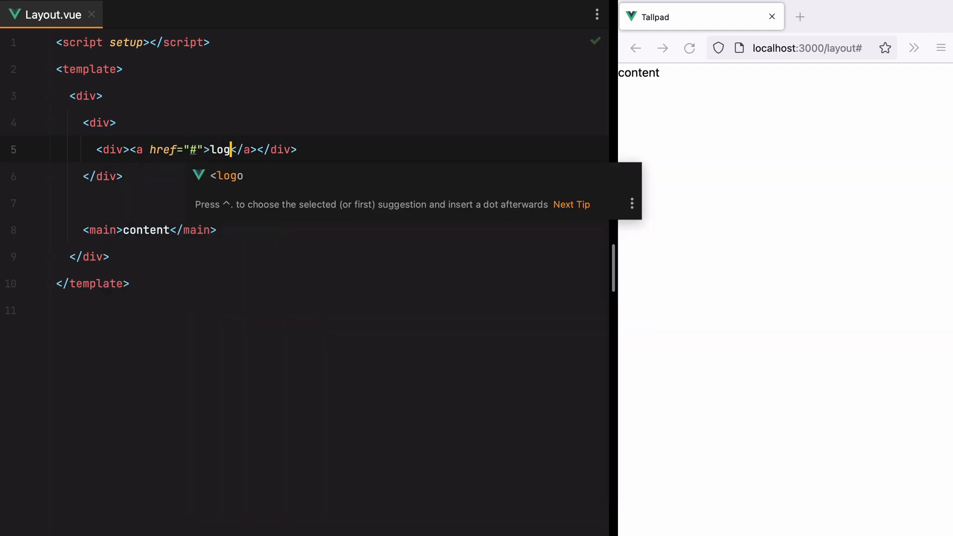
{"action": "type", "text": "nav>"}
{"action": "type", "text": "<a href=\"#\">Posts</a>"}
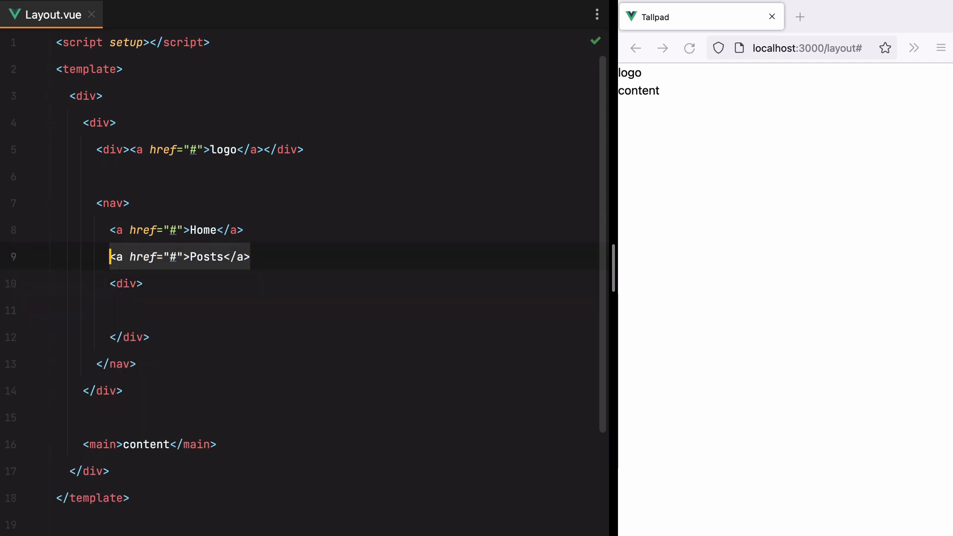
{"action": "type", "text": "All posts</a>"}
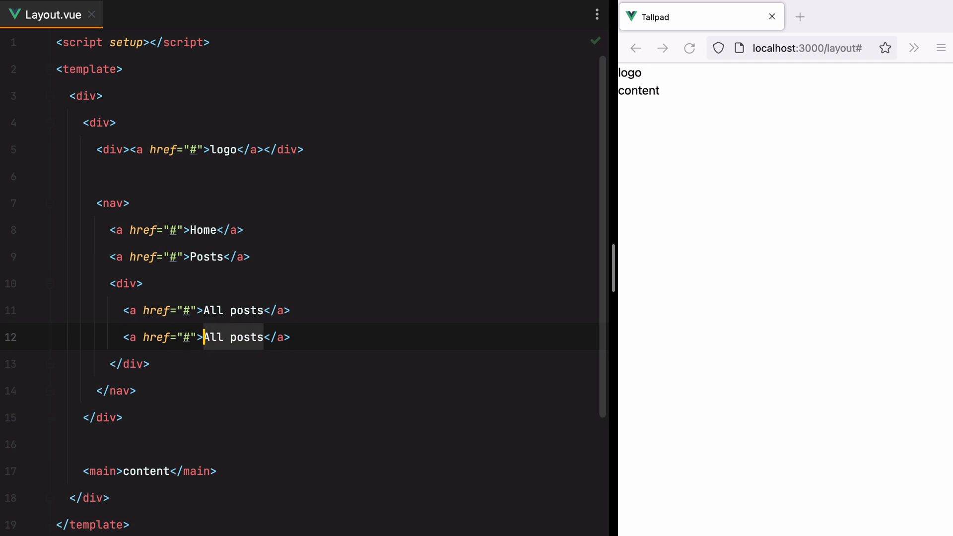
{"action": "type", "text": "Add new"}
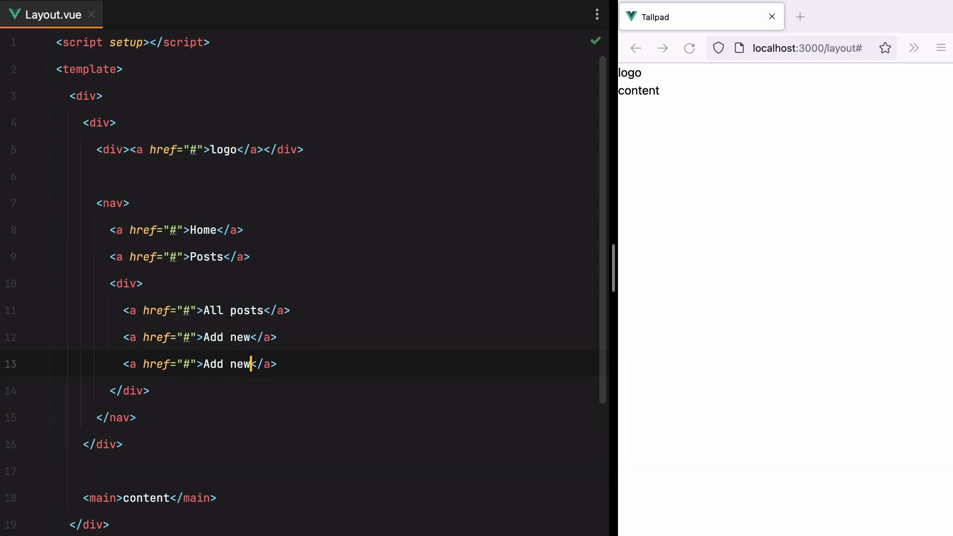
{"action": "type", "text": "Categories"}
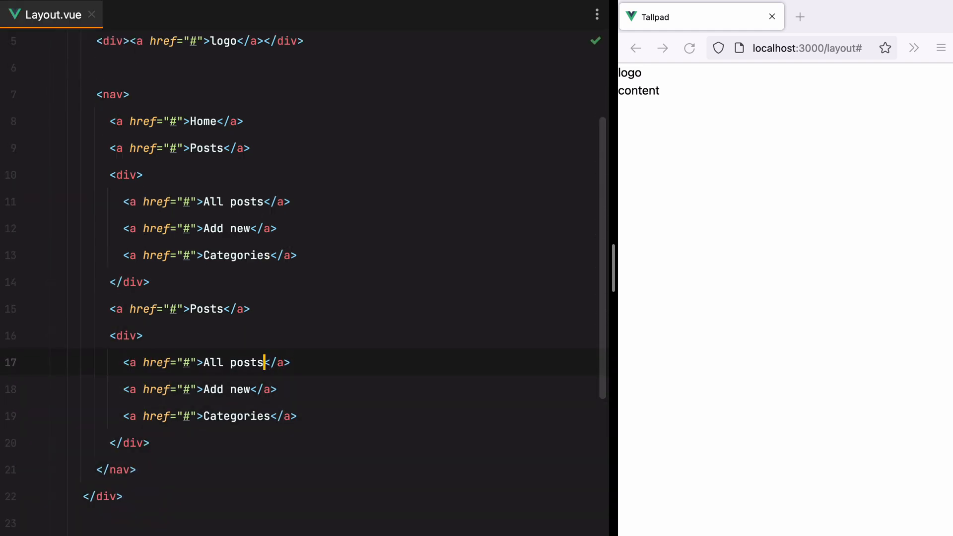
Add the nested Library group with a Third level link inside the nav
{"action": "type", "text": "Library"}
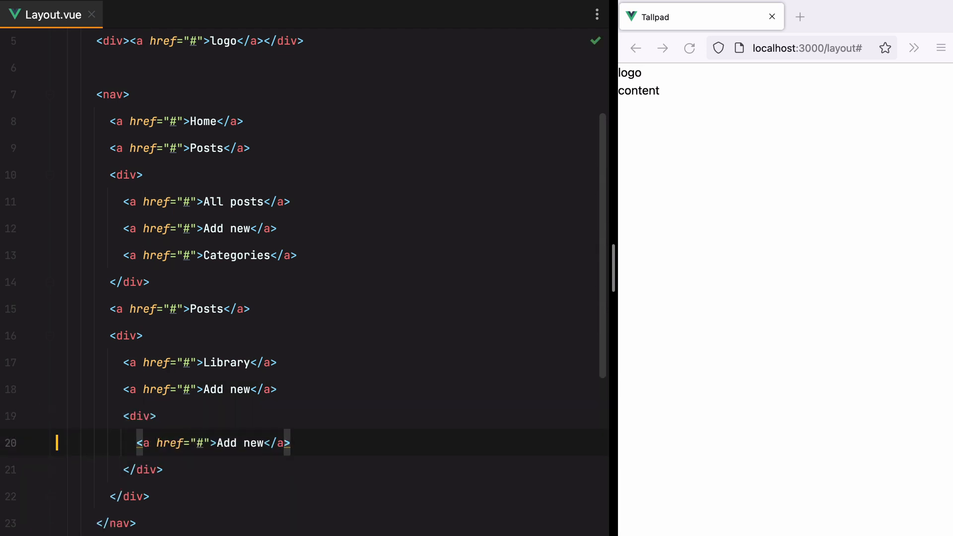
{"action": "type", "text": "T"}
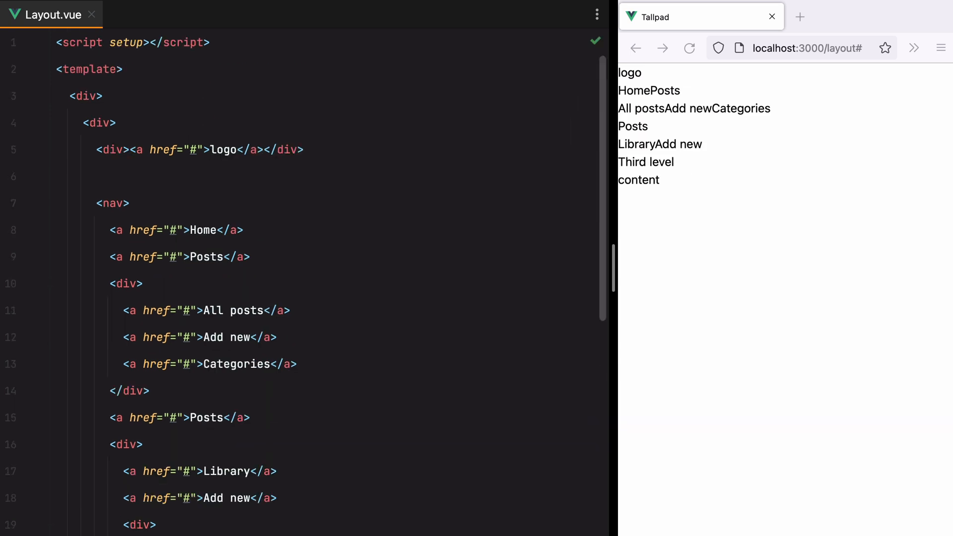
Style the wrapper as flex min-h-screen, the sidebar w-64 bg-gray-50 with gray-200 right border, and px-4 logo padding
{"action": "type", "text": "class=\""}
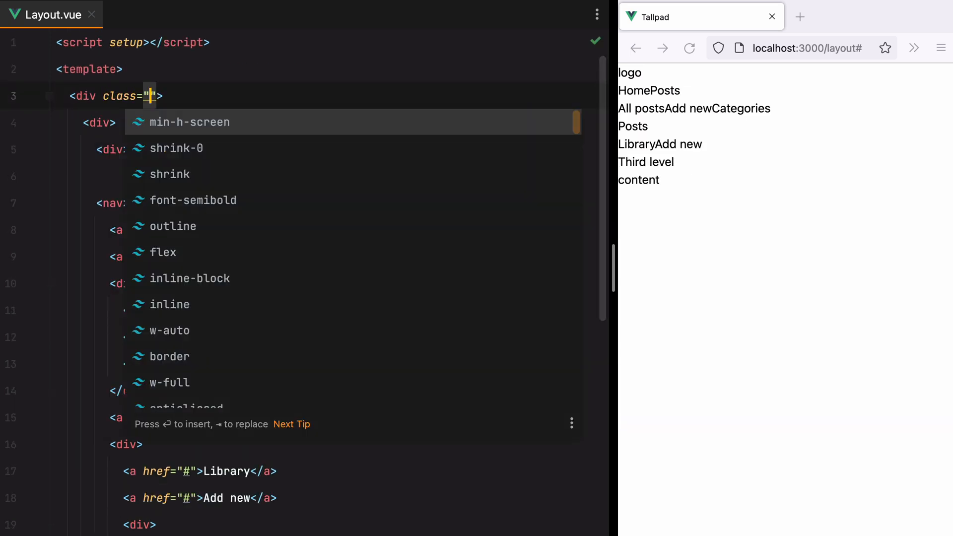
{"action": "type", "text": "flex"}
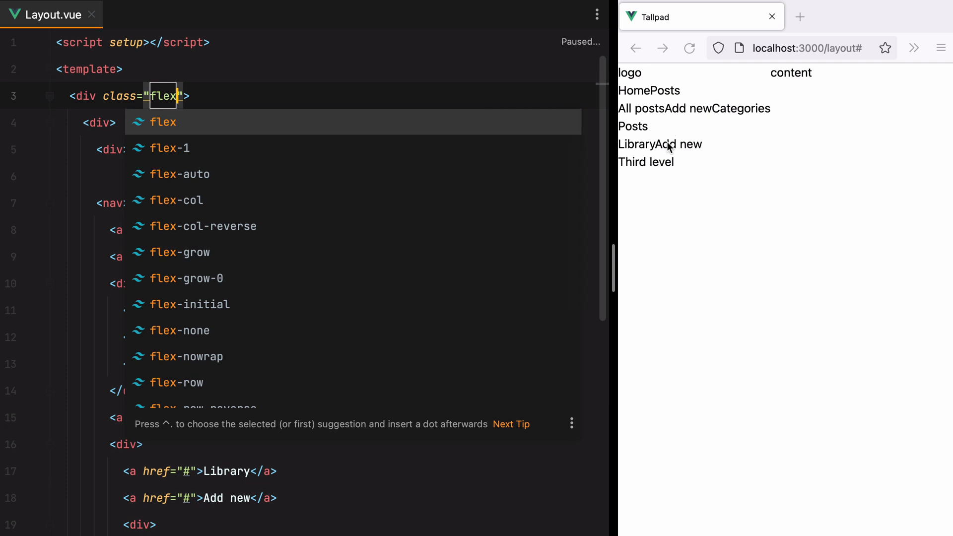
{"action": "type", "text": "m"}
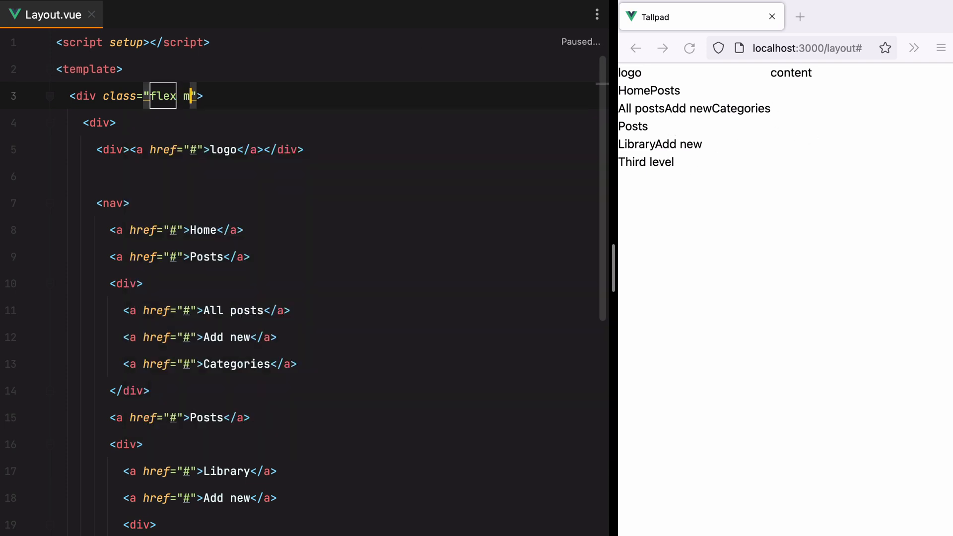
{"action": "type", "text": "in-h-screen"}
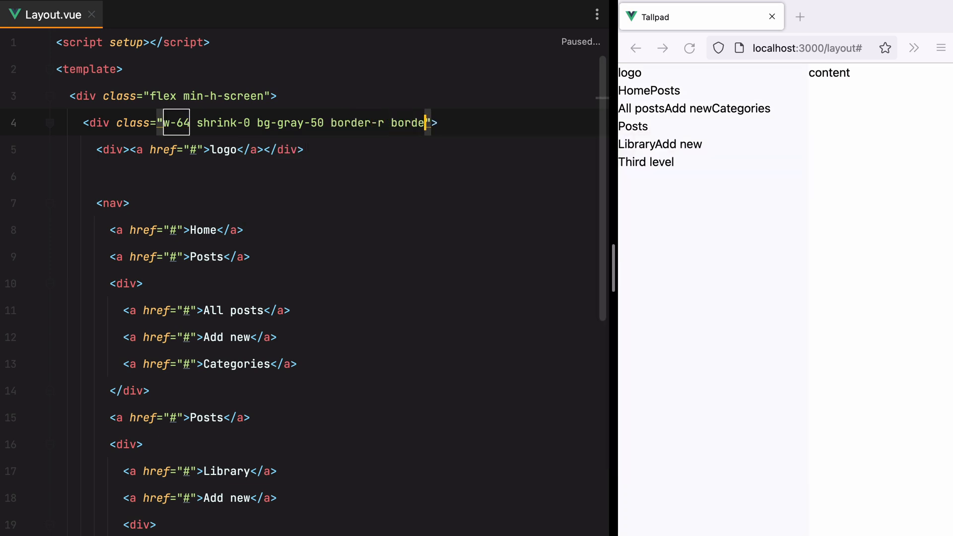
{"action": "type", "text": "-gray-200 py-4"}
{"action": "left_click", "coordinate": [199, 149]}
{"action": "type", "text": " class=\"p"}
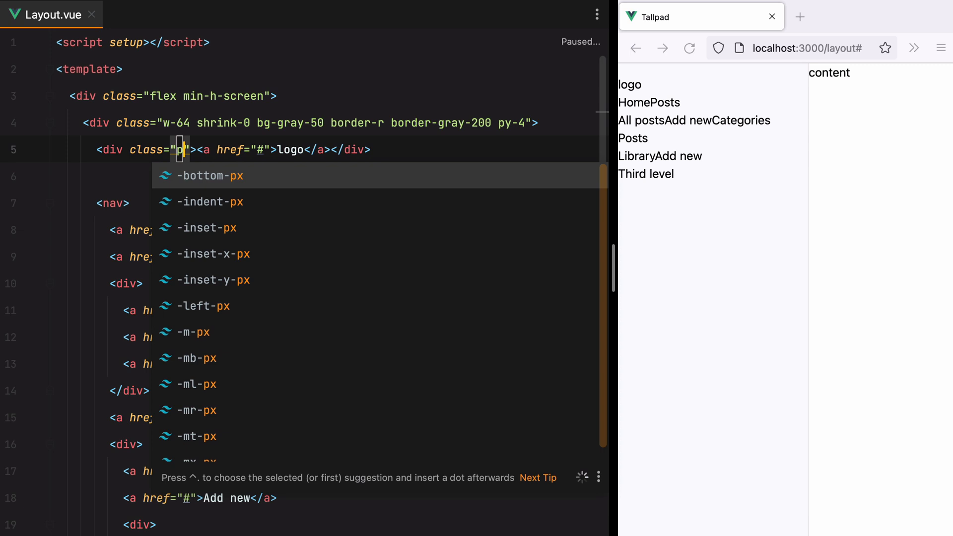
{"action": "type", "text": "x-4\">"}
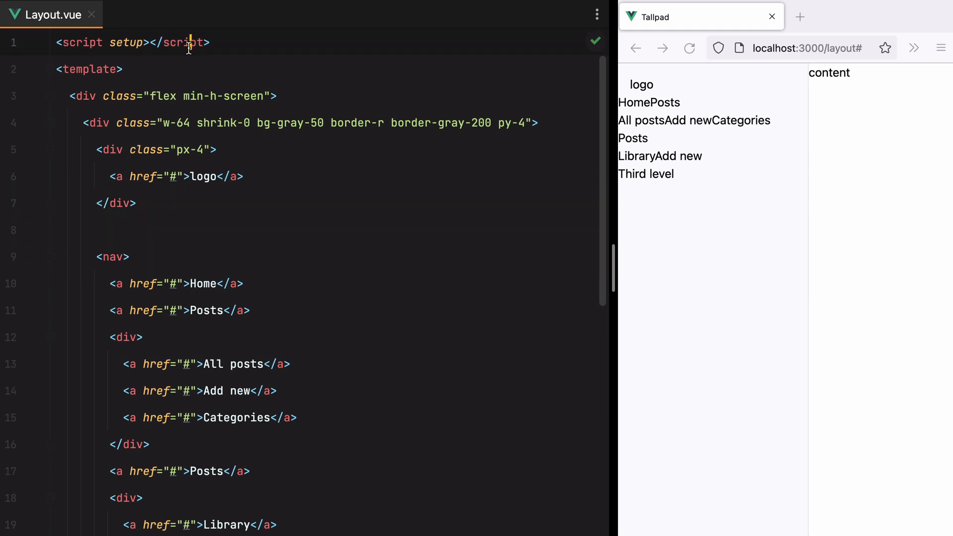
Import Logo from ../components/Logo.vue and render it in the logo anchor with class h-8 w-auto
{"action": "type", "text": "import Logo"}
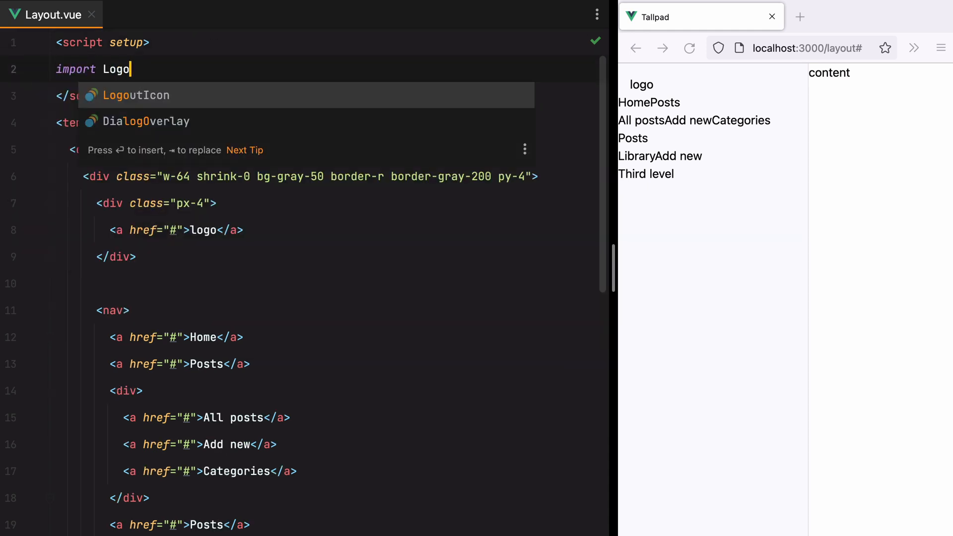
{"action": "type", "text": "from \"../components/Logo.vue\";"}
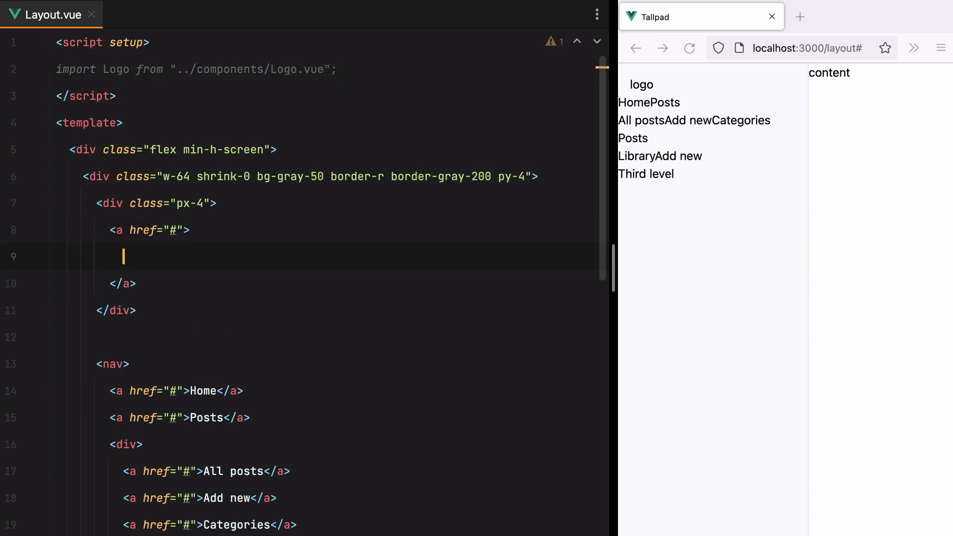
{"action": "type", "text": "<Logo />"}
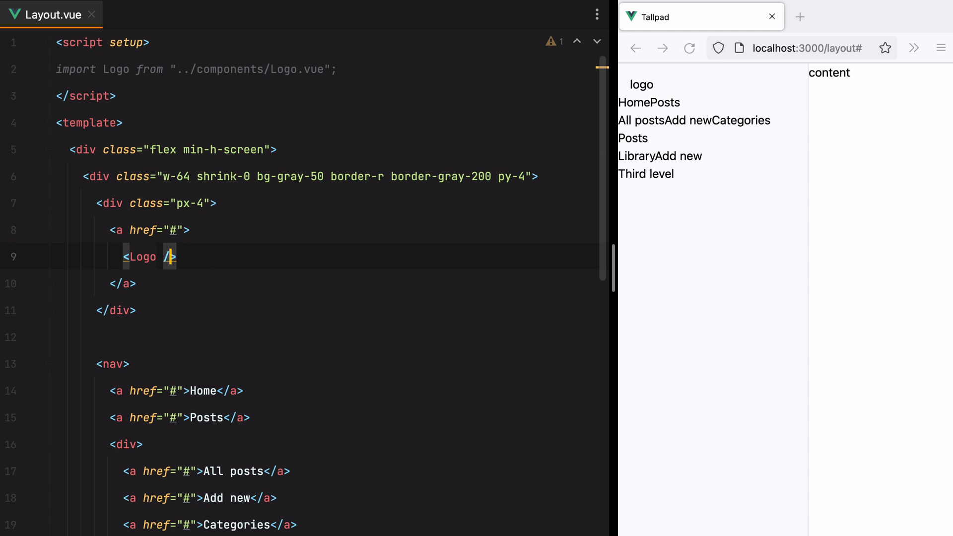
{"action": "type", "text": "class=\"h-8 w-auto"}
{"action": "left_click", "coordinate": [329, 231]}
{"action": "type", "text": " class=\"inline-block\""}
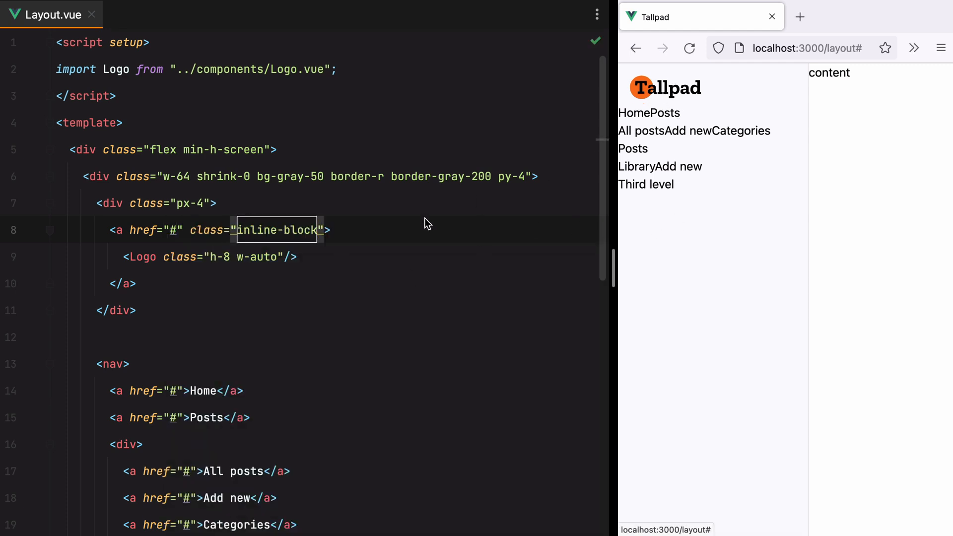
Give the main content area p-4 padding
{"action": "scroll", "scroll_direction": "down", "scroll_amount": 3}
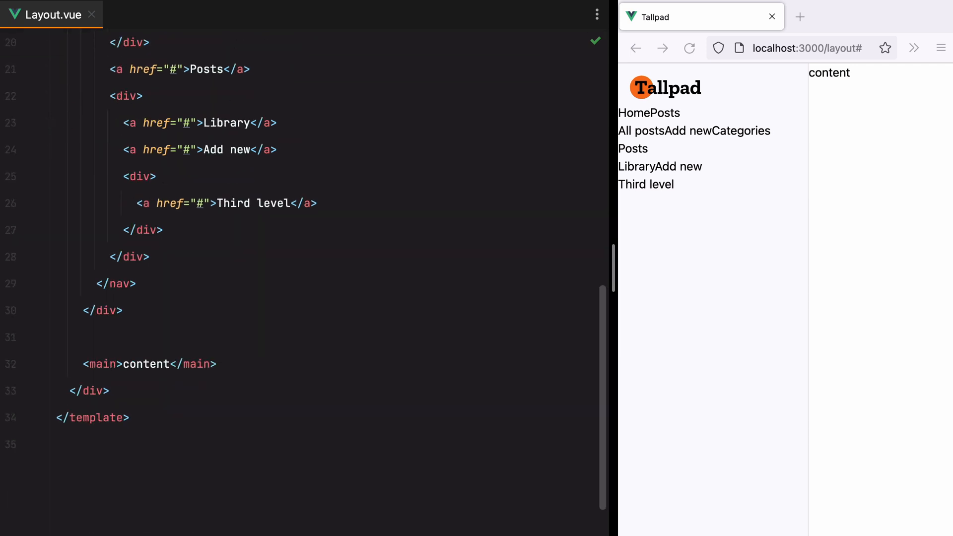
{"action": "type", "text": "c"}
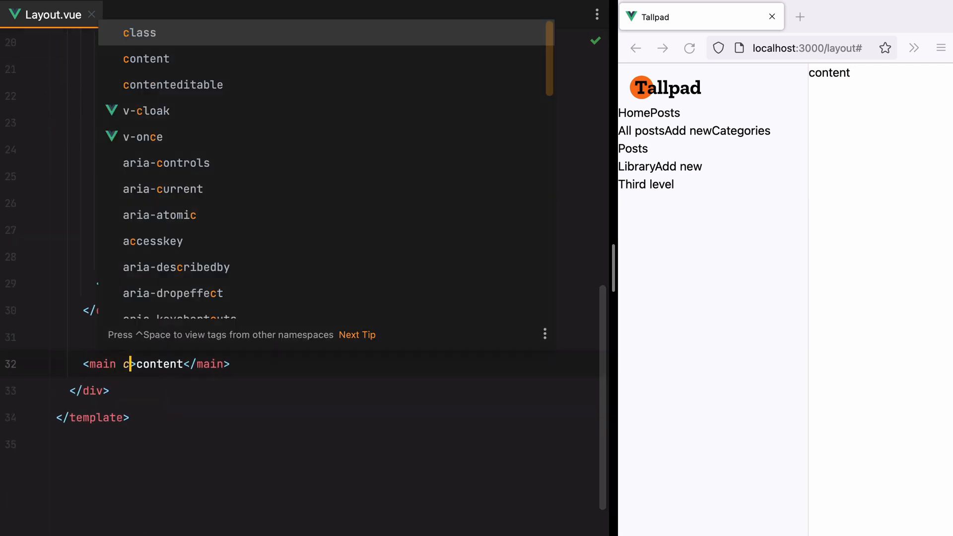
{"action": "type", "text": "class=\"p-4\""}
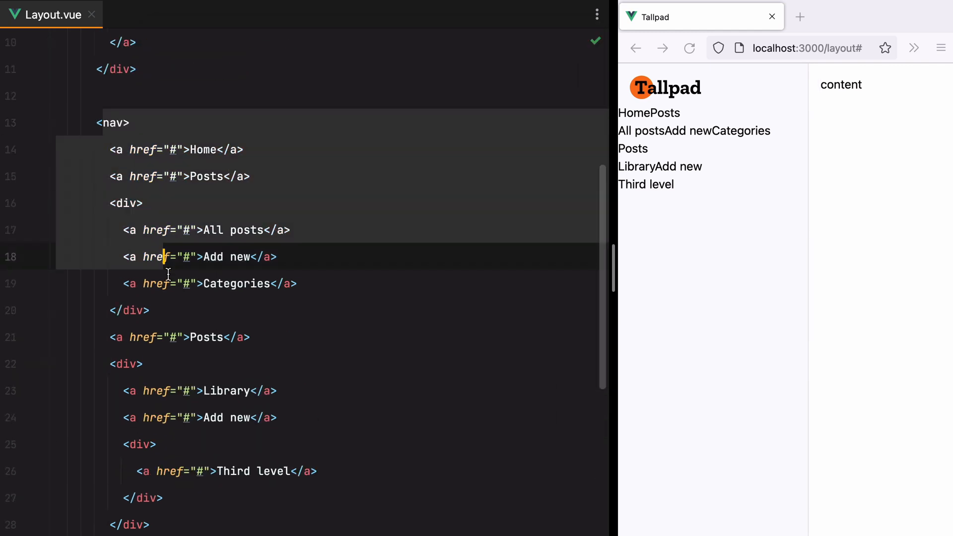
Start a navItems const with a Home entry of href "#", label, empty children and null icon
{"action": "left_click", "coordinate": [185, 310]}
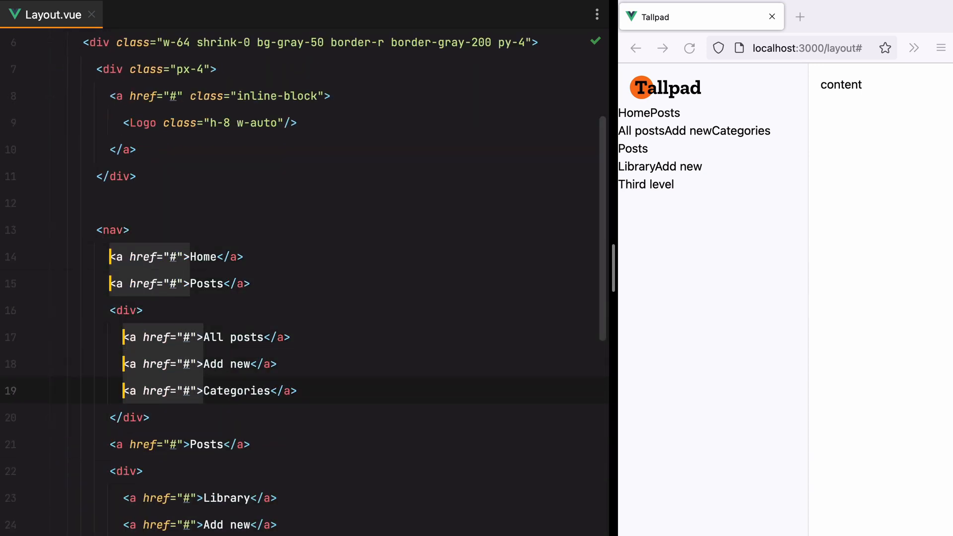
{"action": "scroll", "scroll_direction": "down", "scroll_amount": 3}
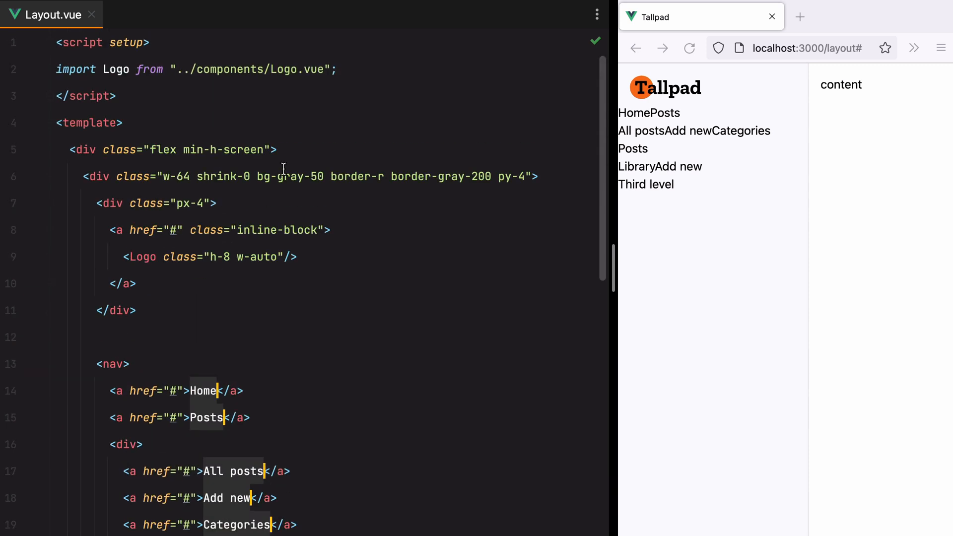
{"action": "type", "text": "const navItems = ["}
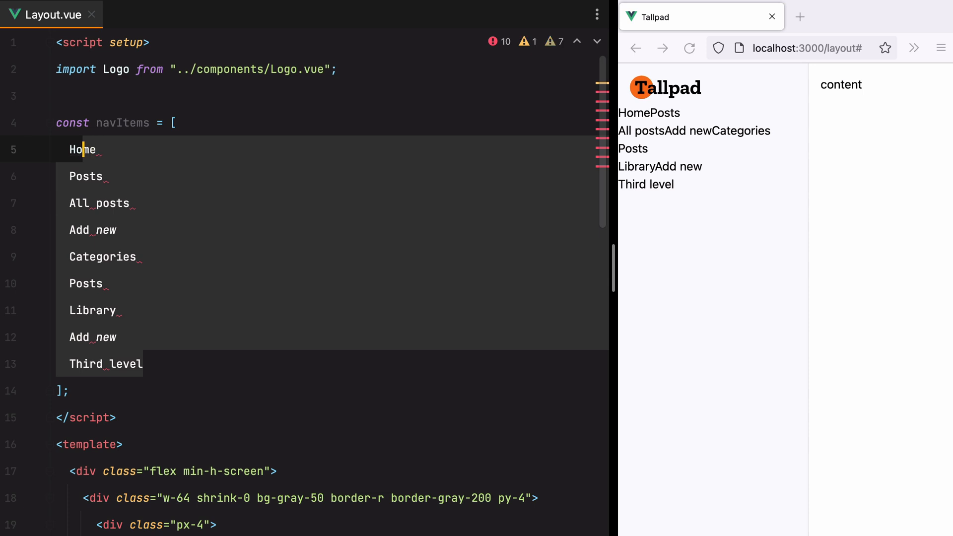
{"action": "key", "text": "ctrl+/"}
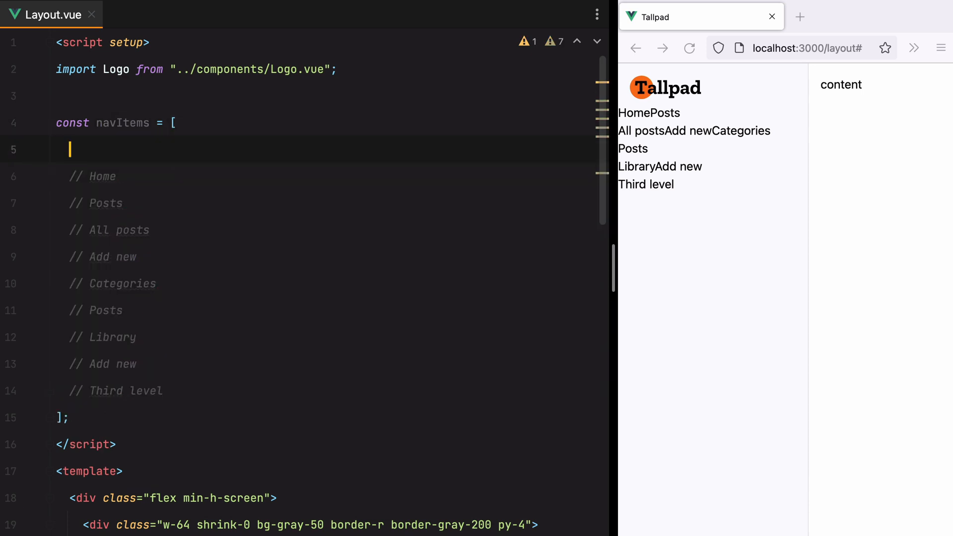
{"action": "type", "text": "{href: }"}
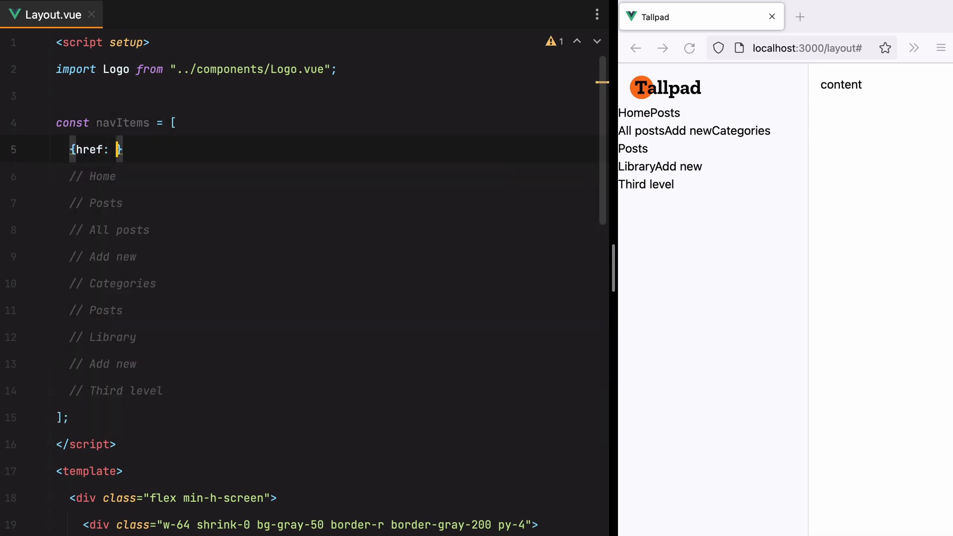
{"action": "type", "text": "\"#\", label"}
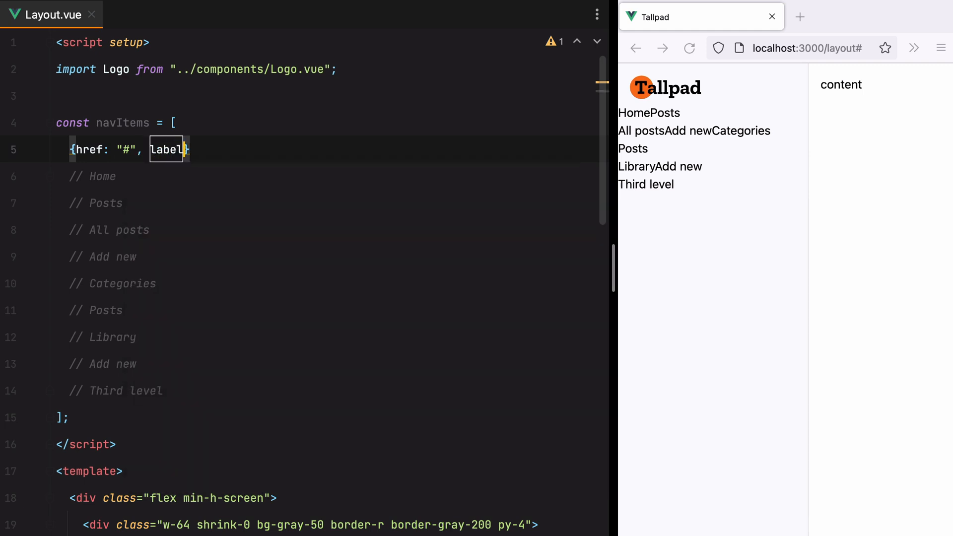
{"action": "type", "text": "\"Home\", children: [],"}
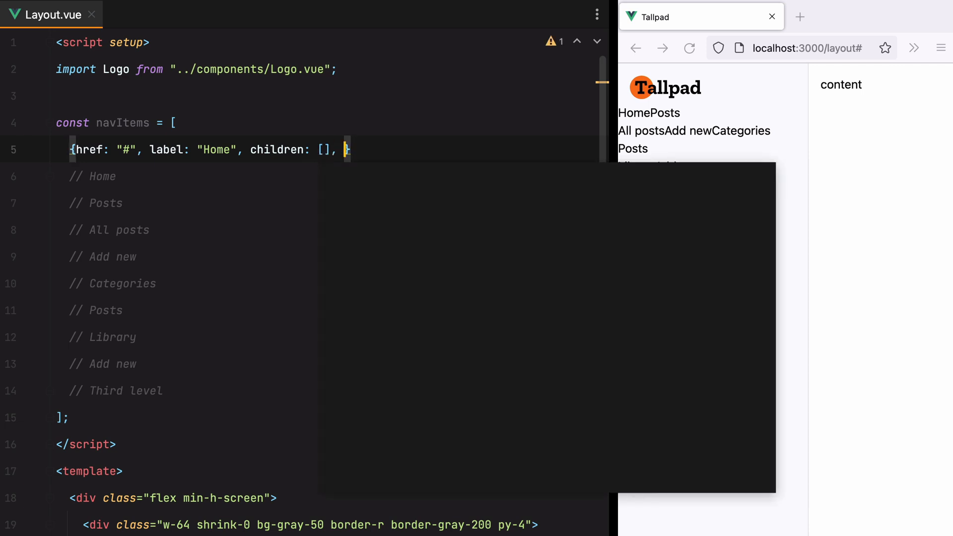
{"action": "type", "text": "icon: null"}
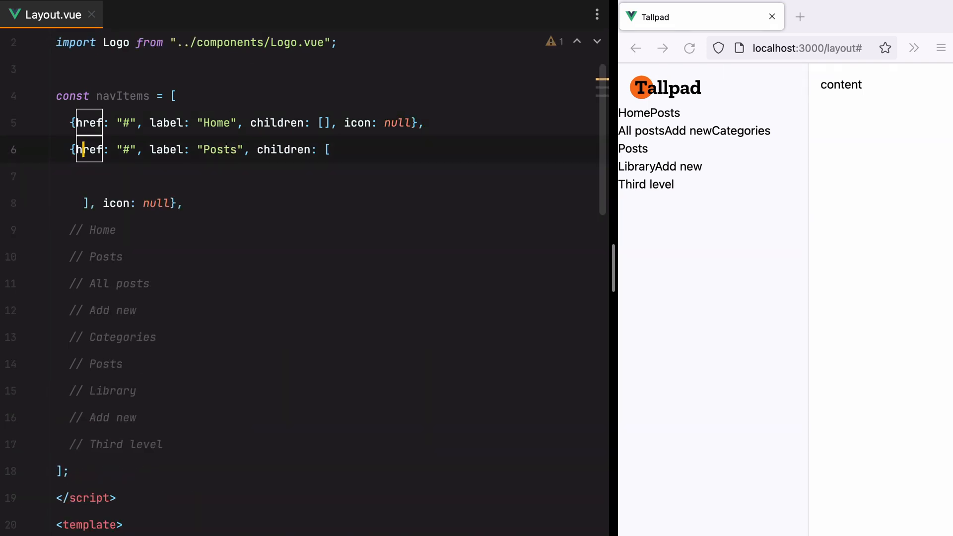
{"action": "type", "text": "{href: \"#\", label: \"Home\", children: [], icon: null},"}
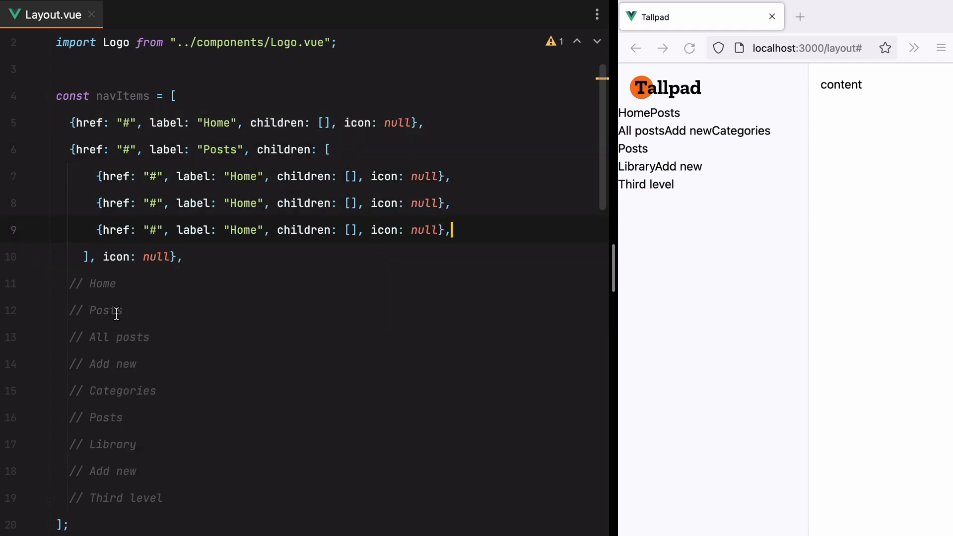
Add Posts children All posts and Add new, then a Media copy with Library and nested Third level
{"action": "type", "text": "All posts"}
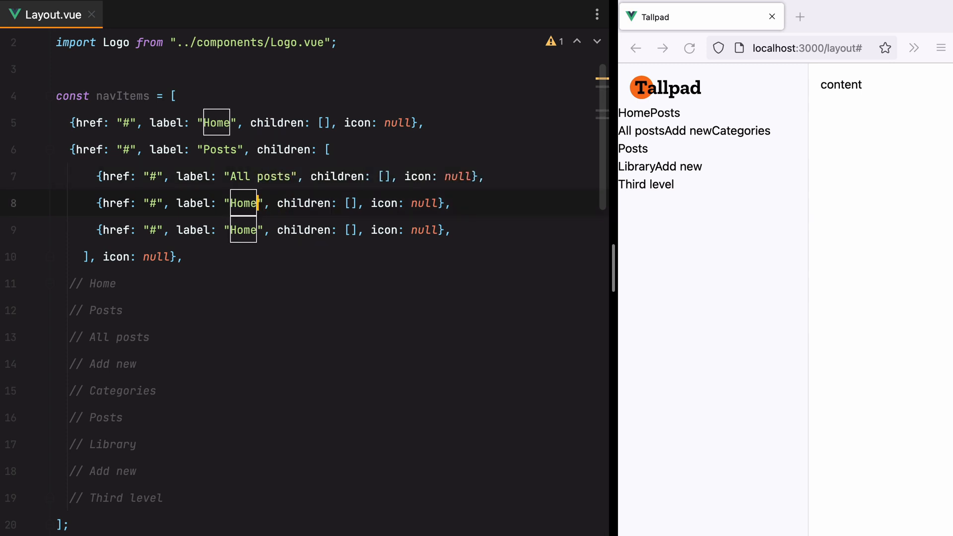
{"action": "type", "text": "Add new"}
{"action": "left_click", "coordinate": [255, 230]}
{"action": "type", "text": "Categories"}
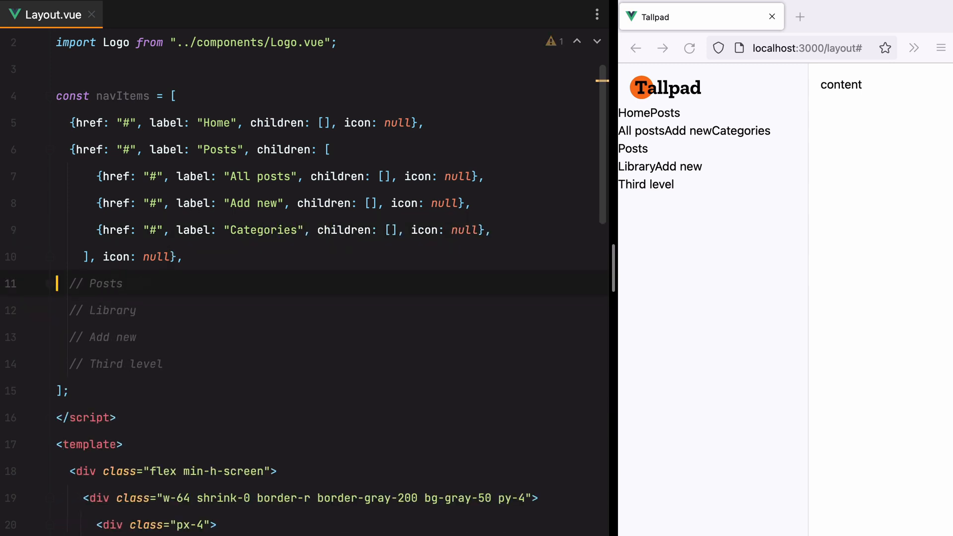
{"action": "double_click", "coordinate": [104, 282]}
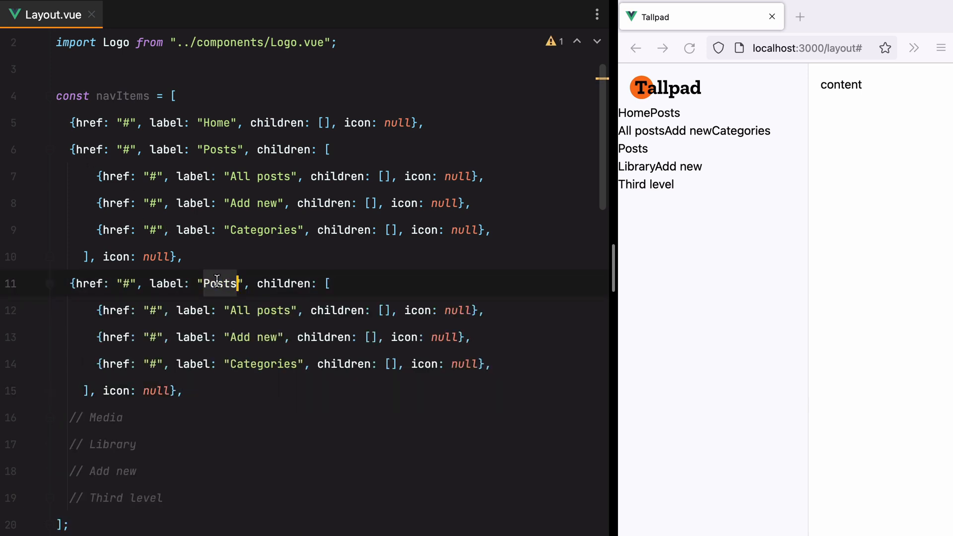
{"action": "type", "text": "Media"}
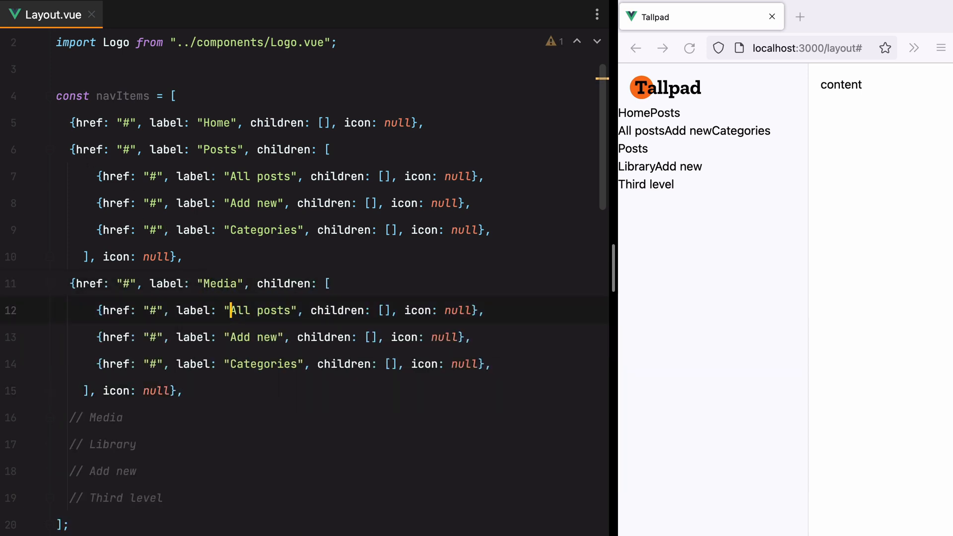
{"action": "type", "text": "Library"}
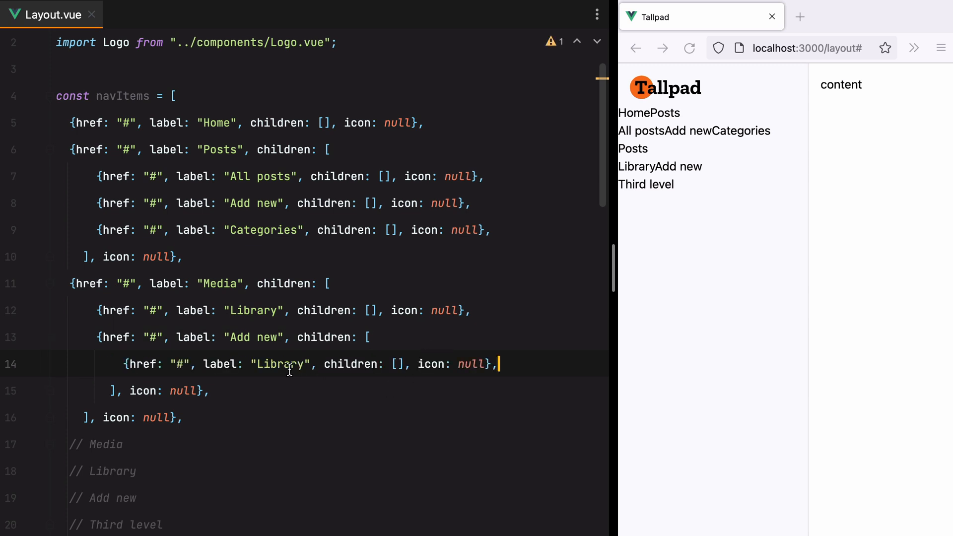
{"action": "type", "text": "Third"}
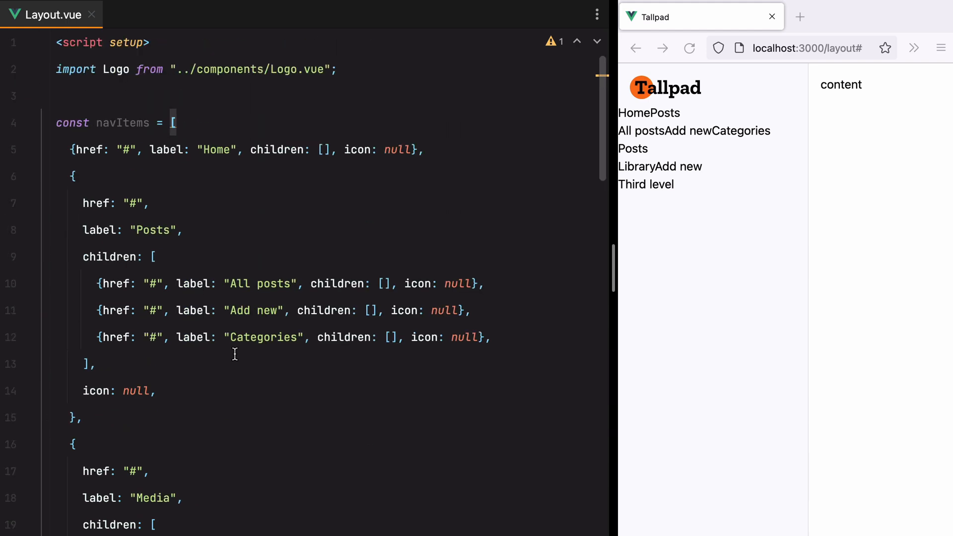
Loop the nav over navItems, rendering each item as a link with its href and label
{"action": "double_click", "coordinate": [122, 122]}
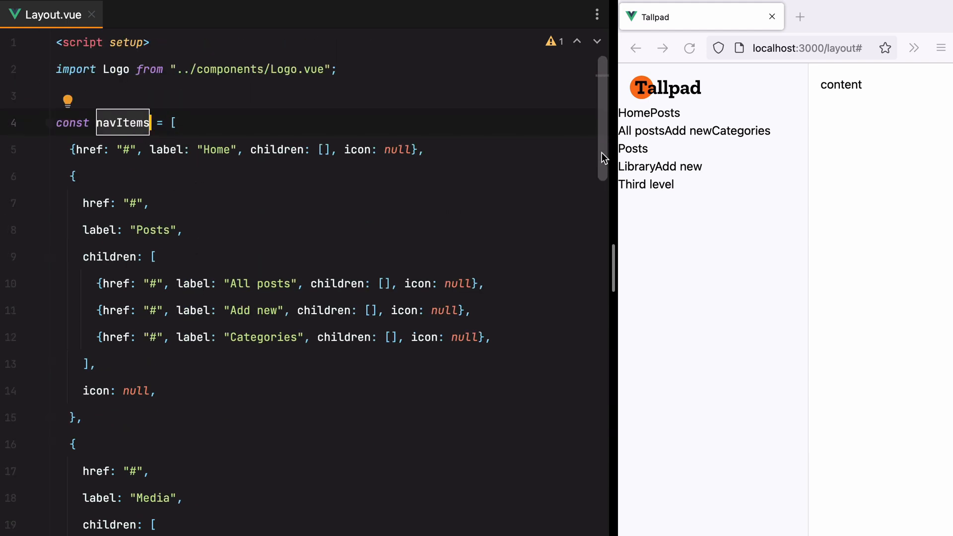
{"action": "scroll", "scroll_direction": "down", "scroll_amount": 3}
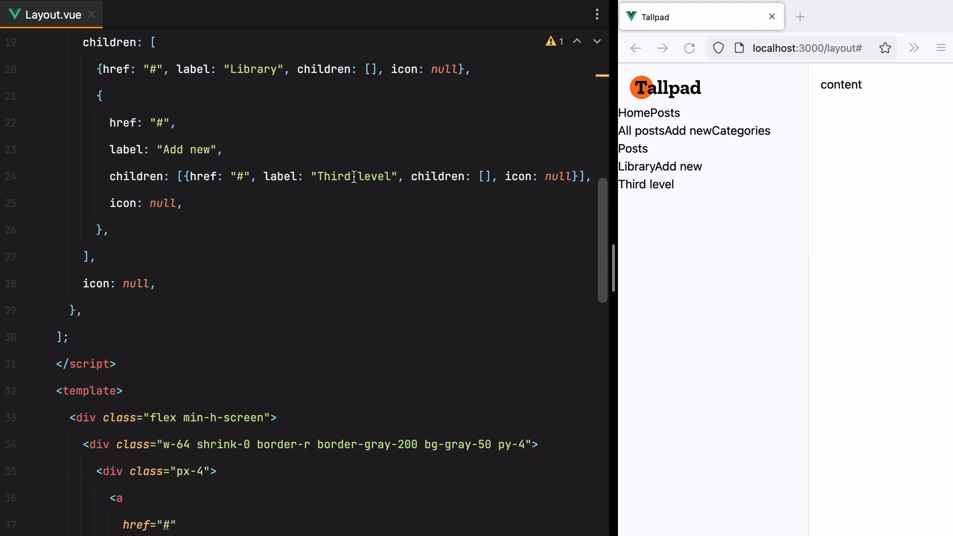
{"action": "scroll", "scroll_direction": "down", "scroll_amount": 3}
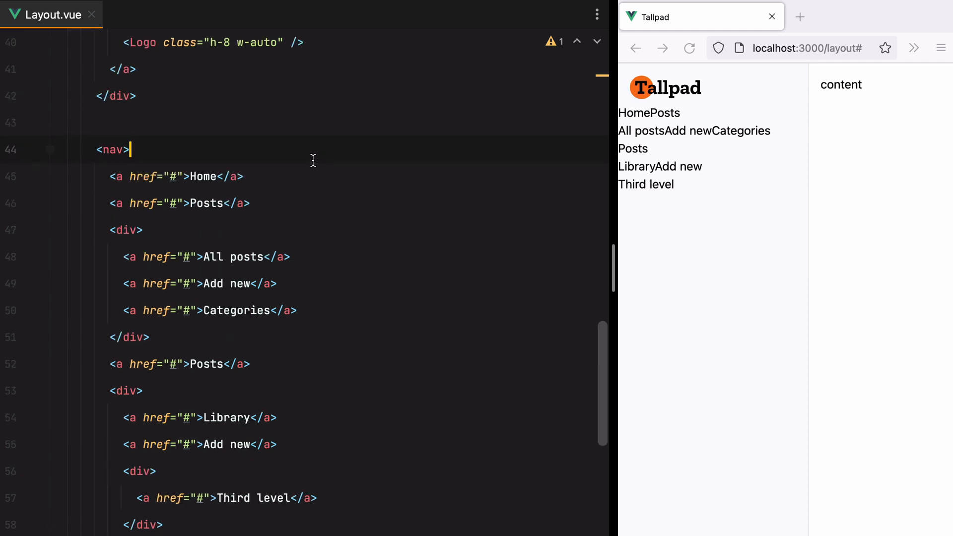
{"action": "type", "text": "template v-for=\"item in\">"}
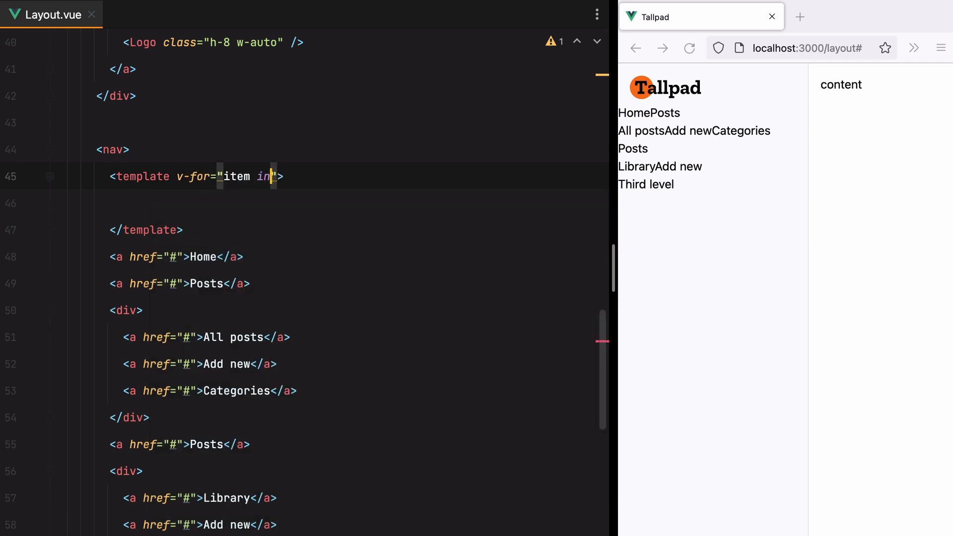
{"action": "type", "text": "navItems"}
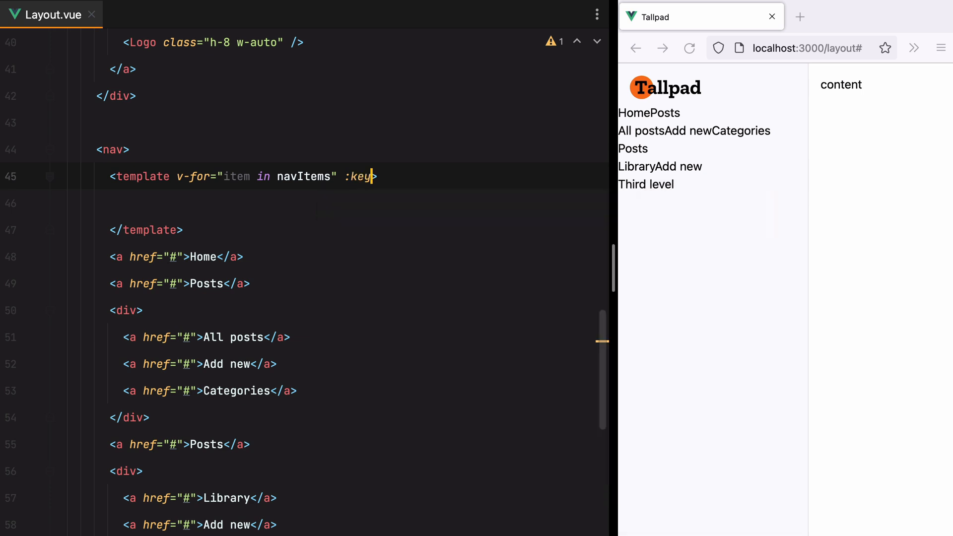
{"action": "type", "text": "\"item.label"}
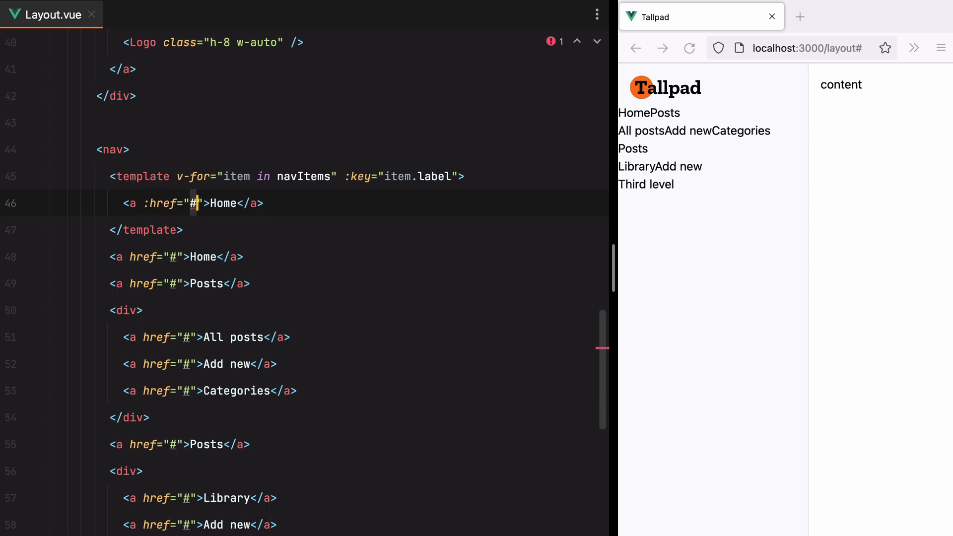
{"action": "type", "text": "item.href"}
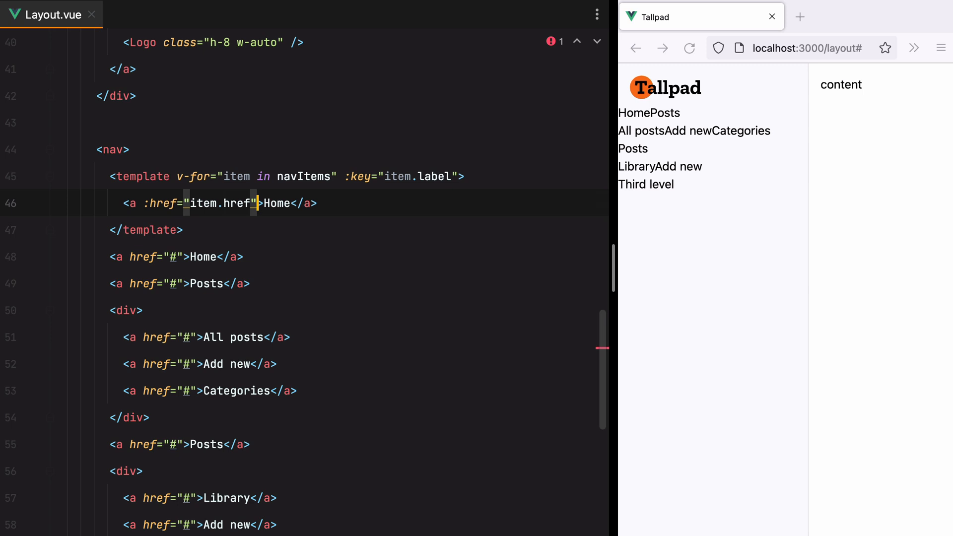
{"action": "type", "text": "{{ item. }}"}
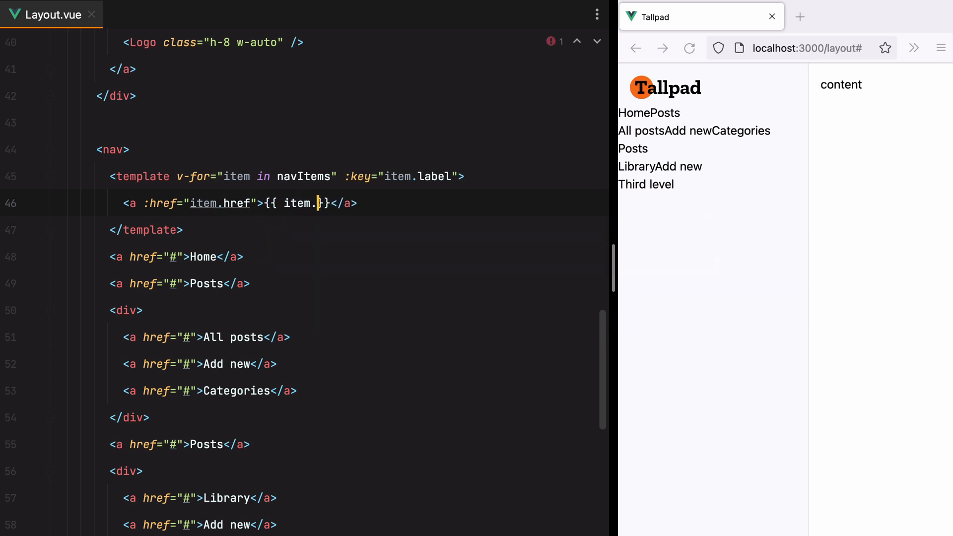
{"action": "type", "text": "label"}
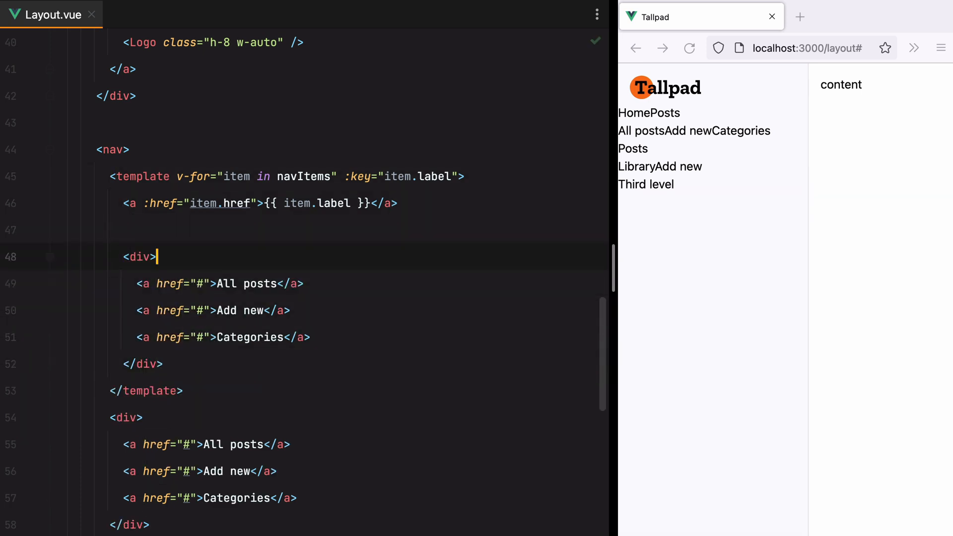
Render item.children in a v-if div, looping child links keyed by label with href and label
{"action": "type", "text": "v-if=\"i\""}
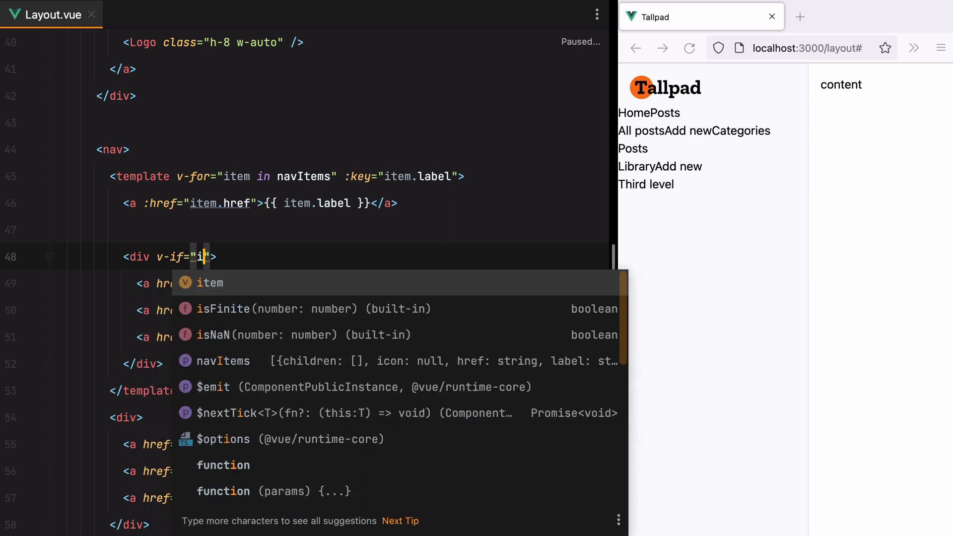
{"action": "type", "text": "tem.children.length"}
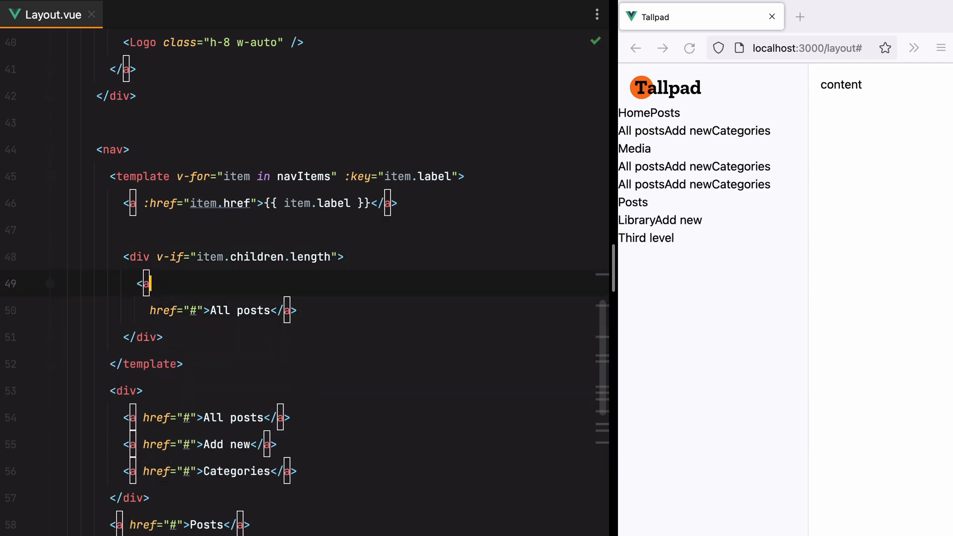
{"action": "type", "text": "v-for=\"child \""}
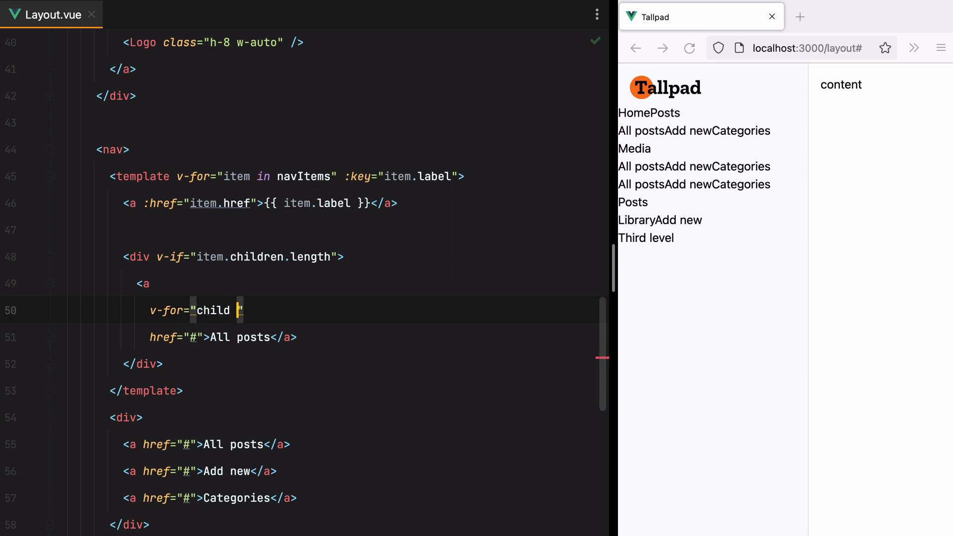
{"action": "type", "text": "in item.children"}
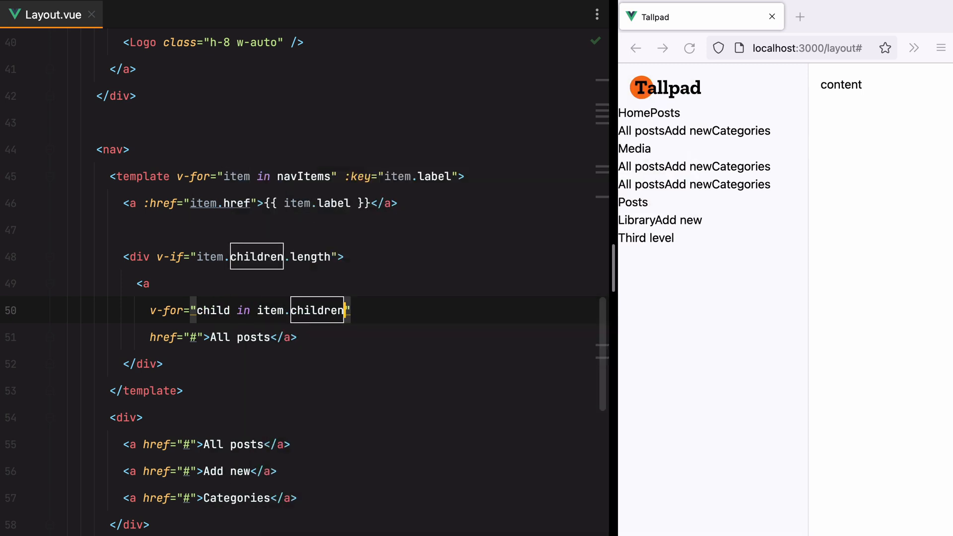
{"action": "type", "text": ":key"}
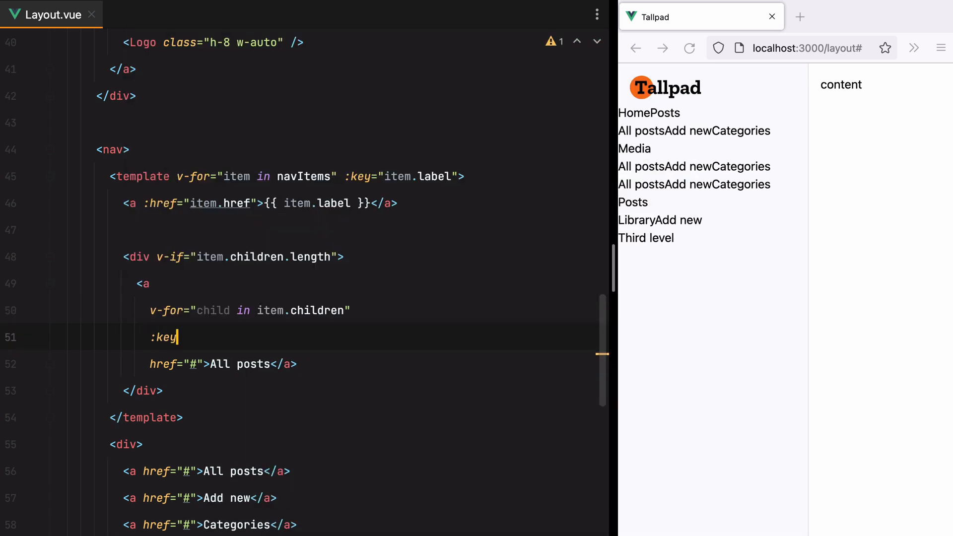
{"action": "type", "text": "=\"child.label\""}
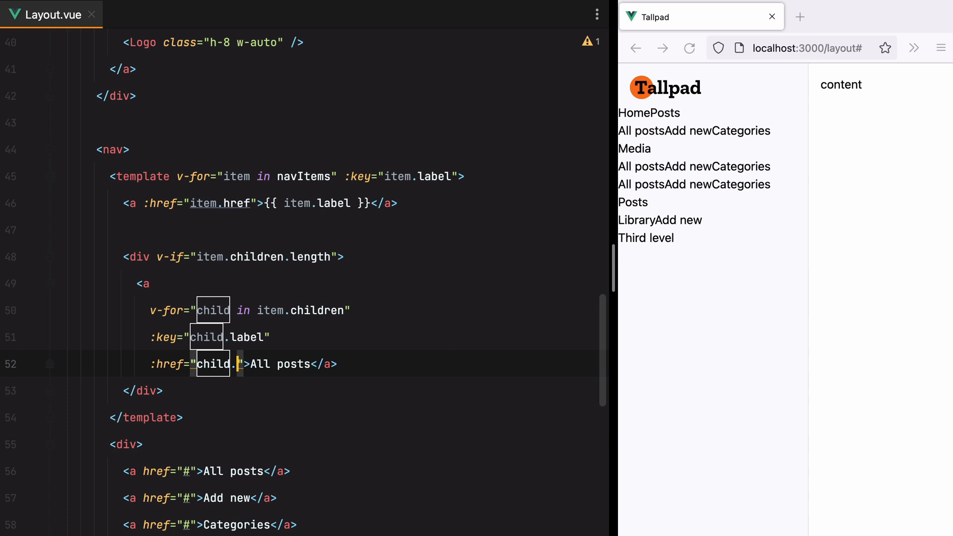
{"action": "type", "text": "href"}
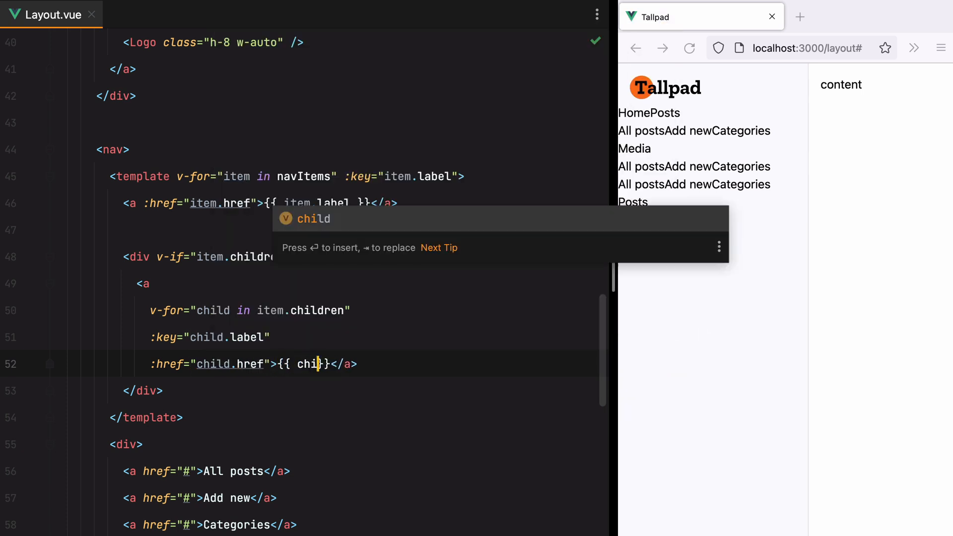
{"action": "type", "text": "label"}
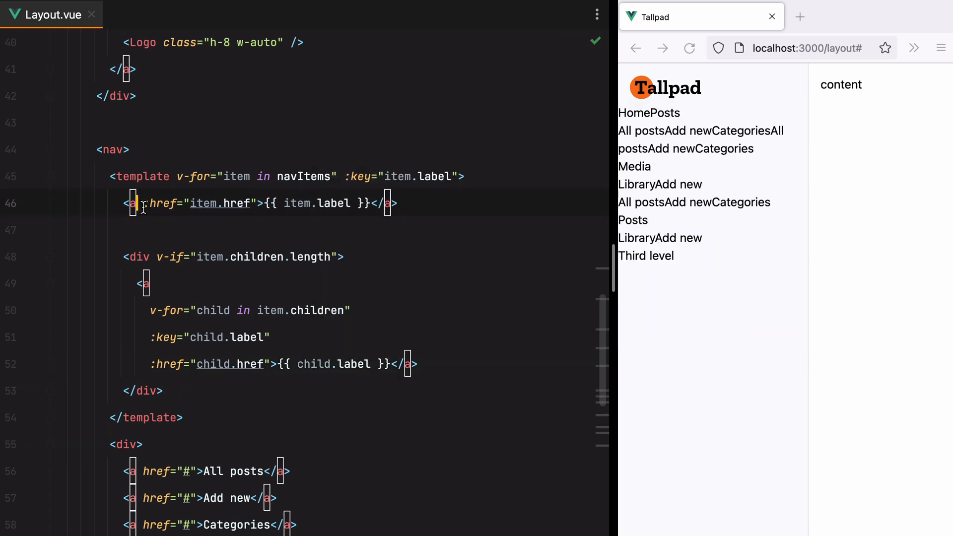
Give the item and child links a flex class so they stack as rows
{"action": "type", "text": "class=\"flex\""}
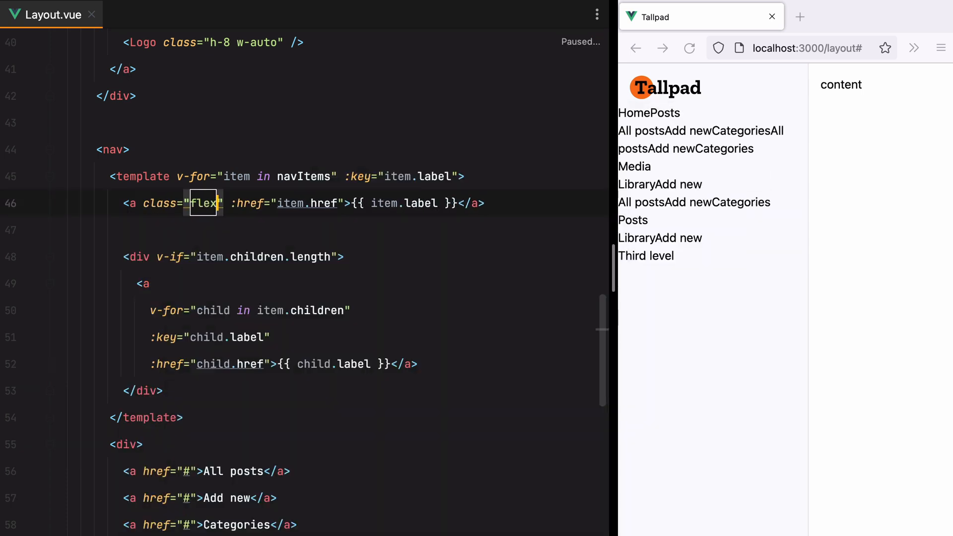
{"action": "type", "text": "cla"}
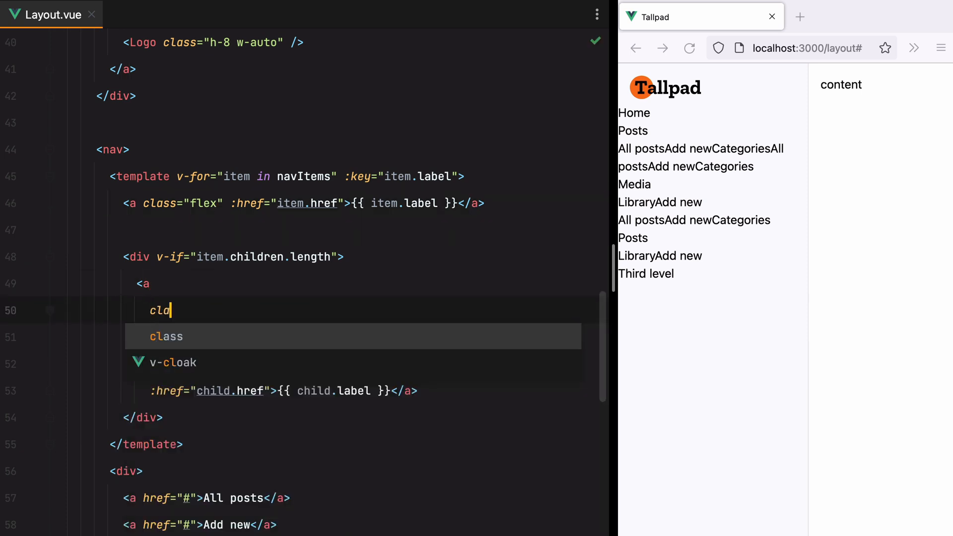
{"action": "type", "text": "class=\"flex\""}
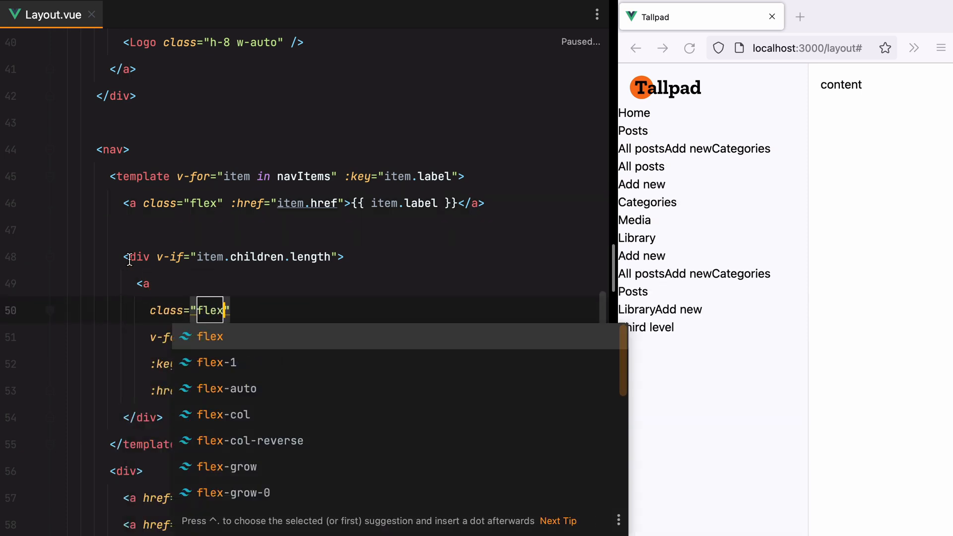
{"action": "type", "text": "class=\"ml-4\""}
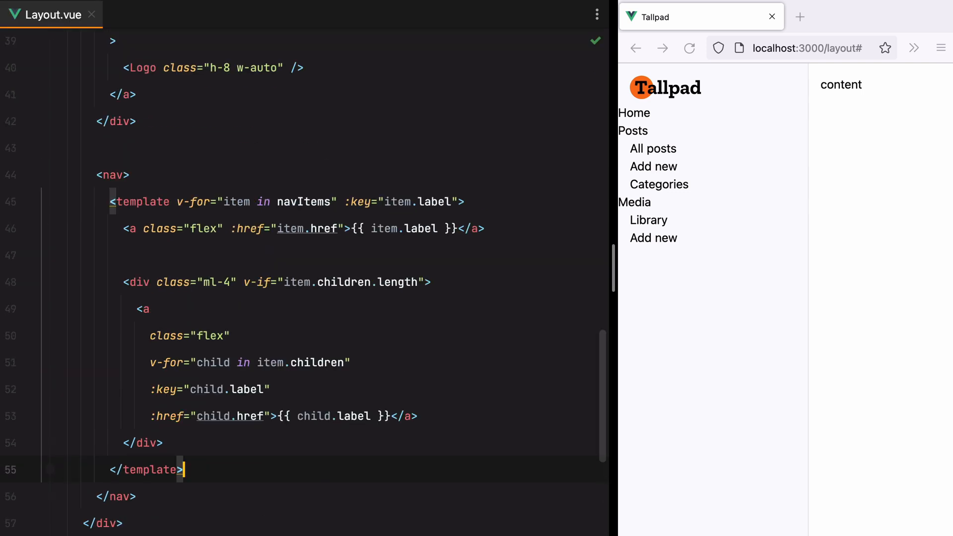
{"action": "mouse_move", "coordinate": [217, 209]}
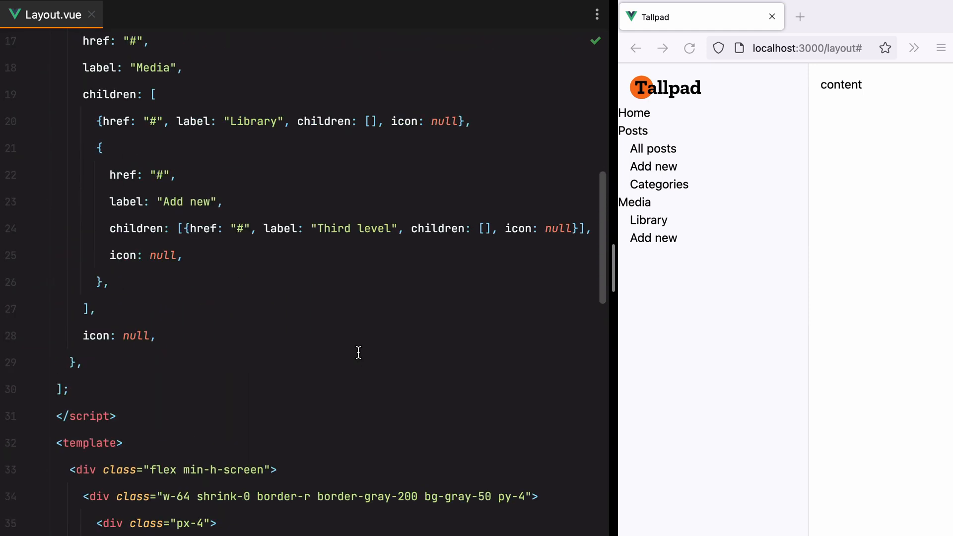
{"action": "double_click", "coordinate": [150, 202]}
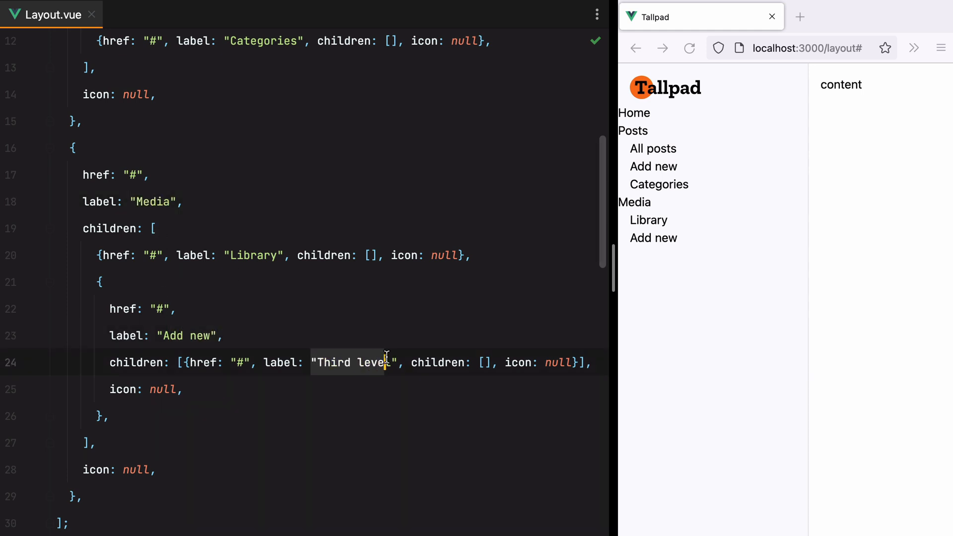
{"action": "scroll", "scroll_direction": "down", "scroll_amount": 3}
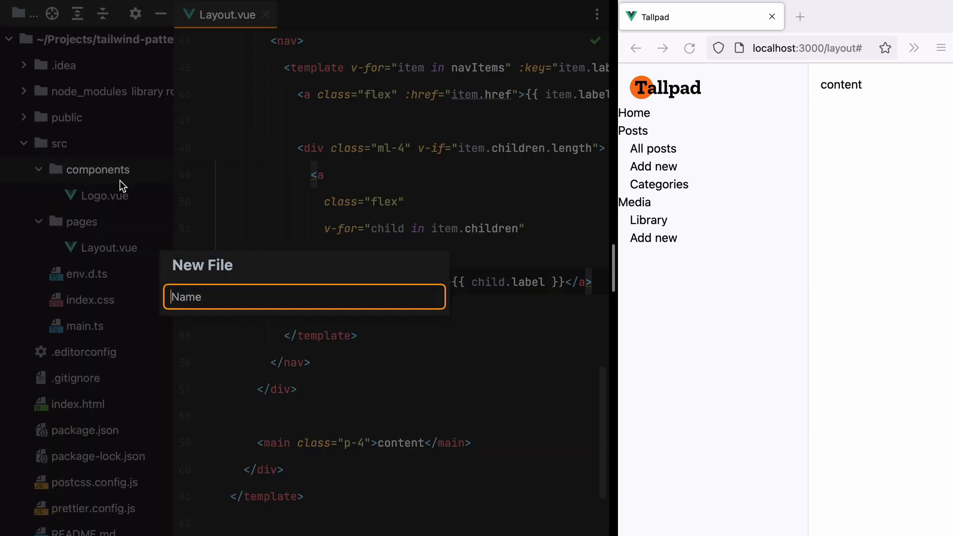
Create NavItem.vue with a template block and move the item markup over from Layout.vue
{"action": "type", "text": "NavItem"}
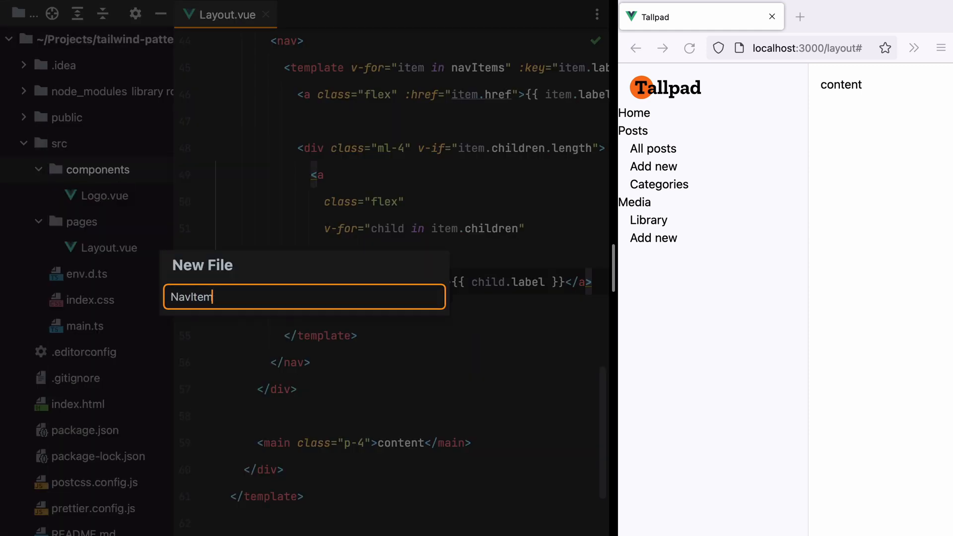
{"action": "key", "text": "Enter"}
{"action": "type", "text": "tem"}
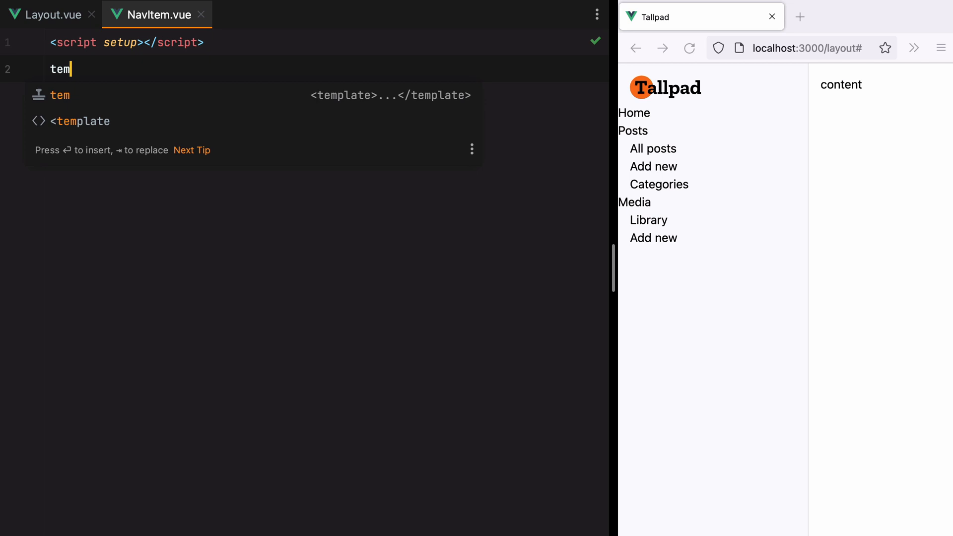
{"action": "key", "text": "Enter"}
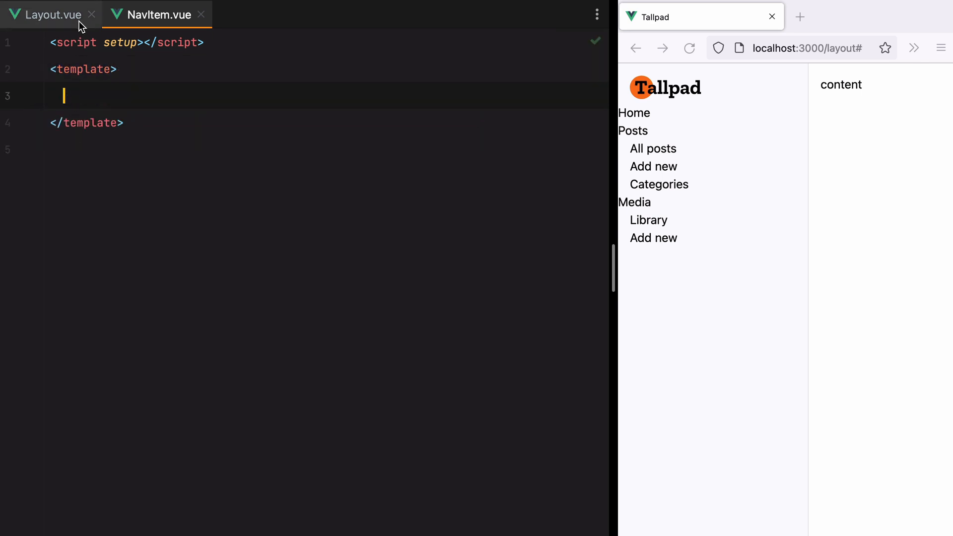
{"action": "left_click", "coordinate": [52, 15]}
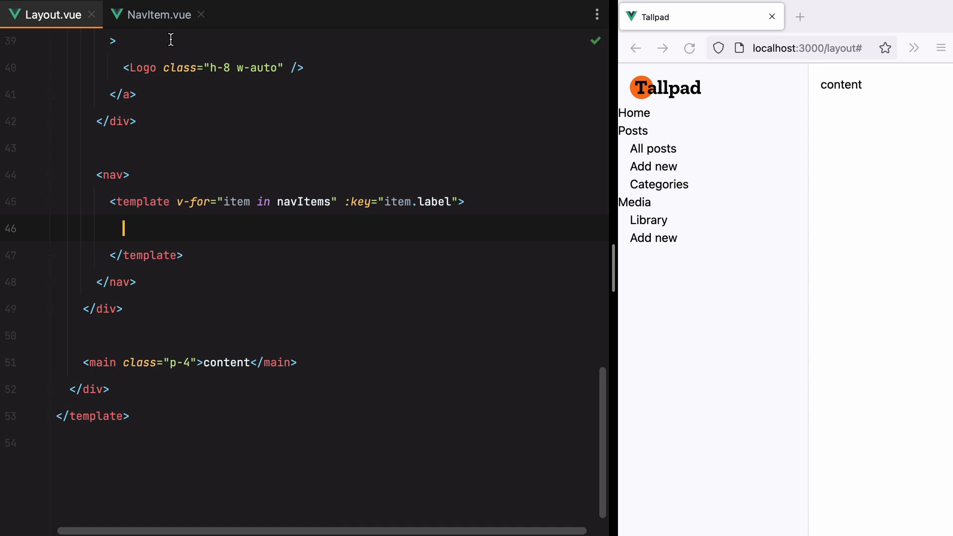
{"action": "left_click", "coordinate": [157, 15]}
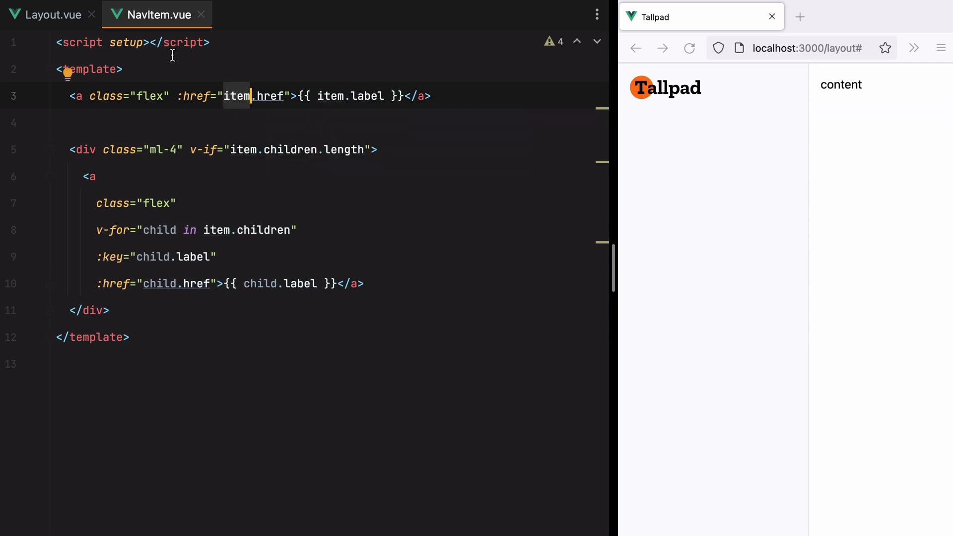
Declare an item prop of type Object with defineProps in NavItem.vue
{"action": "type", "text": "const props = defineProps({"}
{"action": "type", "text": "item"}
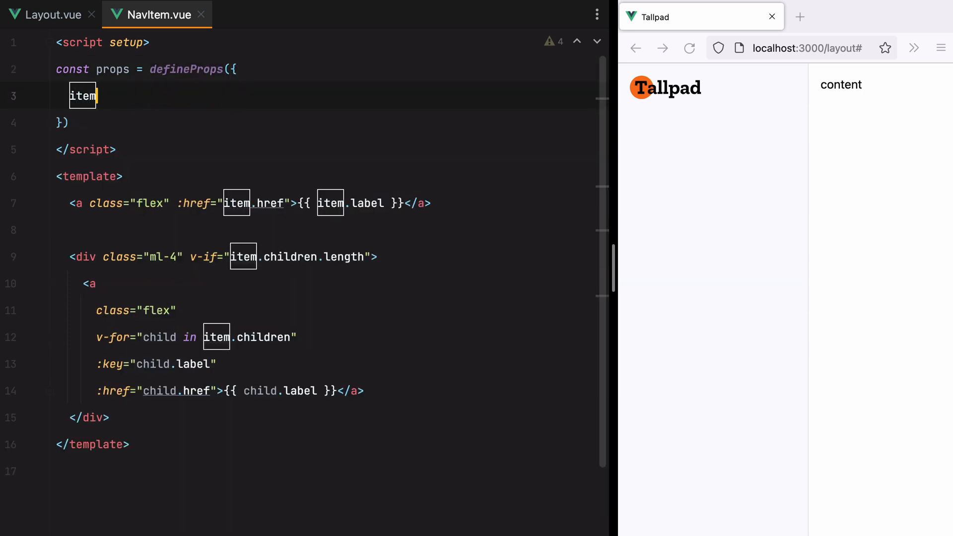
{"action": "type", "text": ": Object"}
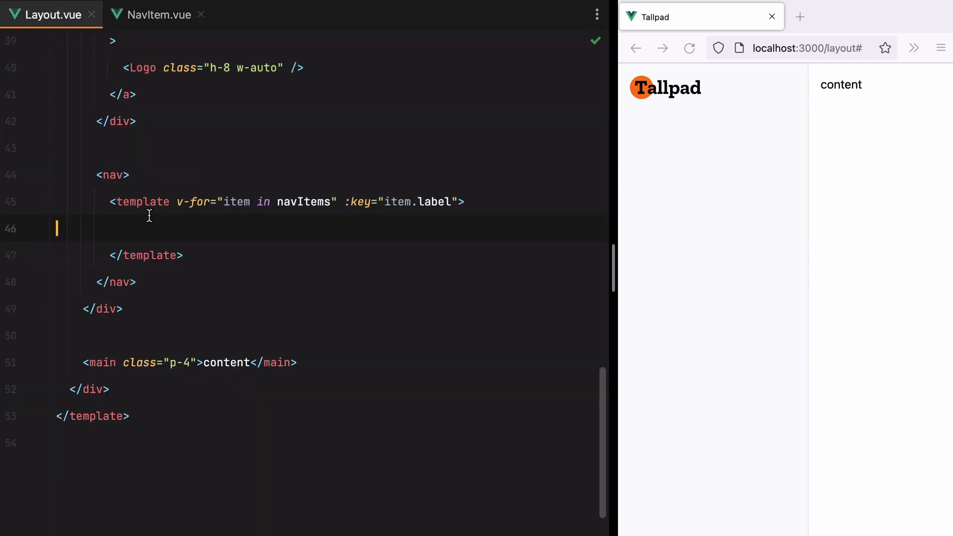
Render <NavItem :item="item"> for each nav item and fix its import path to NavItem.vue
{"action": "type", "text": "Nav"}
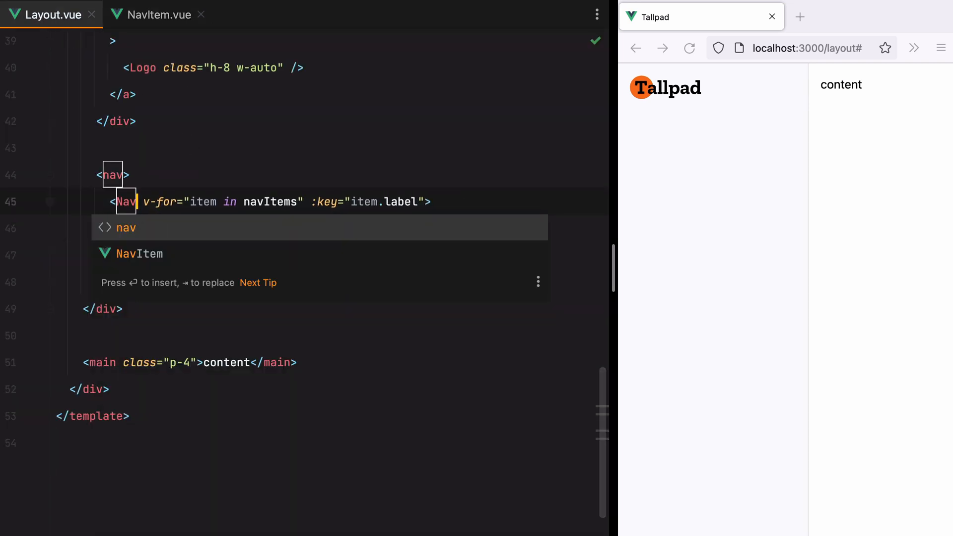
{"action": "key", "text": "Tab"}
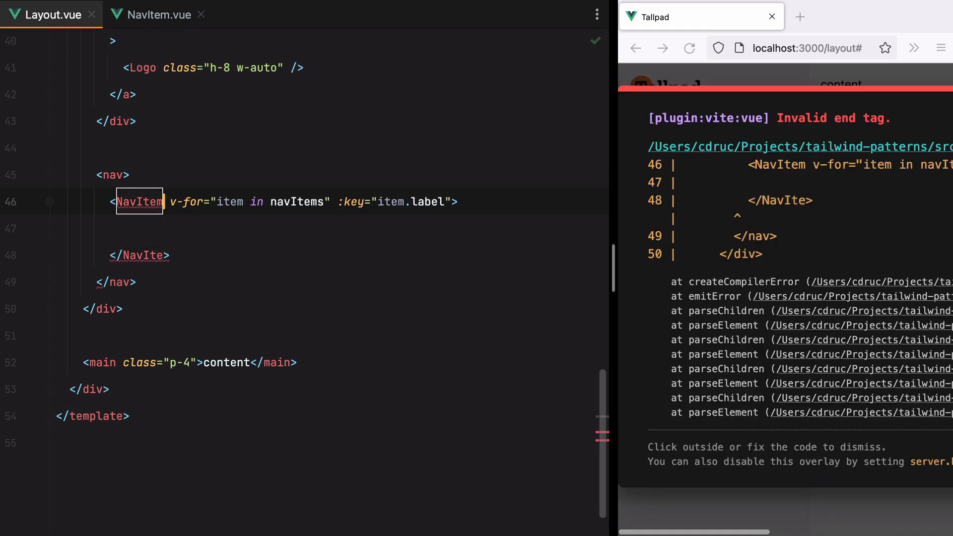
{"action": "type", "text": ":item=\"item"}
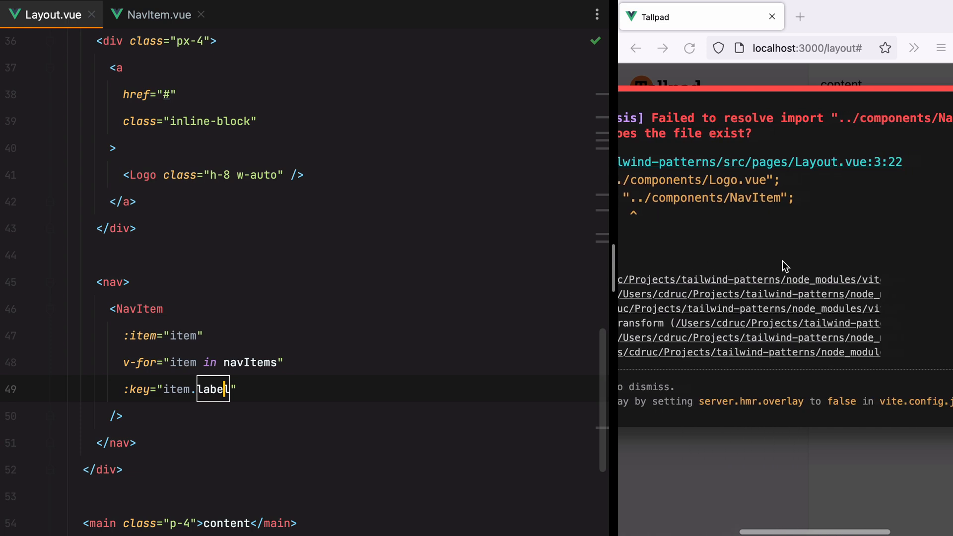
{"action": "double_click", "coordinate": [139, 309]}
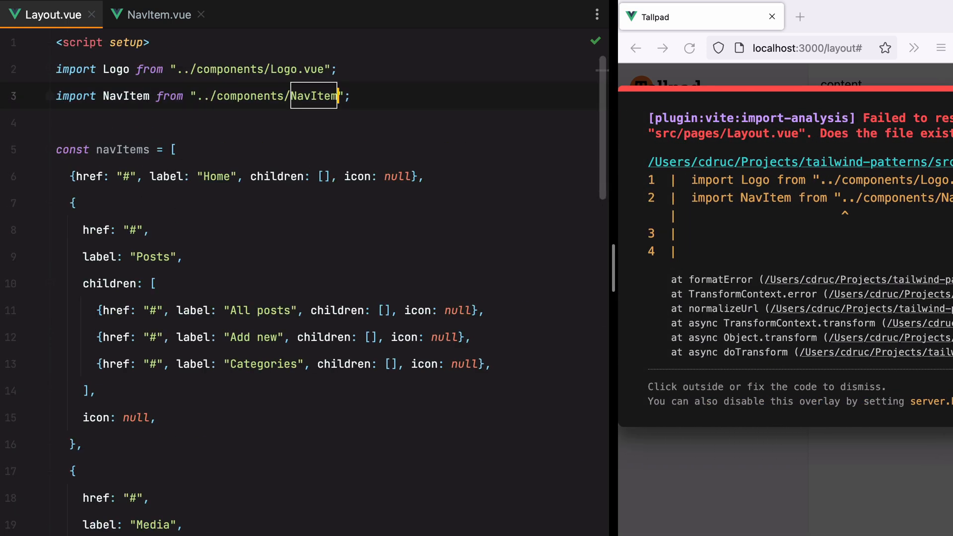
{"action": "type", "text": ".vue"}
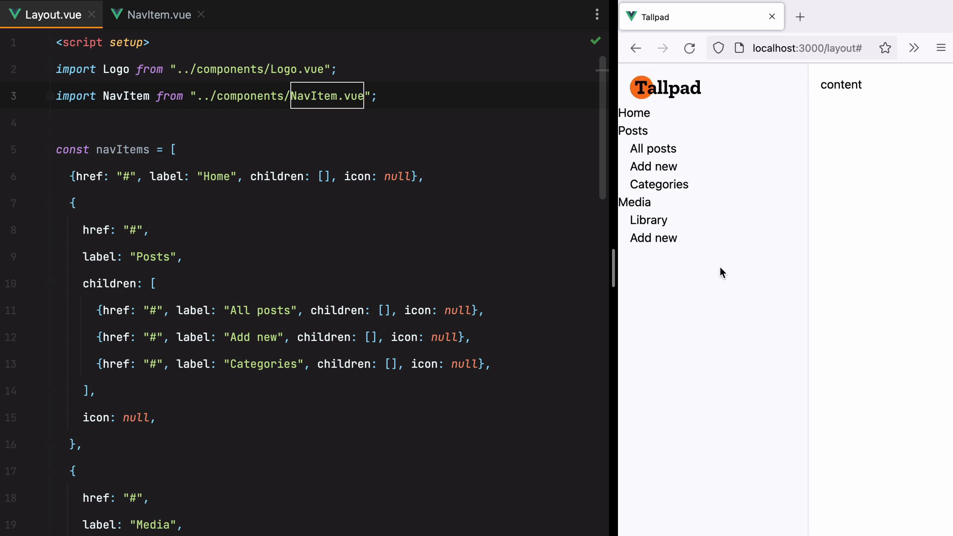
{"action": "mouse_move", "coordinate": [669, 291]}
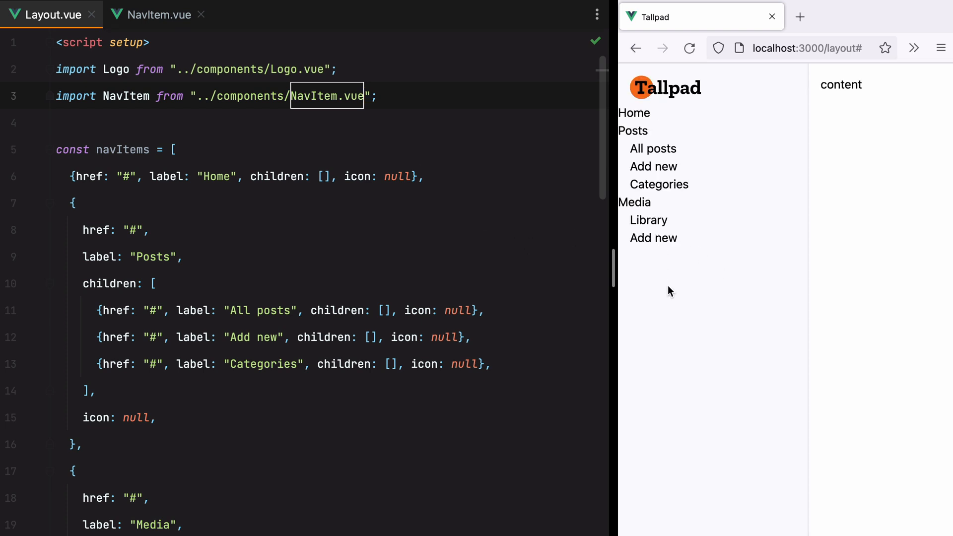
{"action": "mouse_move", "coordinate": [669, 267]}
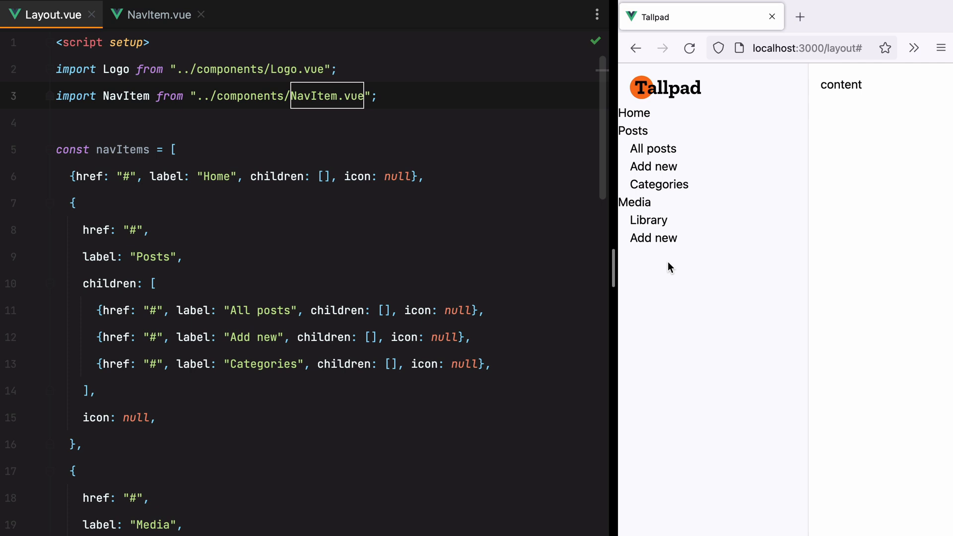
Replace NavItem's child links with recursive <NavItem :item="child"> components
{"action": "left_click", "coordinate": [157, 15]}
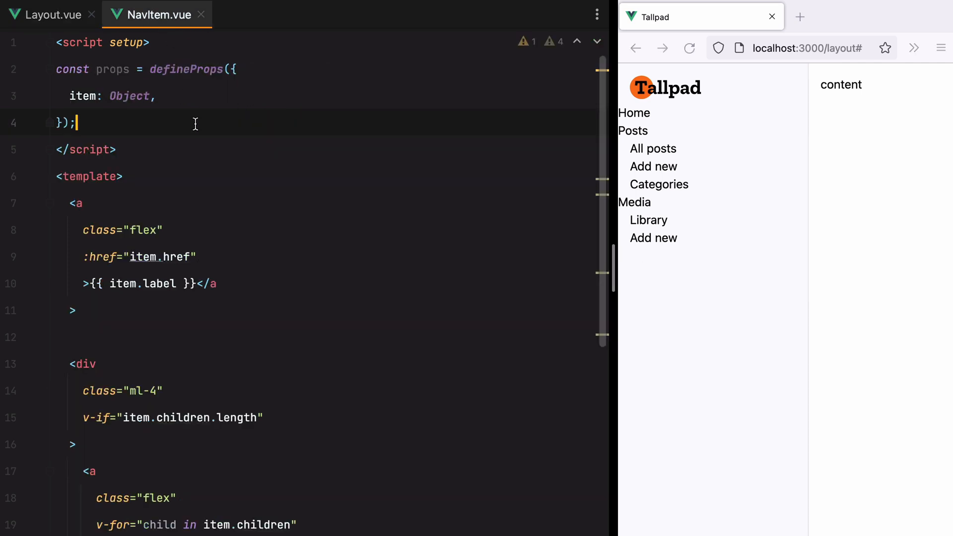
{"action": "scroll", "scroll_direction": "down", "scroll_amount": 3}
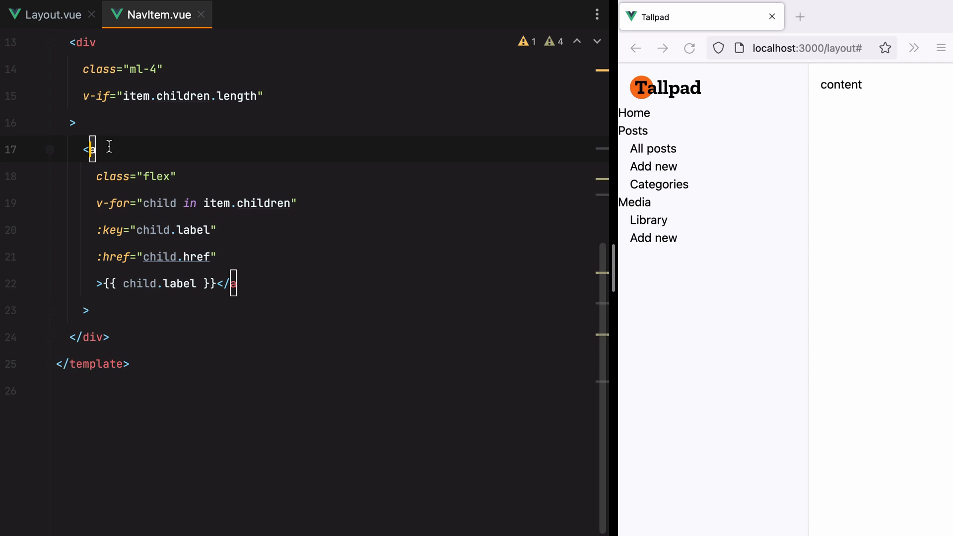
{"action": "type", "text": "Na"}
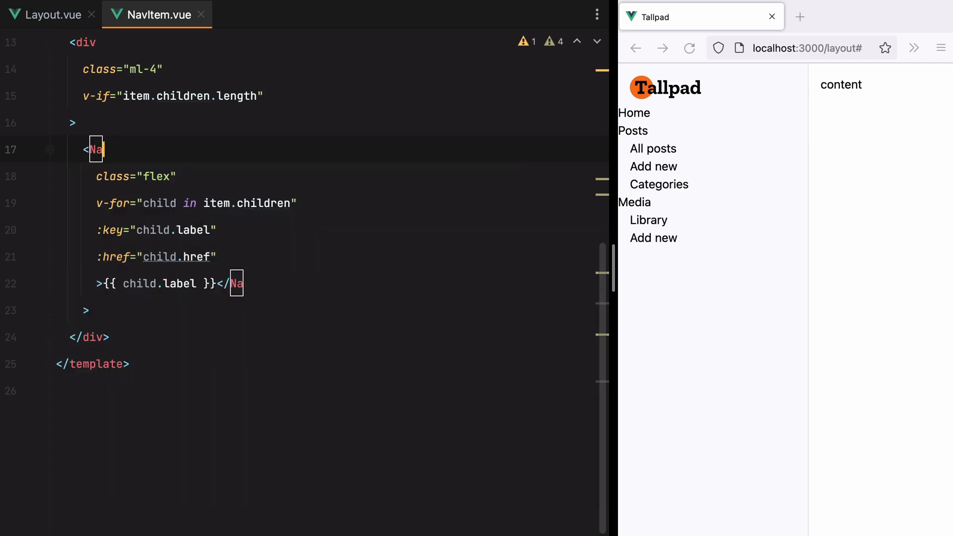
{"action": "type", "text": ":item=\"child"}
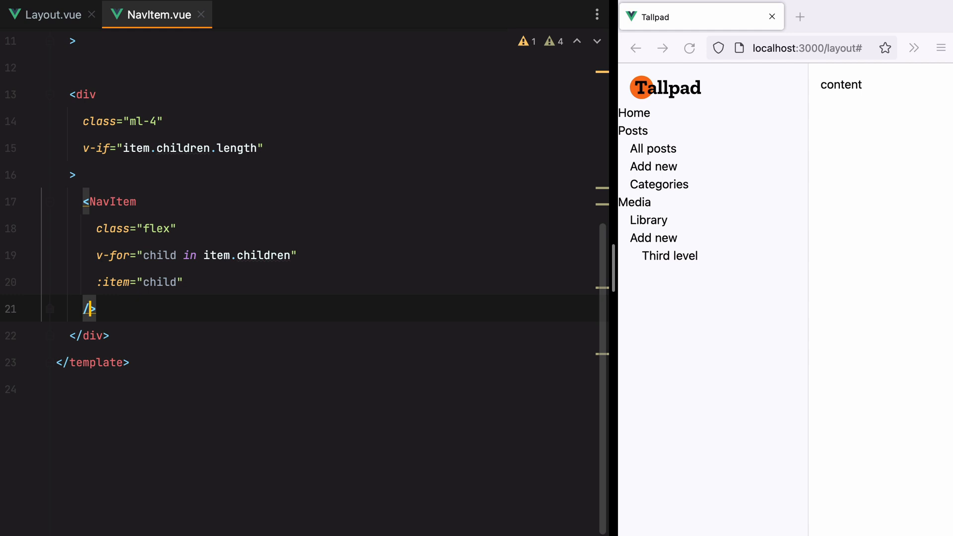
{"action": "mouse_move", "coordinate": [461, 315]}
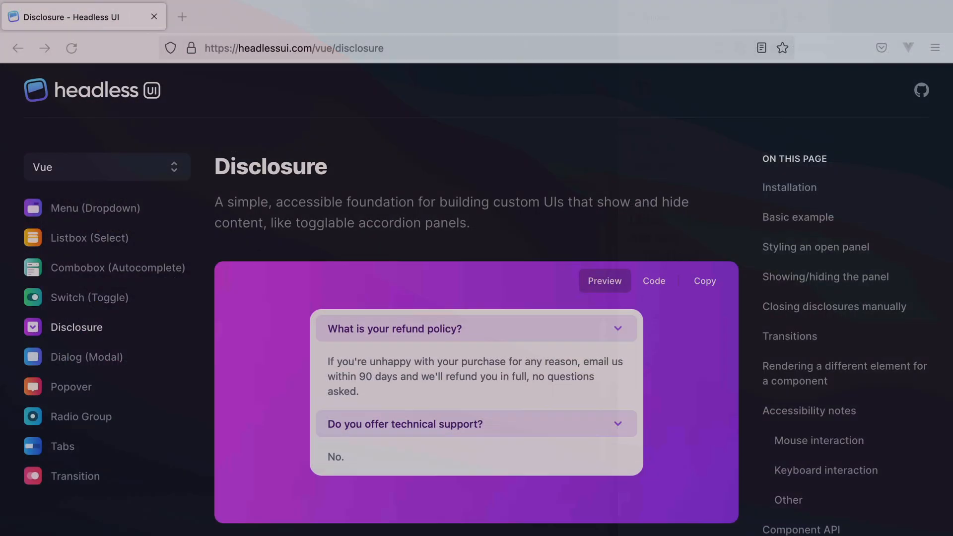
Copy the Headless UI Disclosure example code into NavItem.vue below the link
{"action": "double_click", "coordinate": [270, 166]}
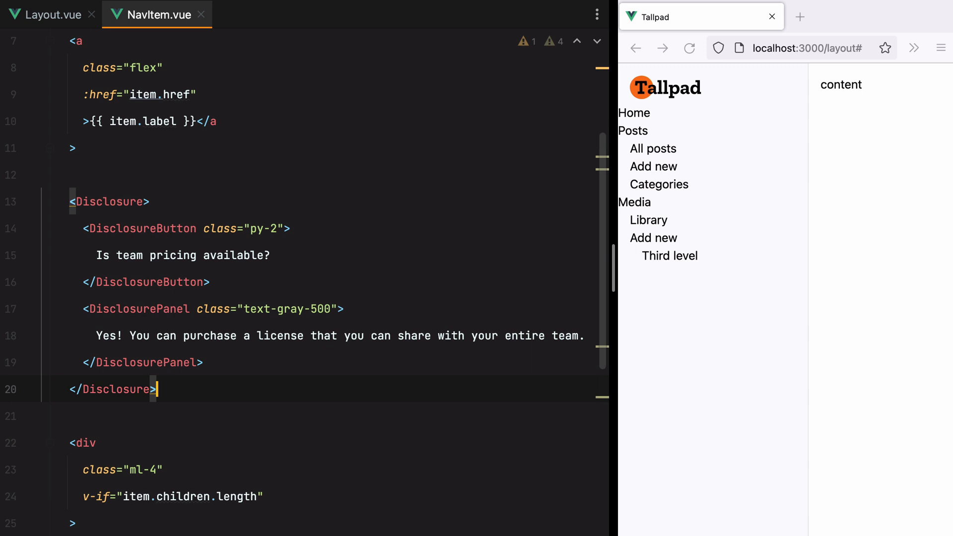
{"action": "left_click", "coordinate": [137, 228]}
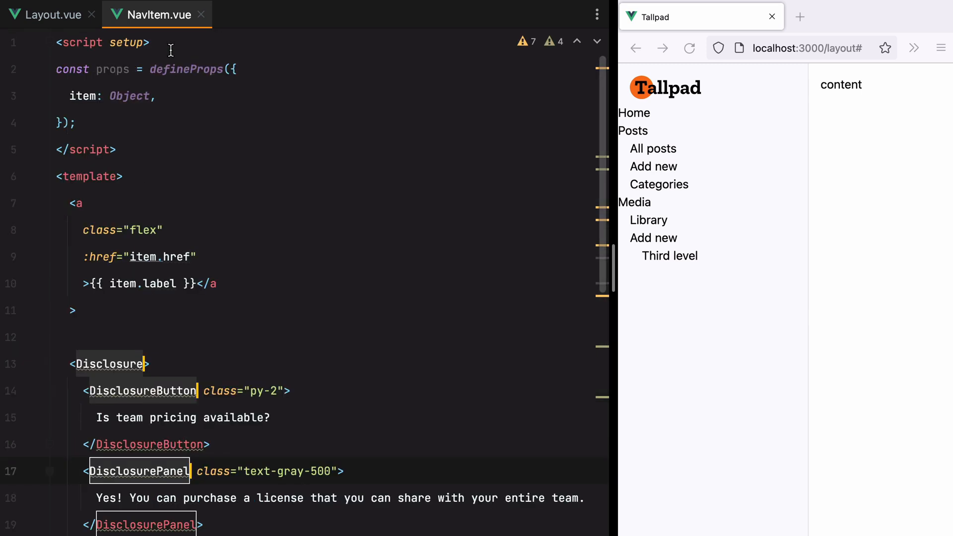
{"action": "type", "text": "import {"}
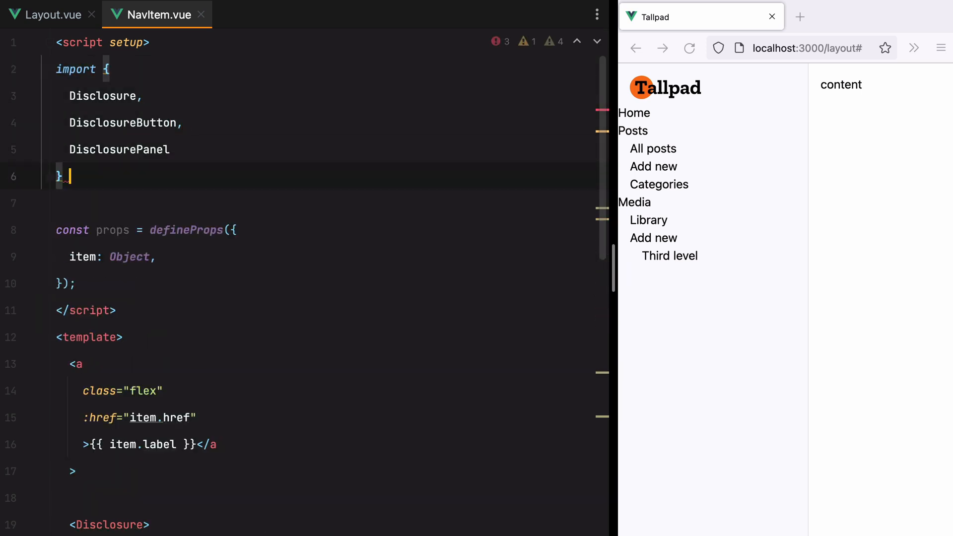
{"action": "type", "text": "from \"@head"}
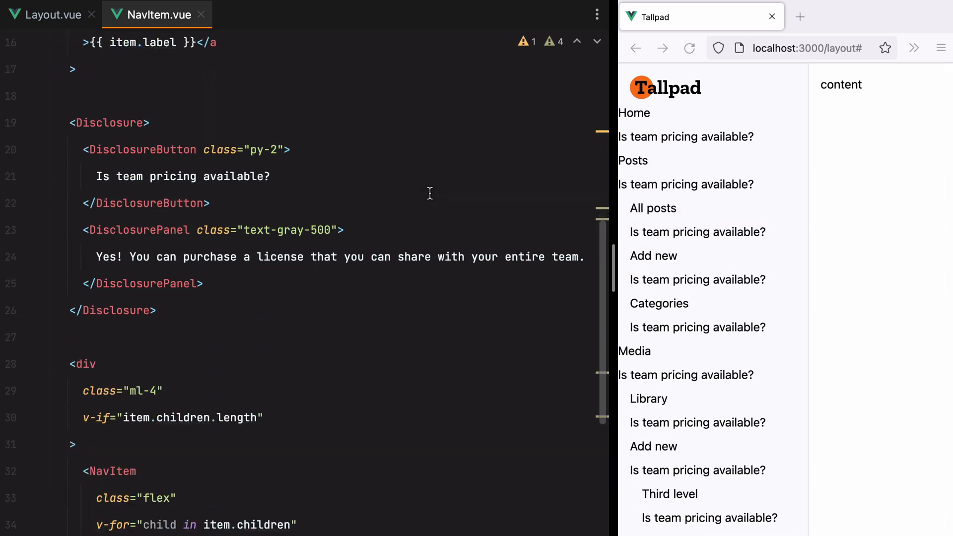
Render the link only when !item.children.length, else a Disclosure whose button shows item.label and panel lists child NavItems
{"action": "type", "text": "v"}
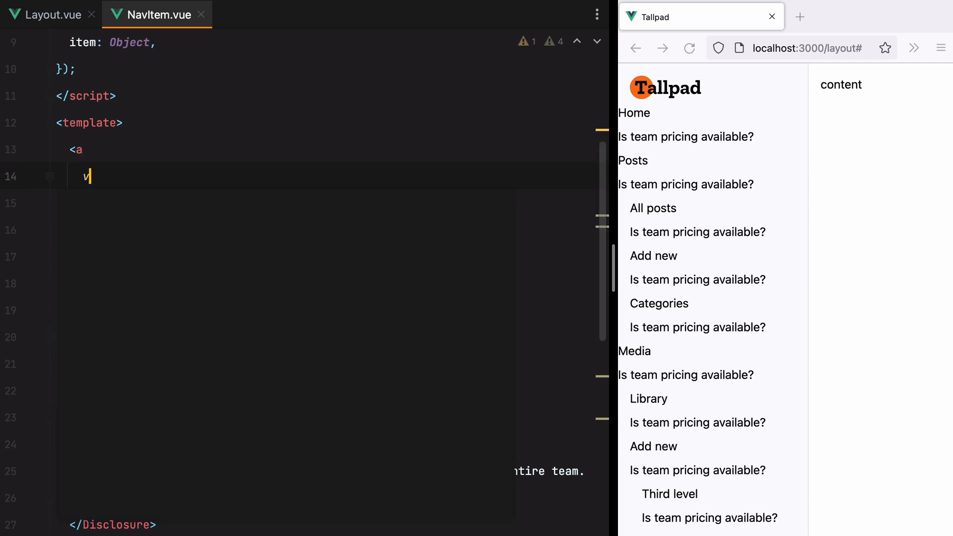
{"action": "type", "text": "-if=\"\""}
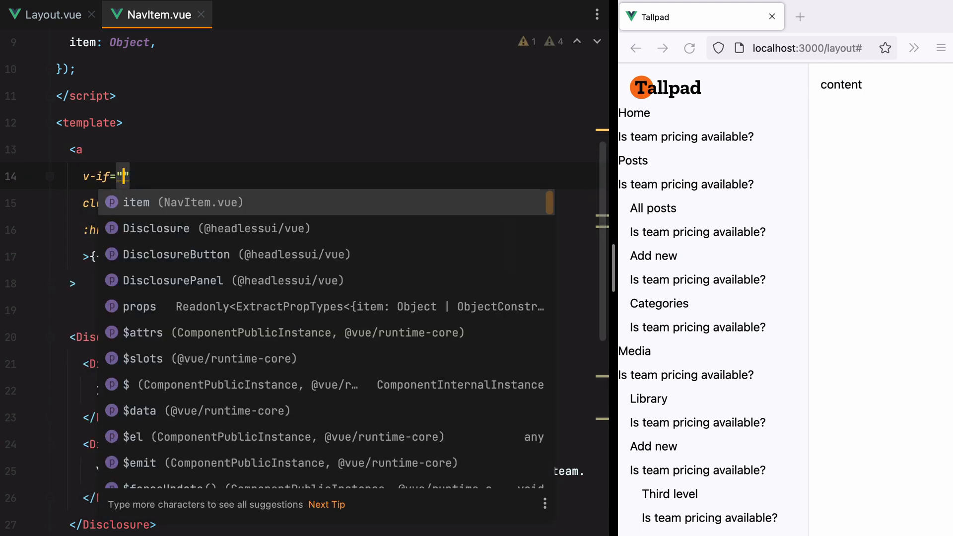
{"action": "type", "text": "!"}
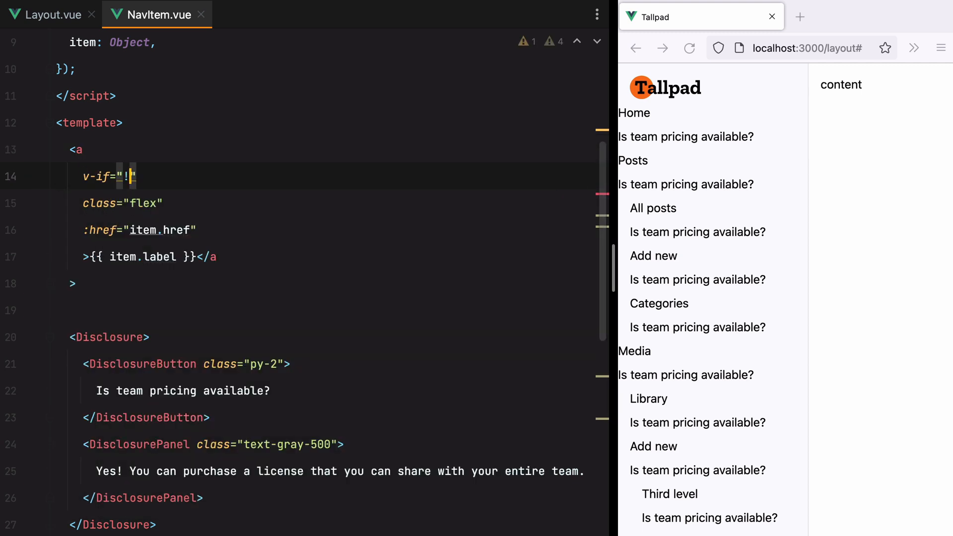
{"action": "type", "text": "item.children.length"}
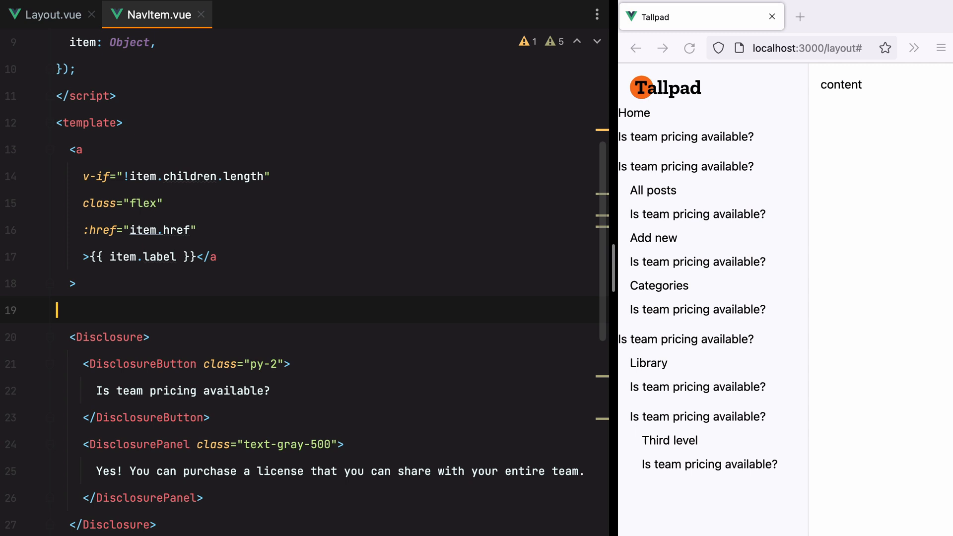
{"action": "type", "text": "v-else"}
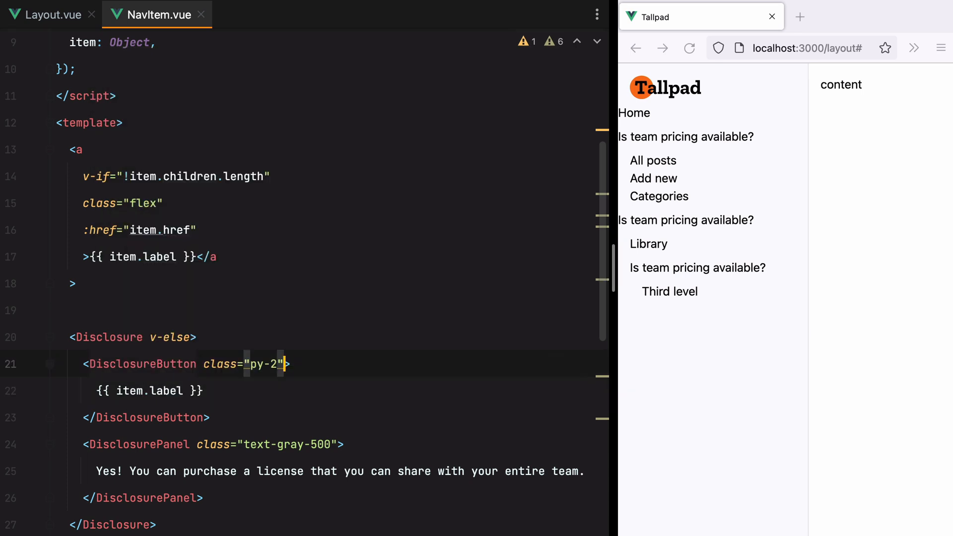
{"action": "type", "text": "flex"}
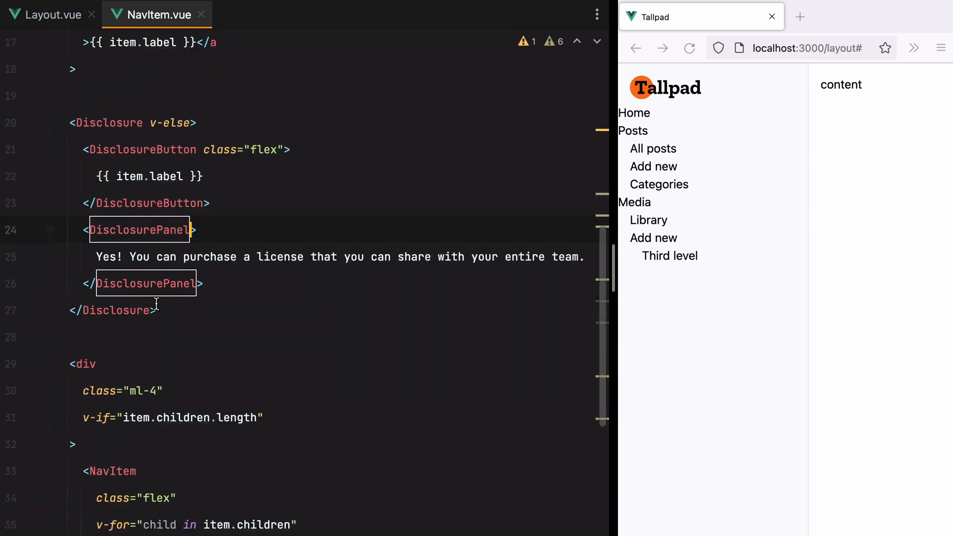
{"action": "scroll", "scroll_direction": "down", "scroll_amount": 3}
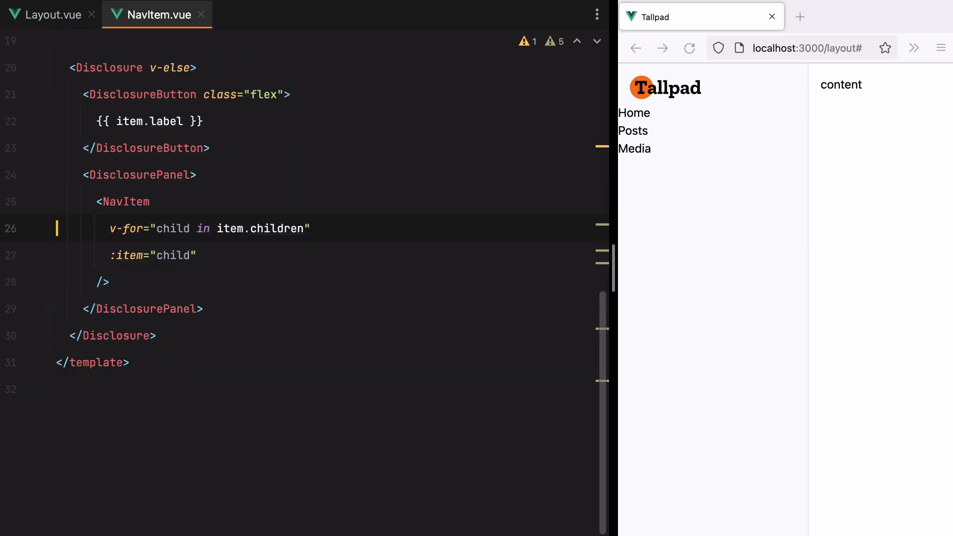
{"action": "mouse_move", "coordinate": [647, 143]}
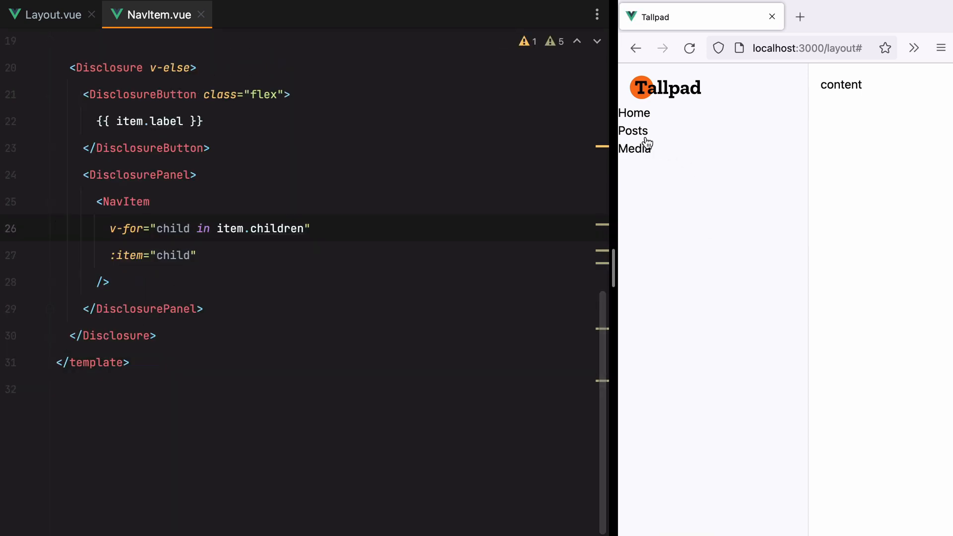
Expand the Posts section and the nested Add new section under Media in Firefox to test the disclosures
{"action": "left_click", "coordinate": [632, 130]}
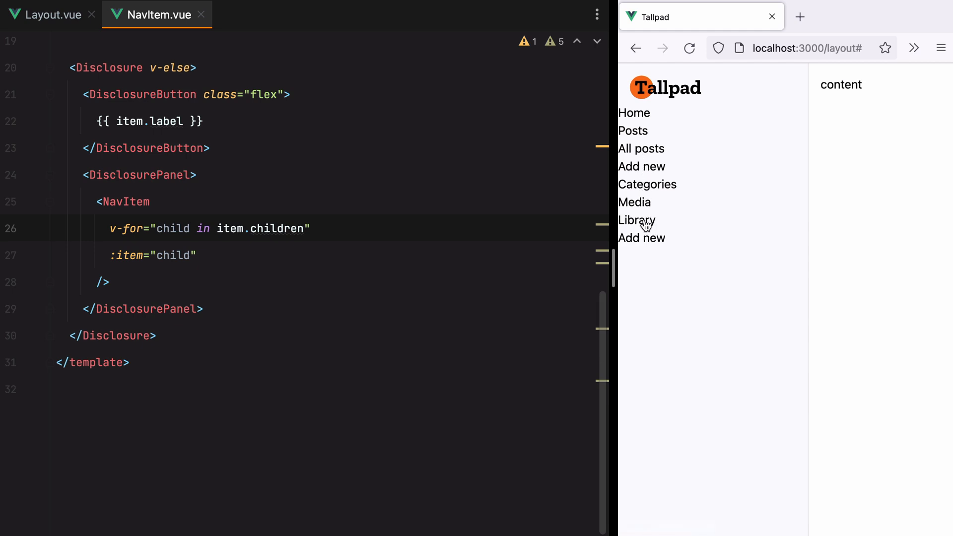
{"action": "mouse_move", "coordinate": [655, 248]}
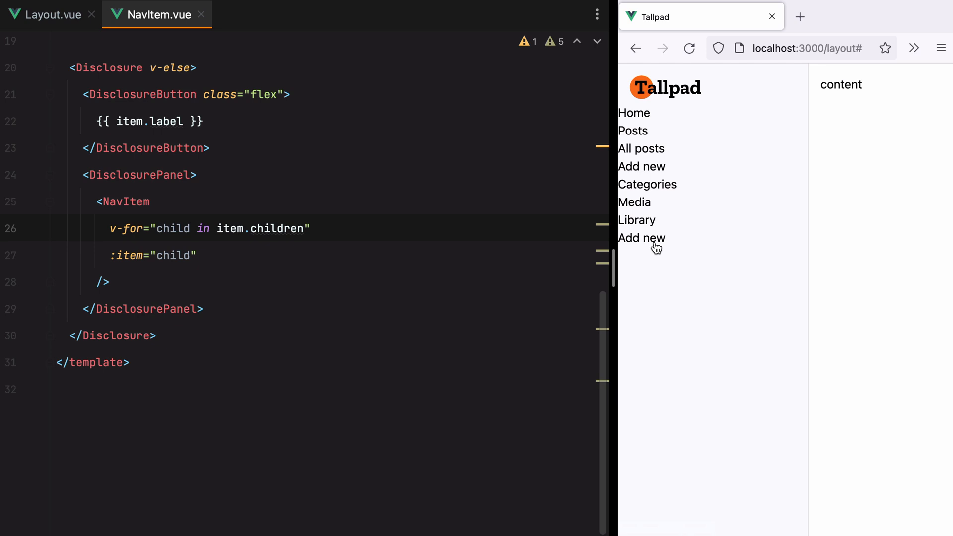
{"action": "left_click", "coordinate": [641, 237]}
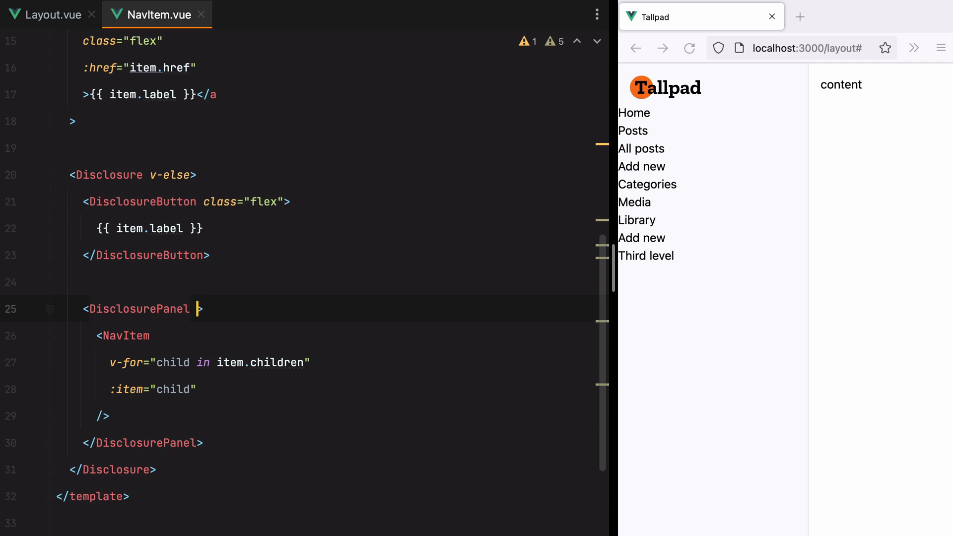
Add class="ml-4" to the DisclosurePanel so nested links indent, then return to Layout.vue
{"action": "type", "text": "class=\"ml-4"}
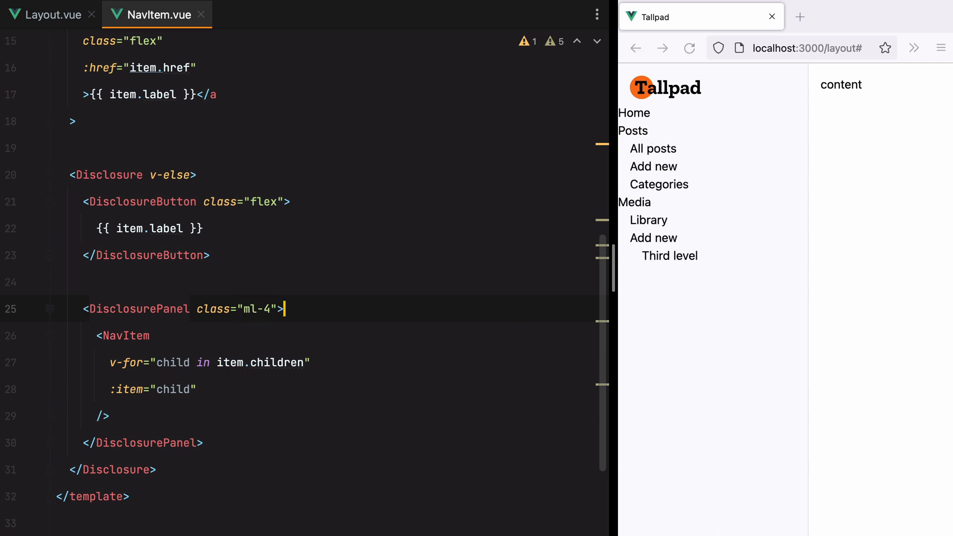
{"action": "mouse_move", "coordinate": [104, 136]}
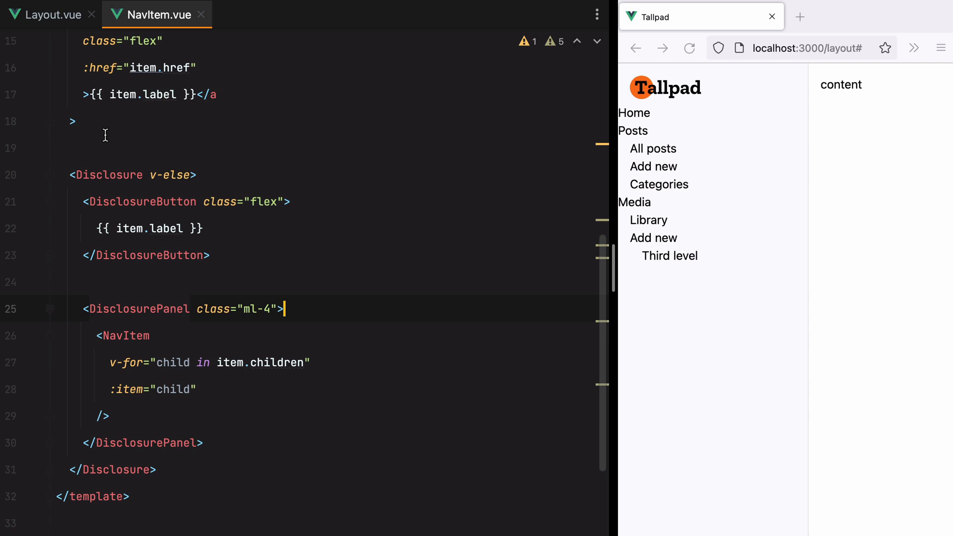
{"action": "left_click", "coordinate": [46, 14]}
{"action": "type", "text": "import"}
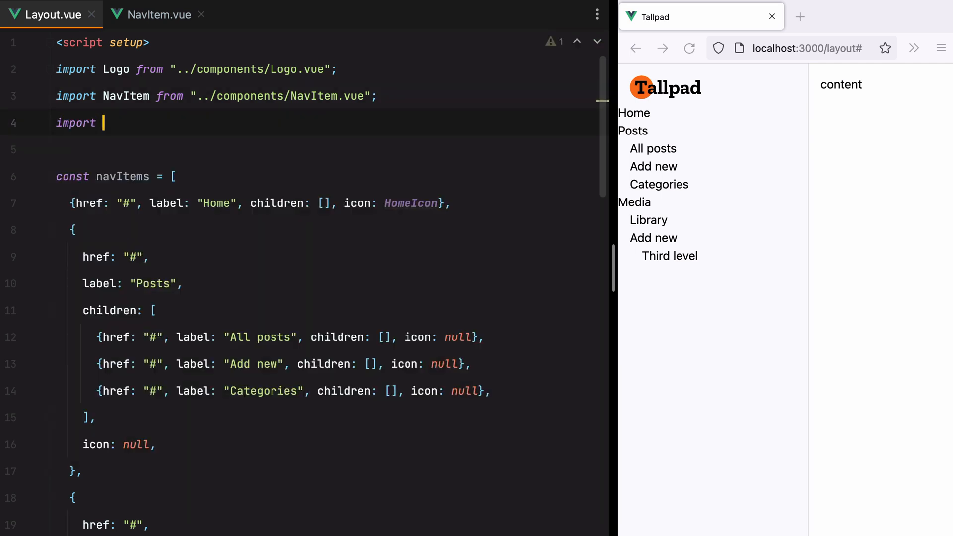
{"action": "type", "text": "{HomeIcon} from \"@"}
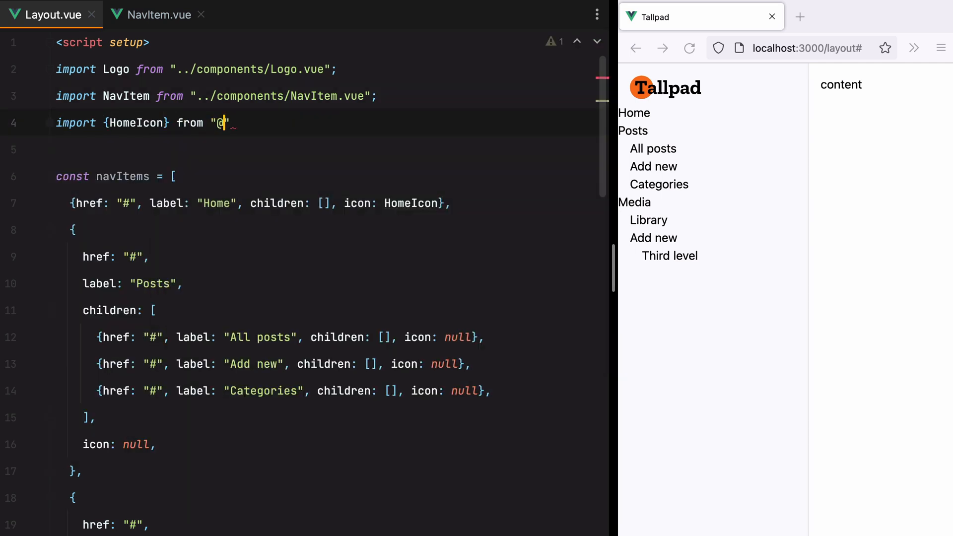
{"action": "type", "text": "heroicons/vue/outline"}
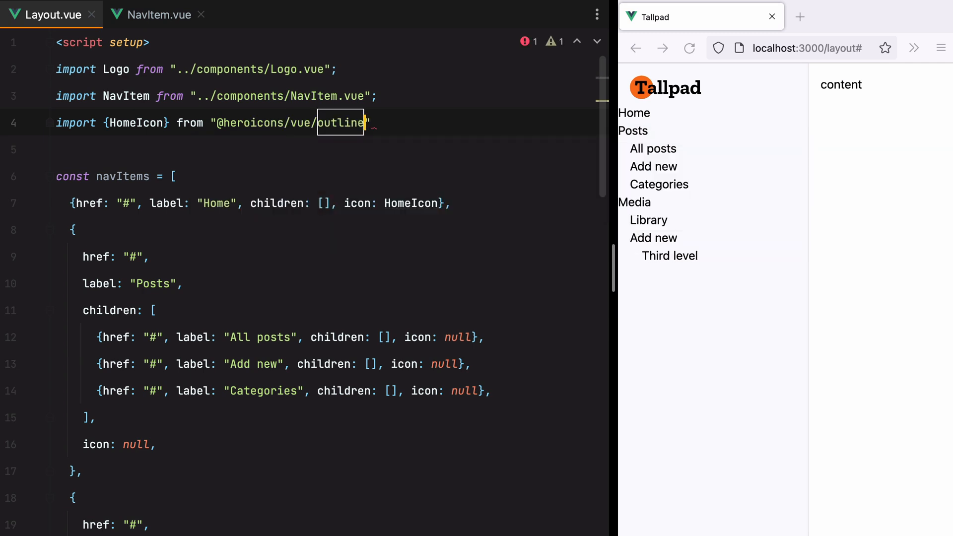
{"action": "type", "text": "\";"}
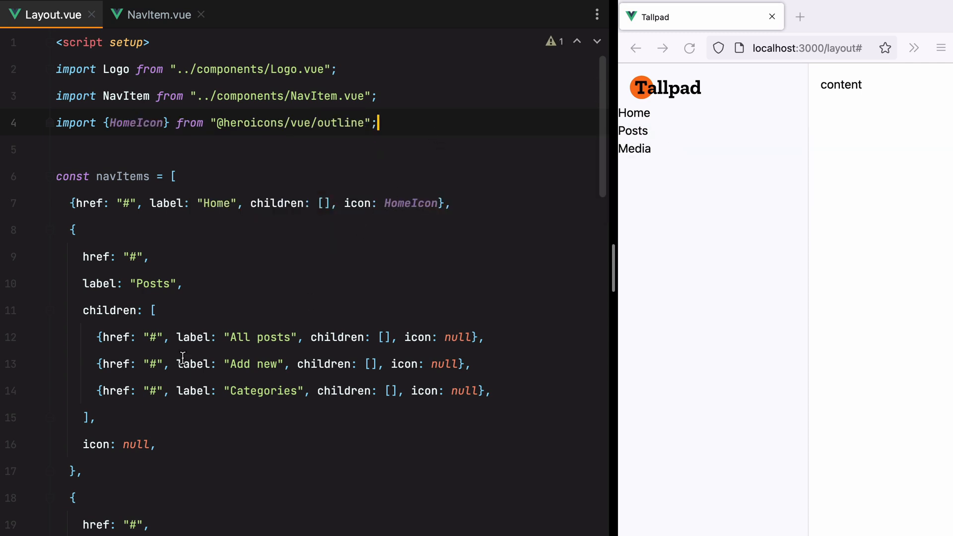
Add NewspaperIcon and PhotographIcon to the import and assign them to the Posts and Media nav items
{"action": "type", "text": "Ne"}
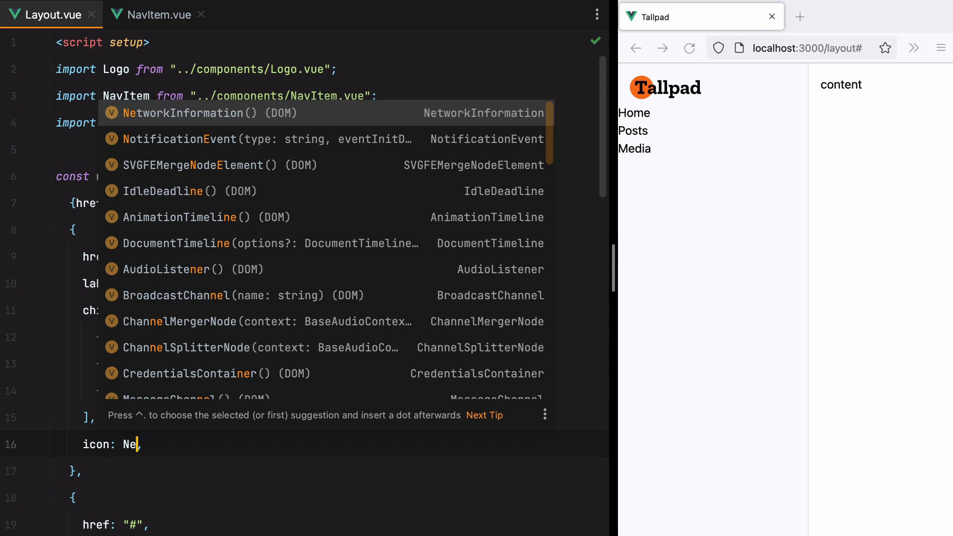
{"action": "type", "text": "NewspaperIcon"}
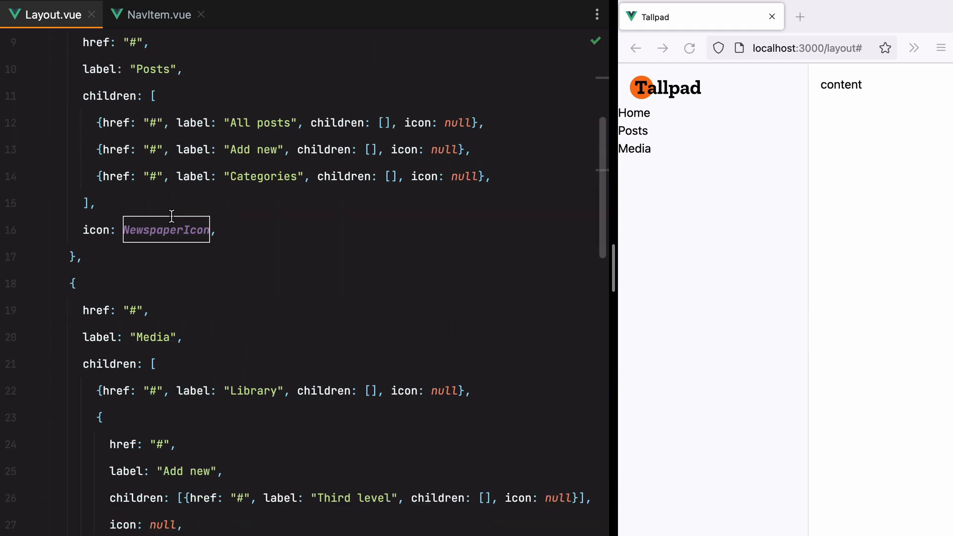
{"action": "scroll", "scroll_direction": "down", "scroll_amount": 3}
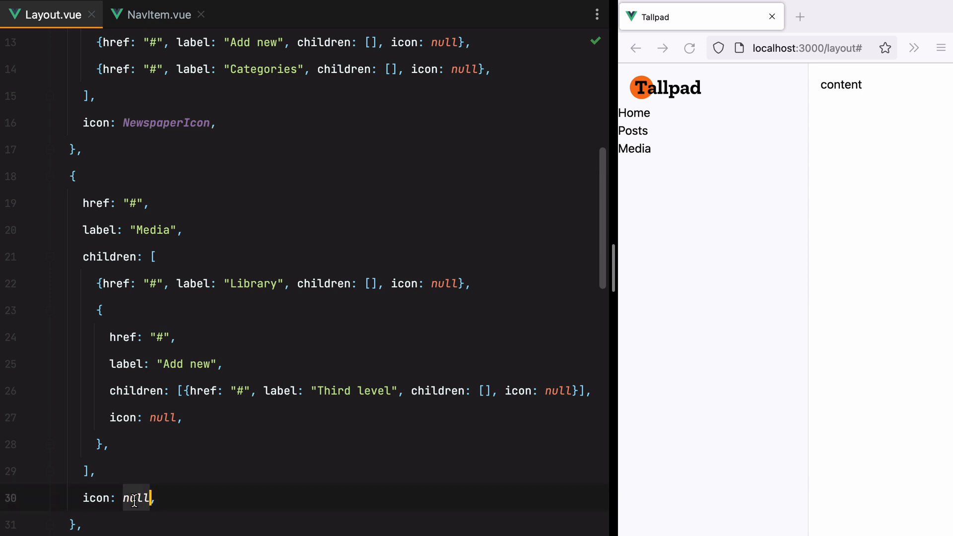
{"action": "type", "text": "Ph"}
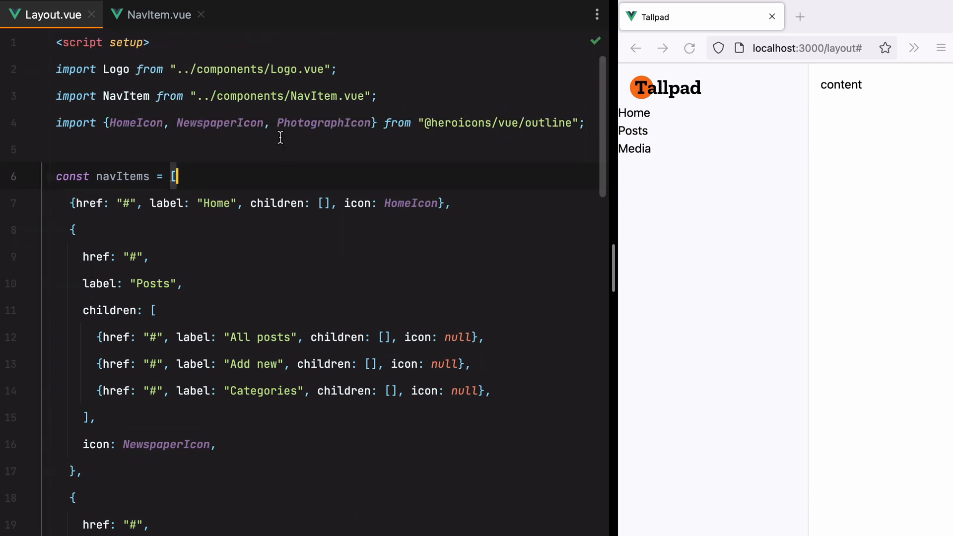
{"action": "left_click", "coordinate": [157, 15]}
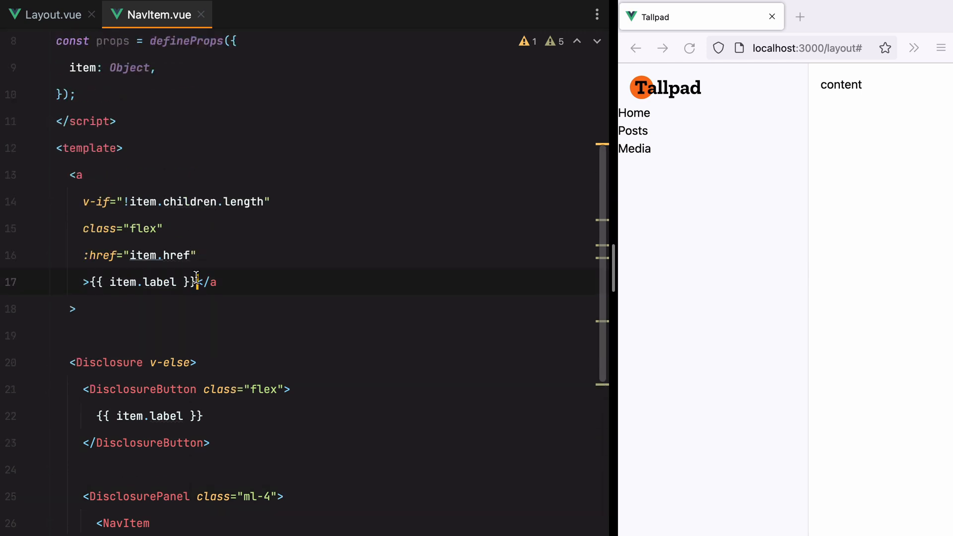
Render <component :is="item.icon" v-if="item.icon"> plus a <span>{{ item.label }}</span> inside the link and the DisclosureButton, and start a Chevron icon
{"action": "type", "text": "component ></component>"}
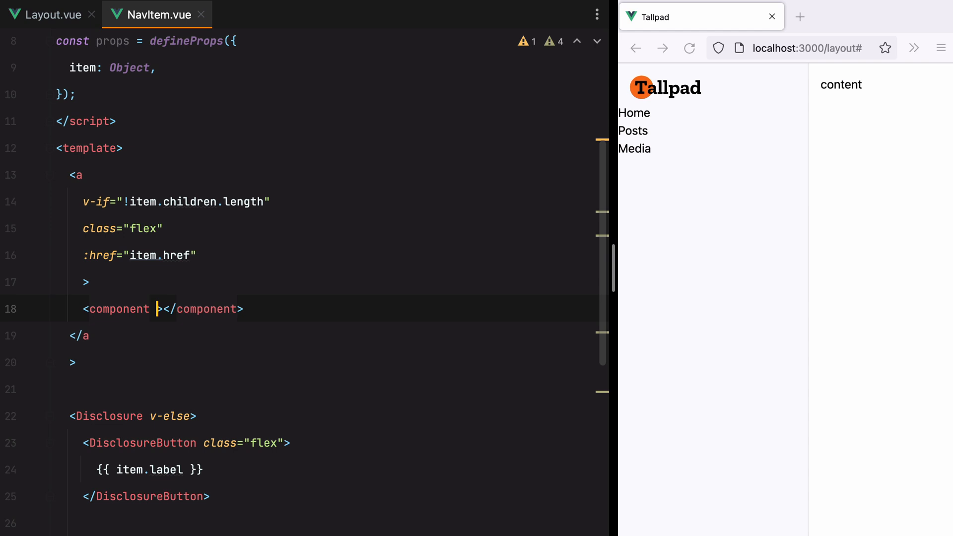
{"action": "type", "text": ":is=\"item\""}
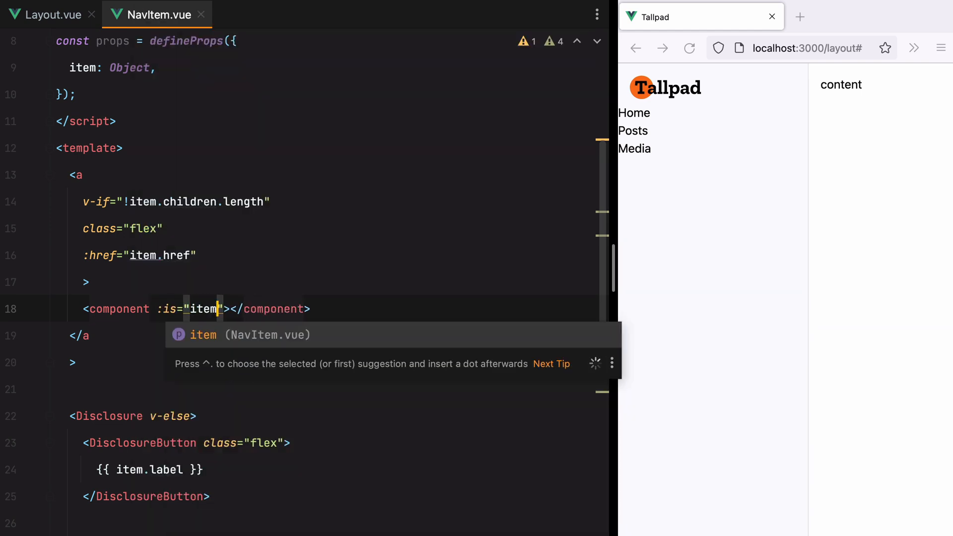
{"action": "type", "text": ".icon v-"}
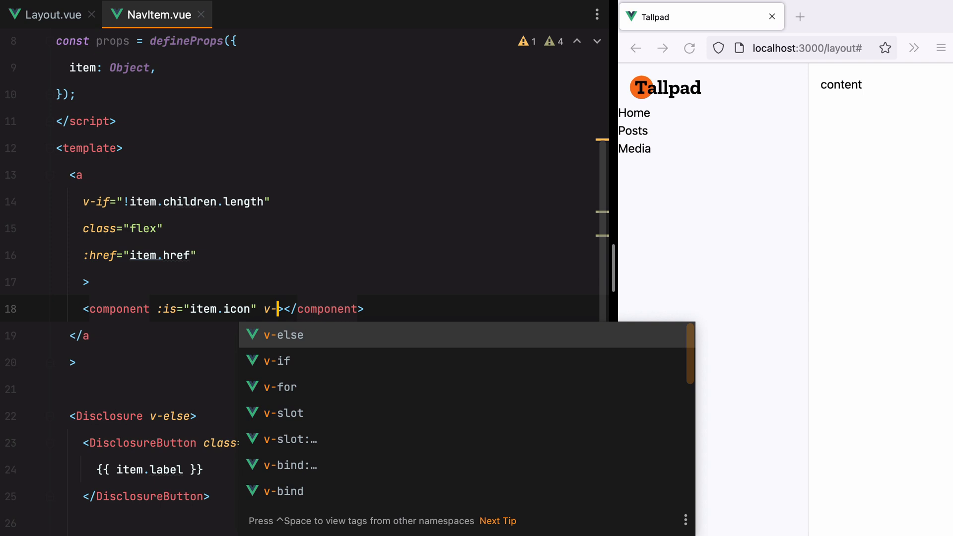
{"action": "type", "text": "if=\"item.icon"}
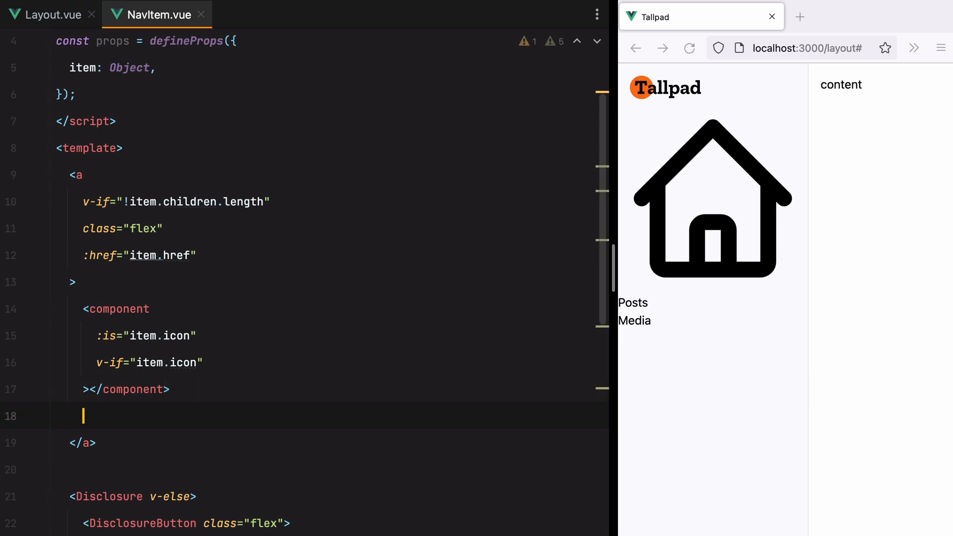
{"action": "type", "text": "<span>{{ item.label }}</span>"}
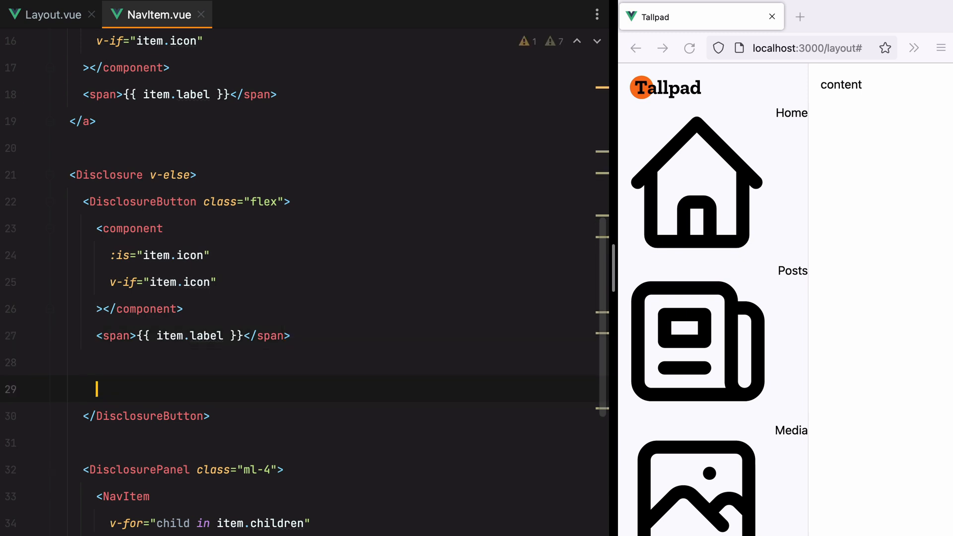
{"action": "type", "text": "Chevr"}
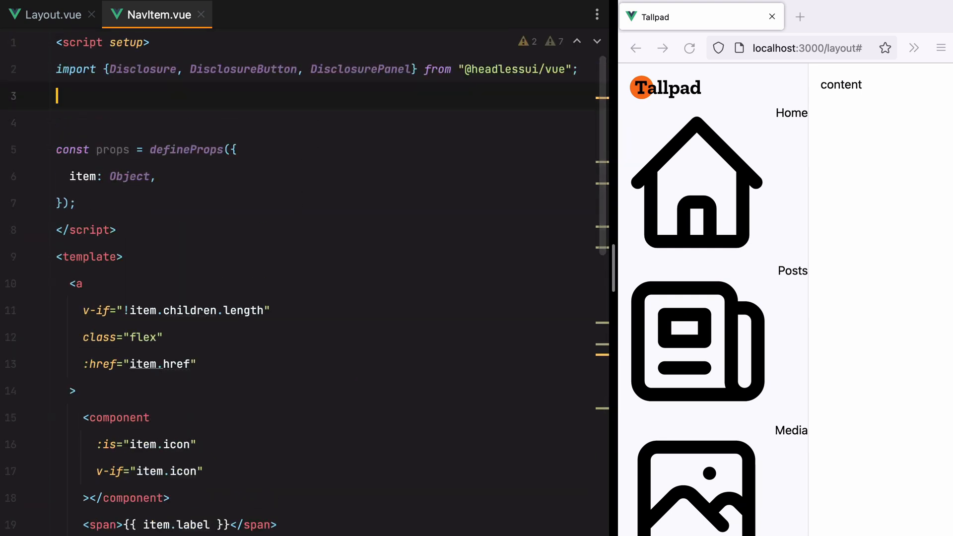
{"action": "type", "text": "import {ChevronDownIcon} from \"@\""}
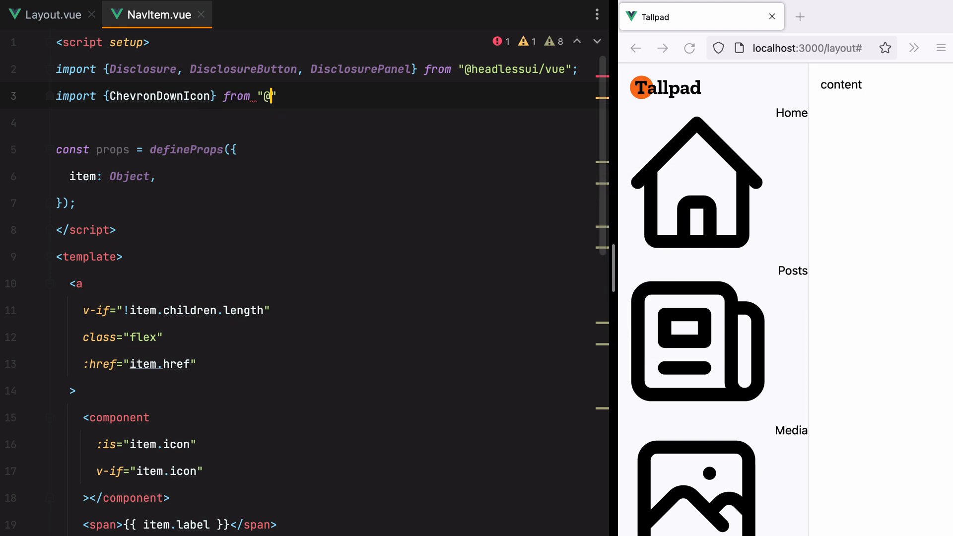
{"action": "type", "text": "@heroicons/vue/solid\";"}
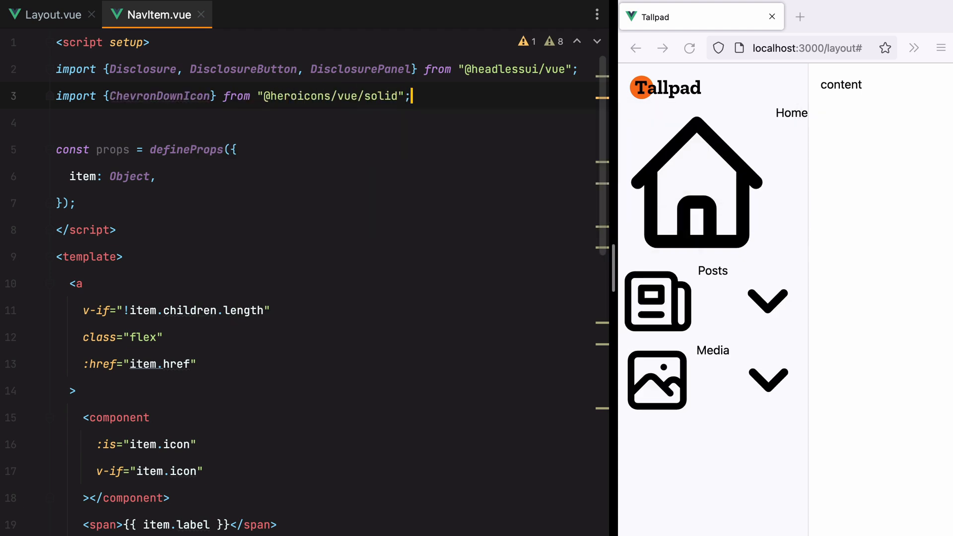
{"action": "scroll", "scroll_direction": "down", "scroll_amount": 3}
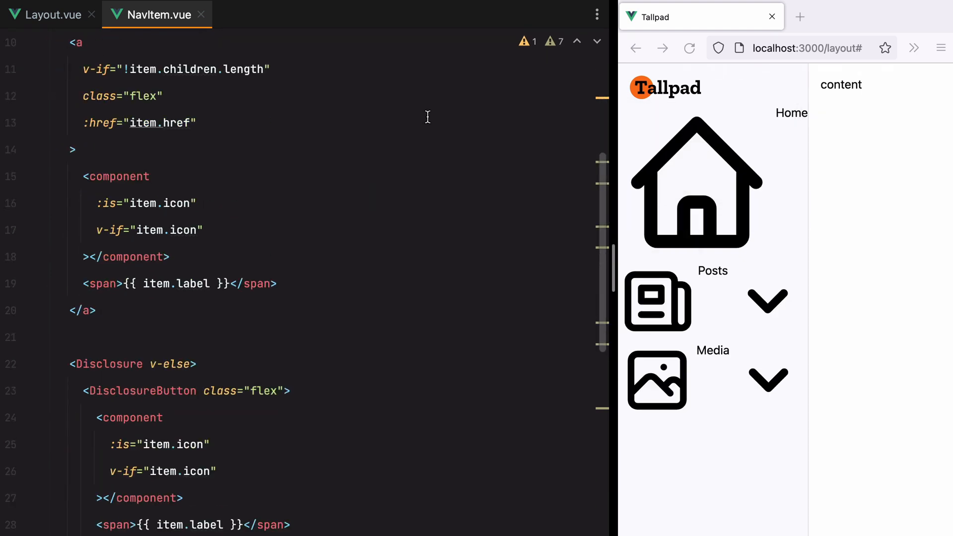
Give the link's icon component :class="['w-6 h-6 shrink-0']" so icons render small
{"action": "type", "text": ":class=\"\""}
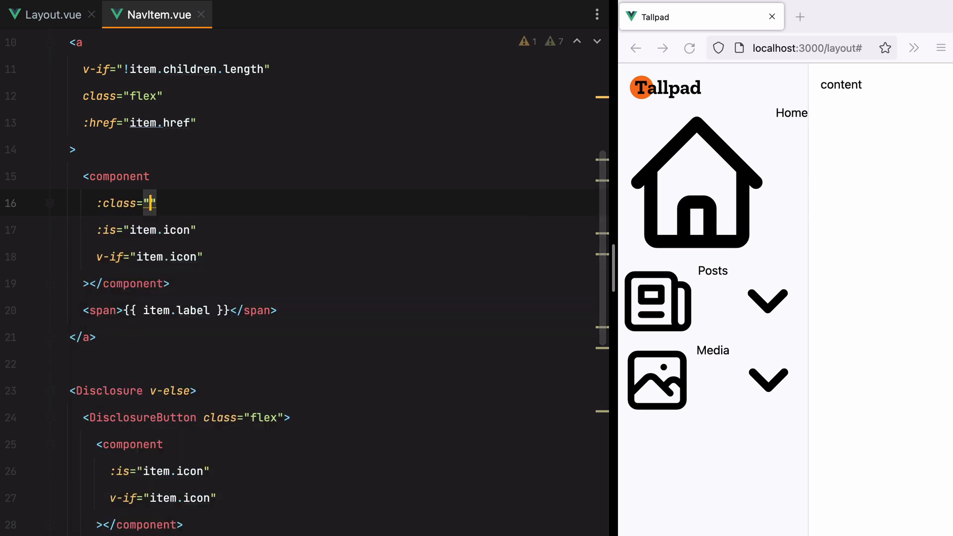
{"action": "type", "text": "['w-6 h-6 s"}
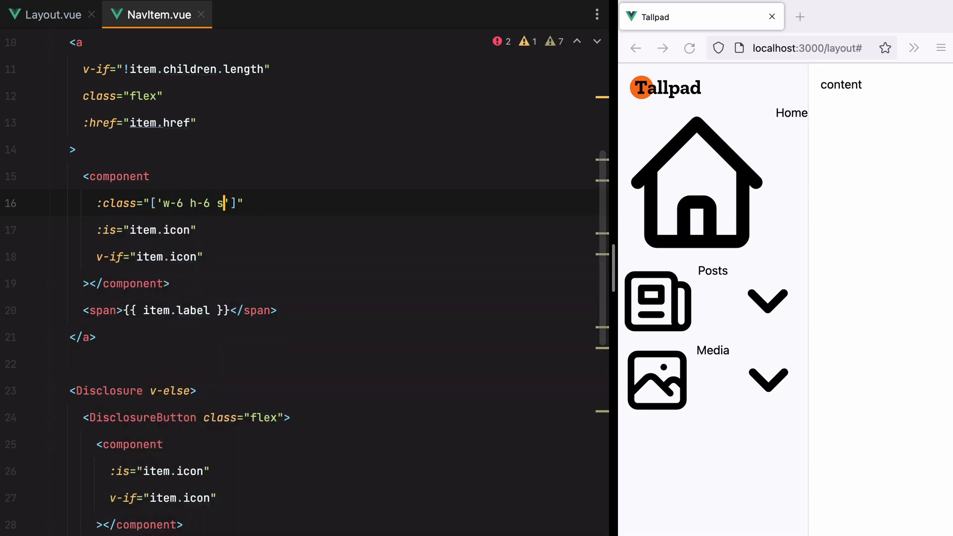
{"action": "type", "text": "hrink-0"}
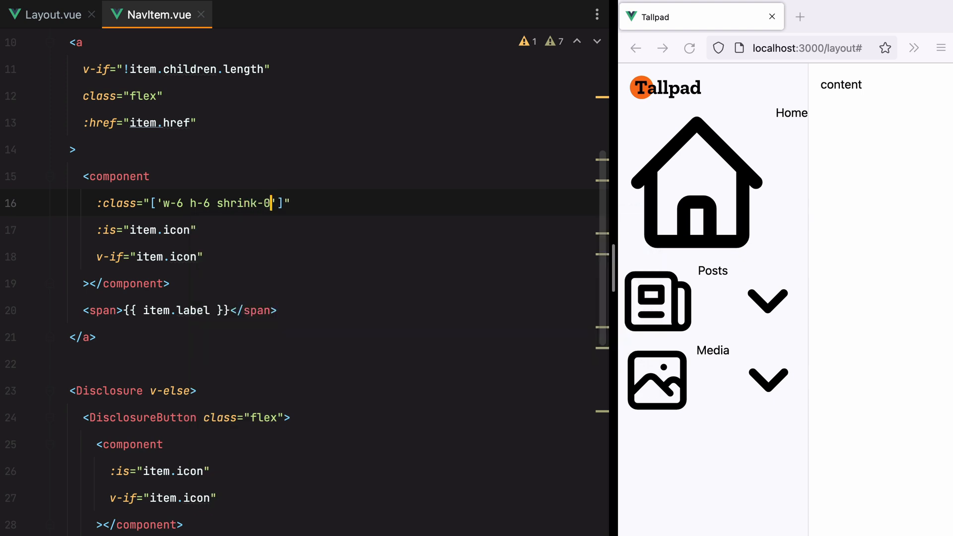
{"action": "scroll", "scroll_direction": "down", "scroll_amount": 3}
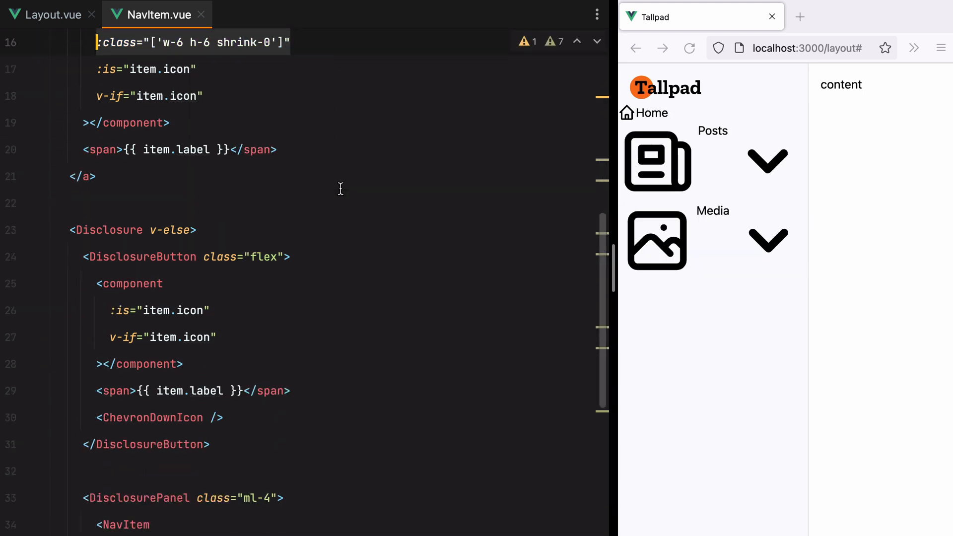
{"action": "scroll", "scroll_direction": "down", "scroll_amount": 3}
{"action": "type", "text": ":class=\"["}
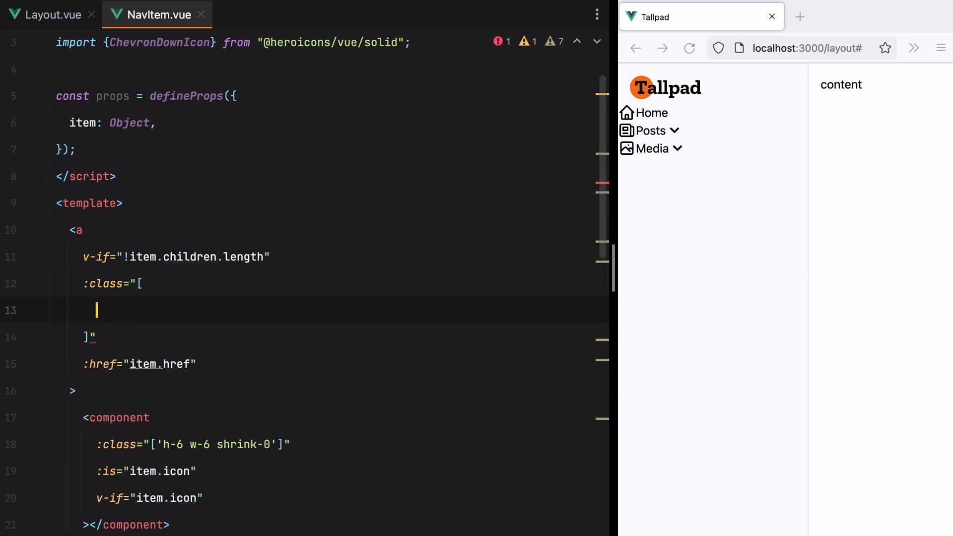
Set the link's :class to ['flex w-full items-center py-2 px-3 text-sm font-medium text-gray-600']
{"action": "type", "text": "'flex w-"}
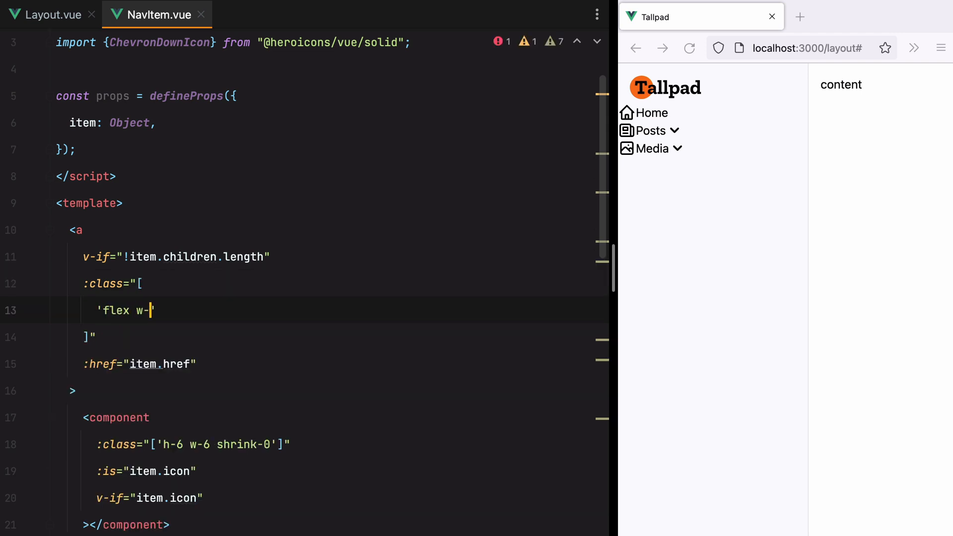
{"action": "type", "text": "full items-center"}
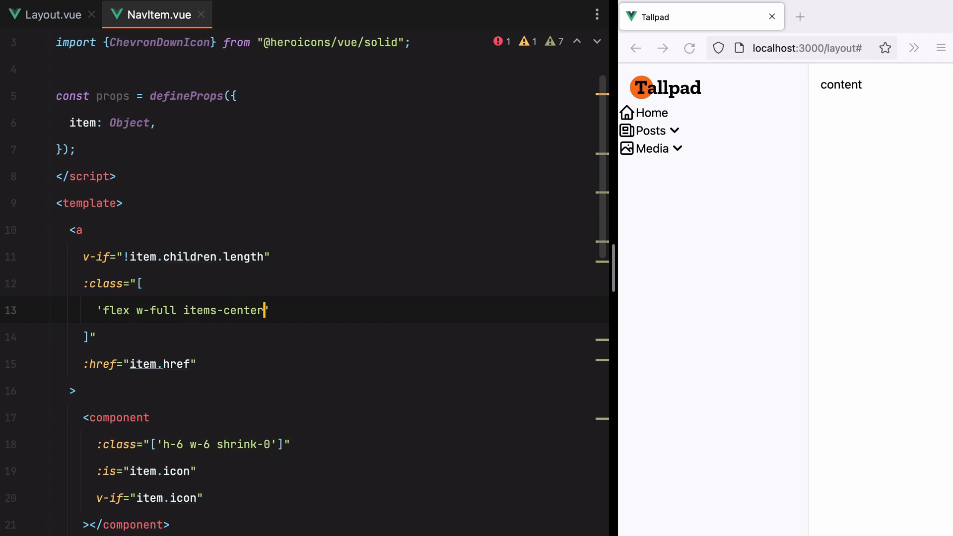
{"action": "type", "text": "py-2 x"}
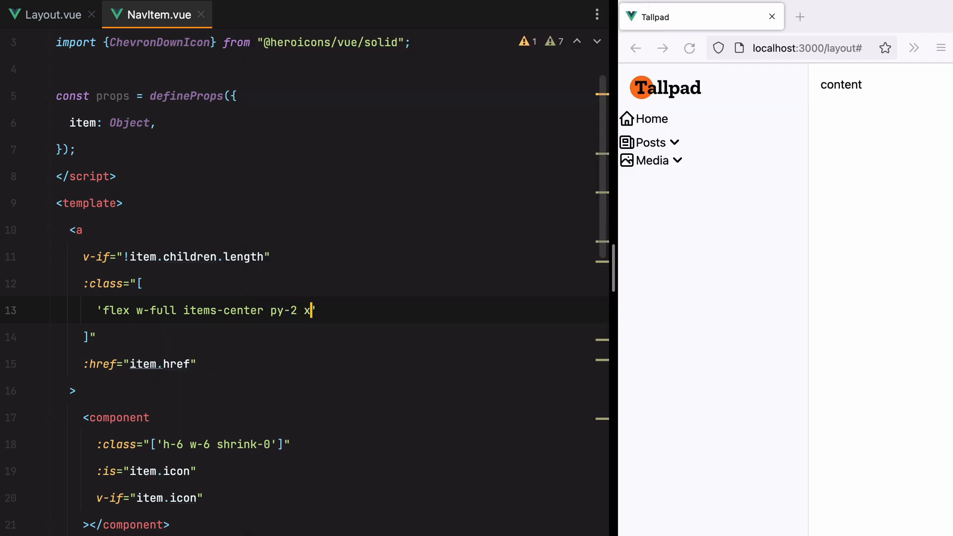
{"action": "type", "text": "px-3"}
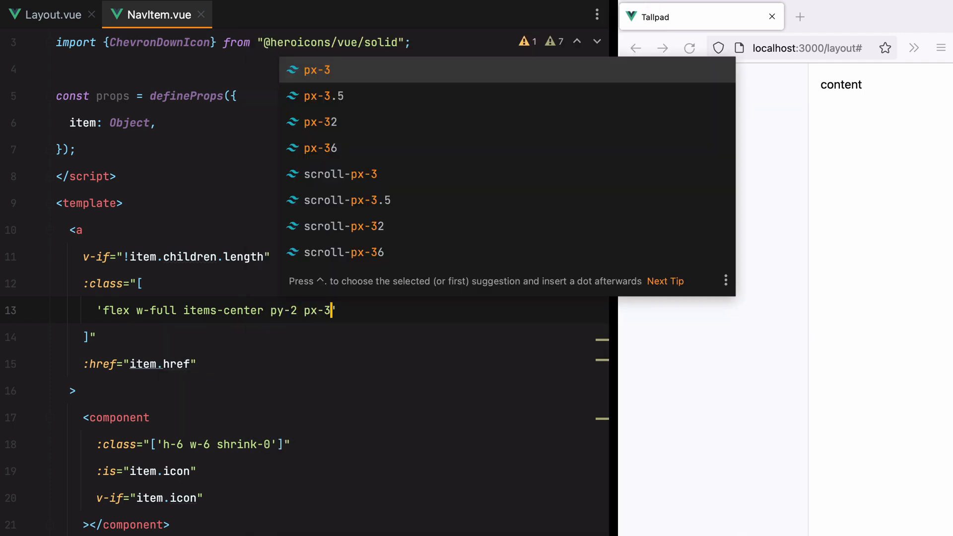
{"action": "type", "text": "text-sm"}
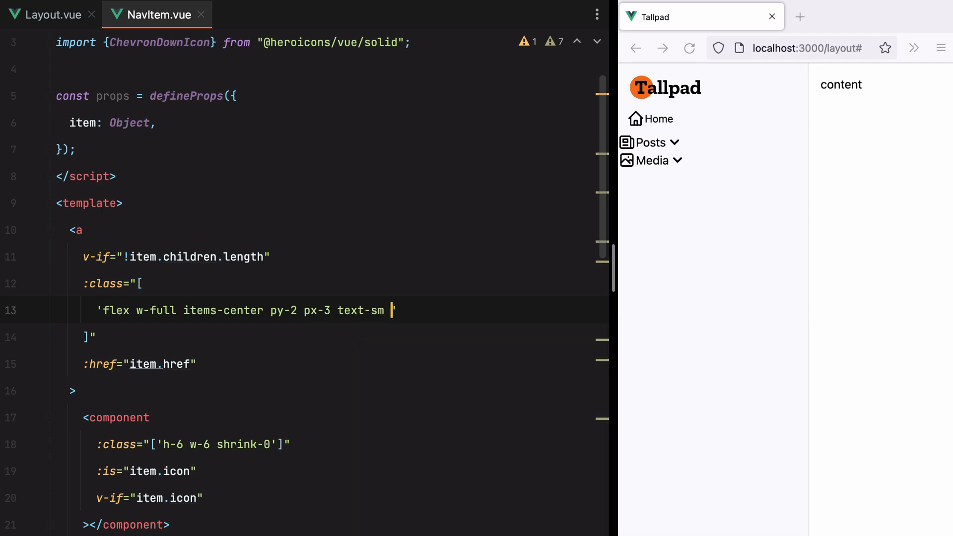
{"action": "type", "text": "font-medium"}
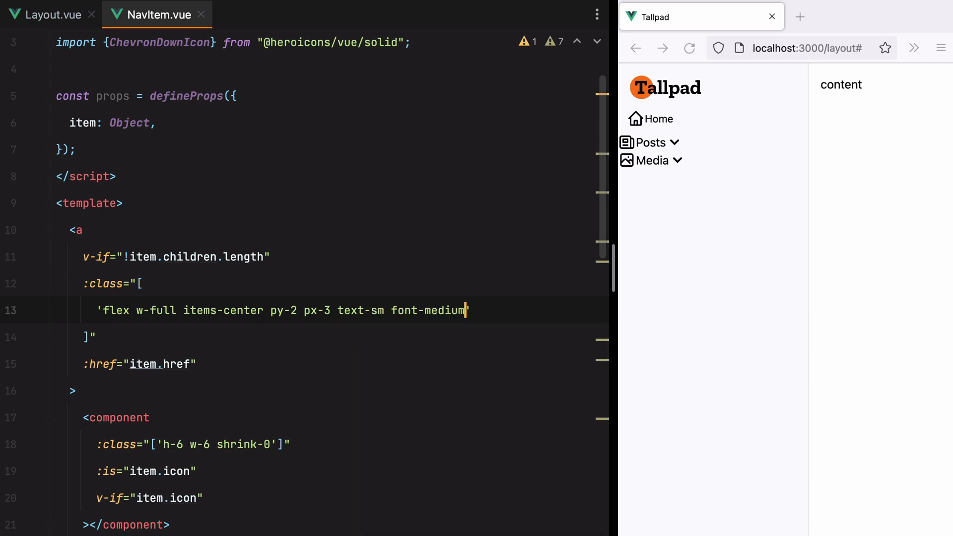
{"action": "type", "text": "text"}
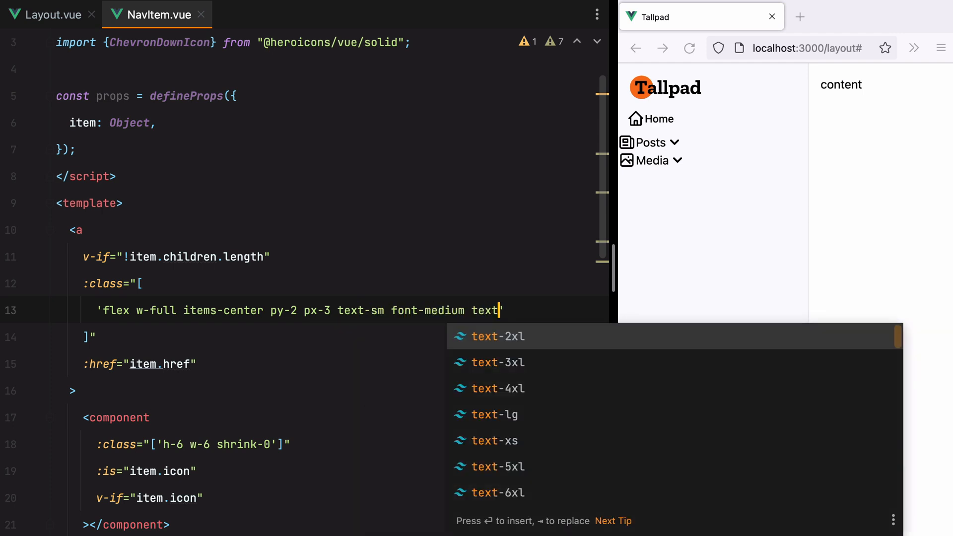
{"action": "type", "text": "-gray-600"}
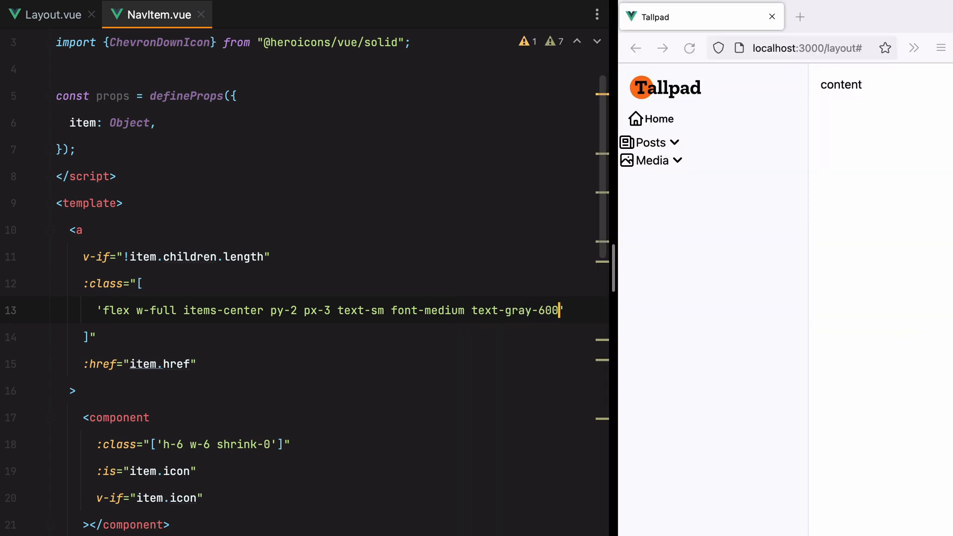
{"action": "mouse_move", "coordinate": [658, 123]}
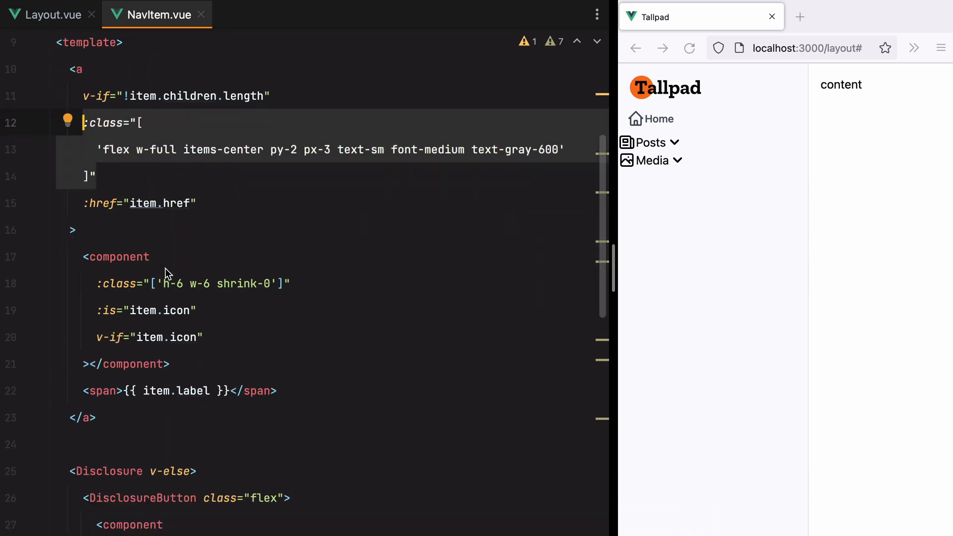
{"action": "scroll", "scroll_direction": "down", "scroll_amount": 3}
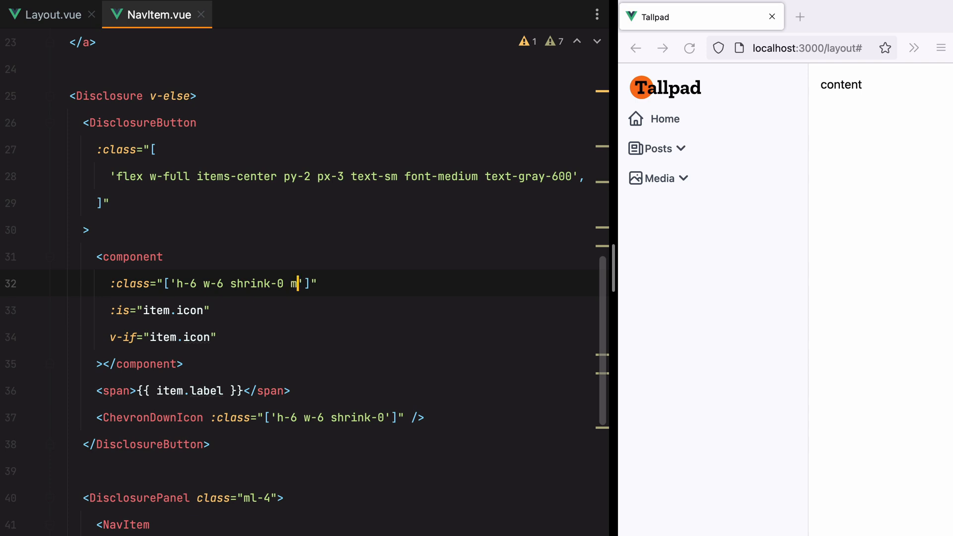
Add mr-2 to icons, class="flex-1" on the label span, text-left on the button, and rounded-md hover:bg-gray-100 on links
{"action": "type", "text": "r-2"}
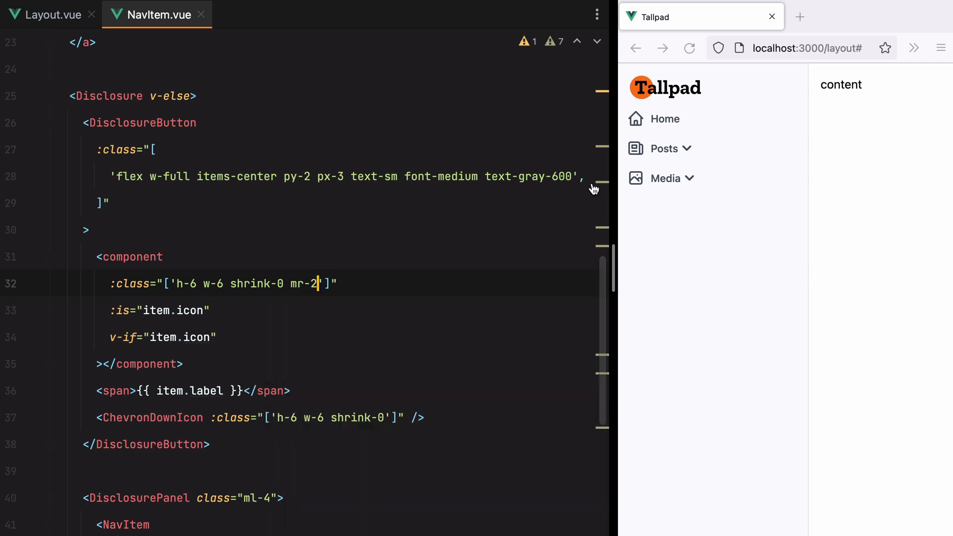
{"action": "mouse_move", "coordinate": [172, 284]}
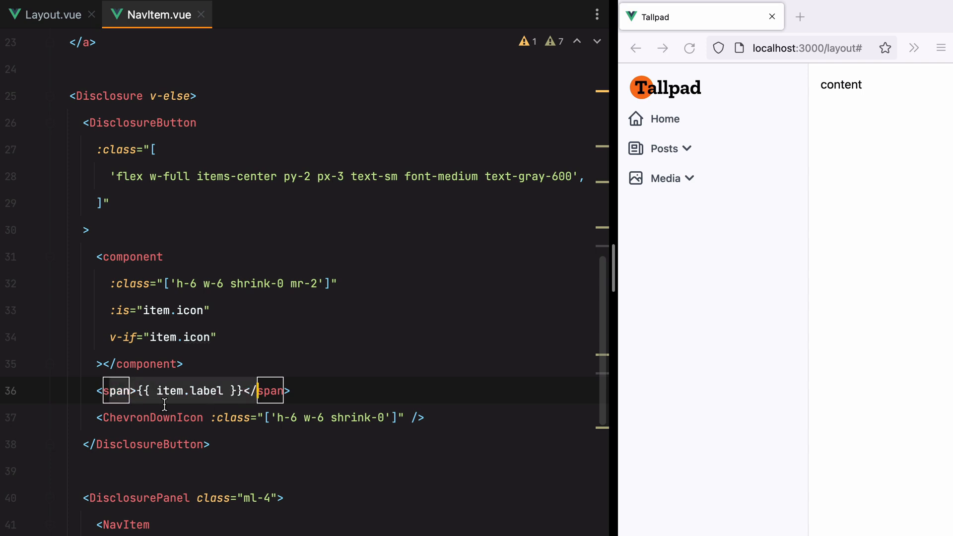
{"action": "type", "text": "class=\"\""}
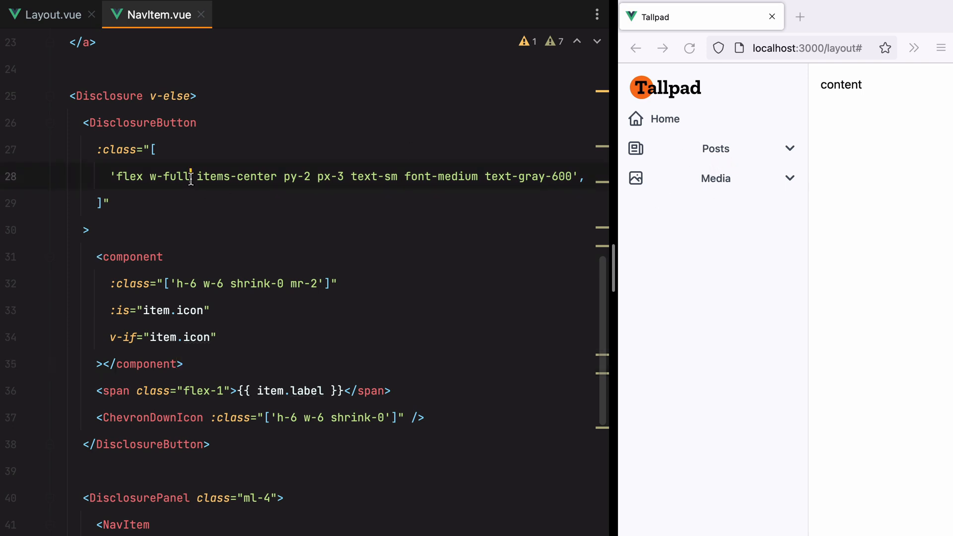
{"action": "type", "text": "text-left"}
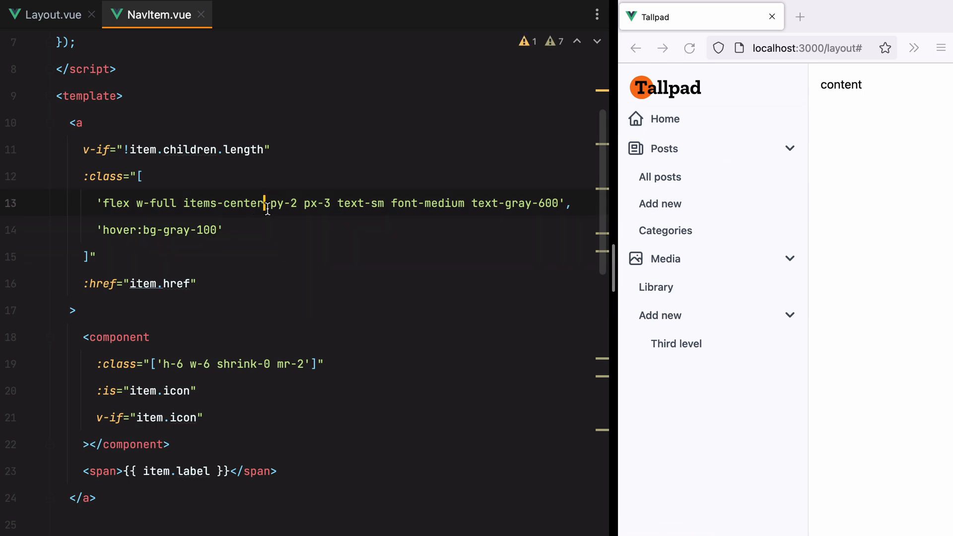
{"action": "type", "text": "rounded-md"}
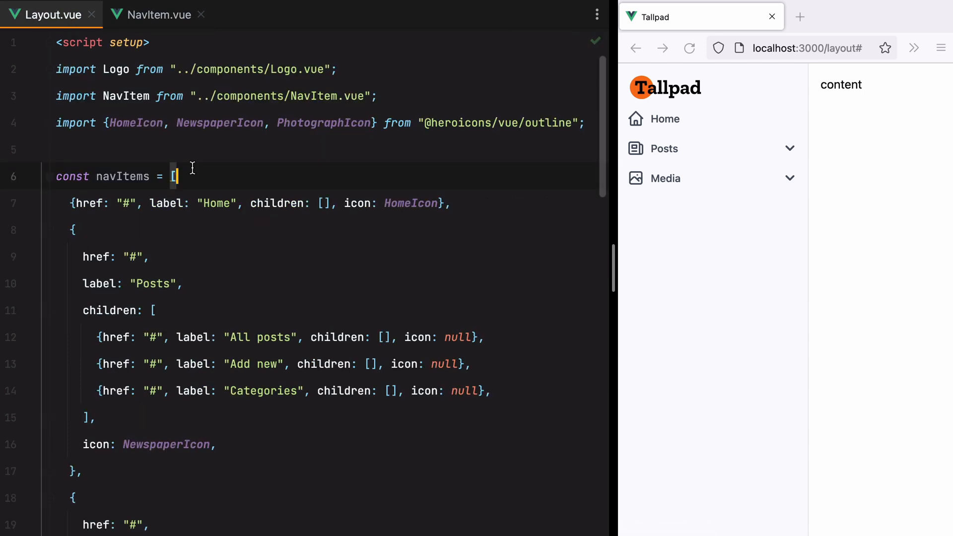
Set the <nav> element's class in Layout.vue to "mt-2 px-2"
{"action": "scroll", "scroll_direction": "down", "scroll_amount": 3}
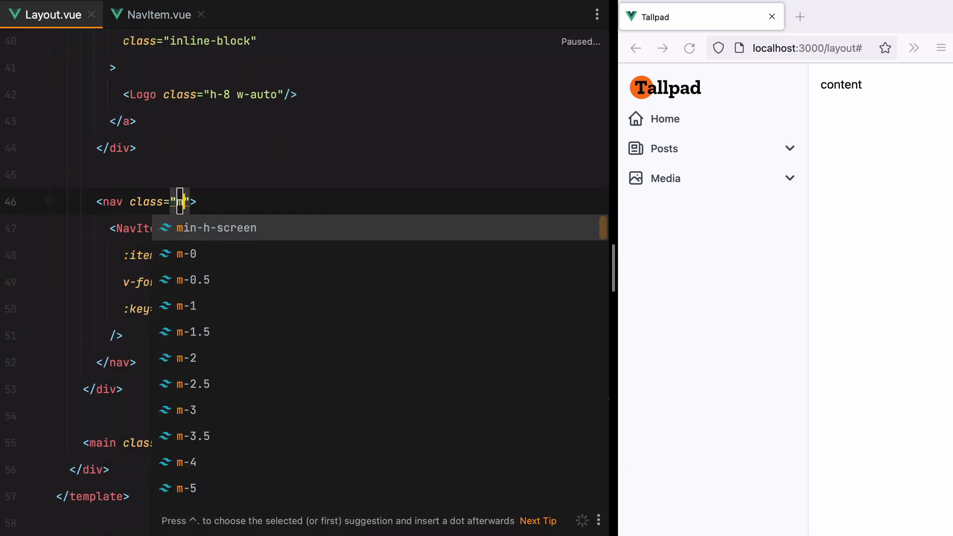
{"action": "type", "text": "t-2"}
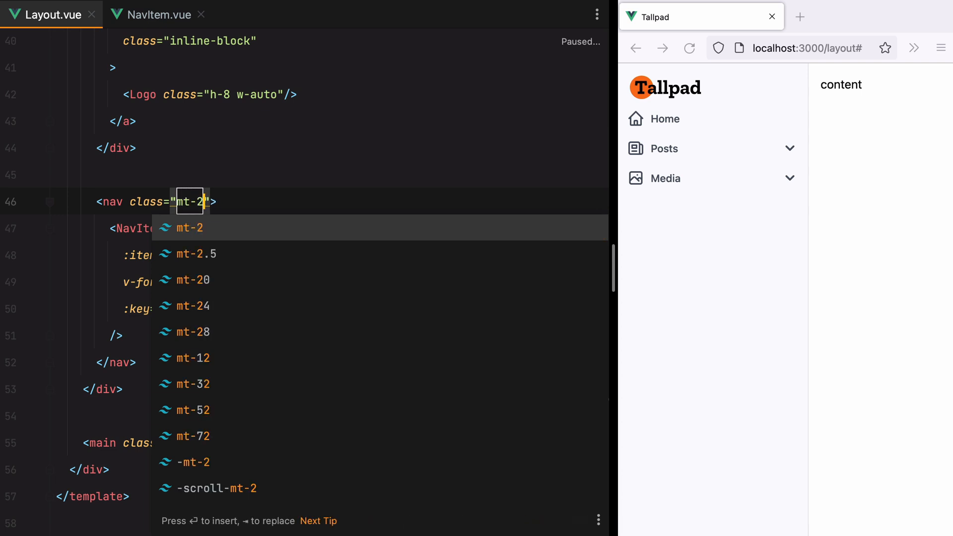
{"action": "type", "text": "px"}
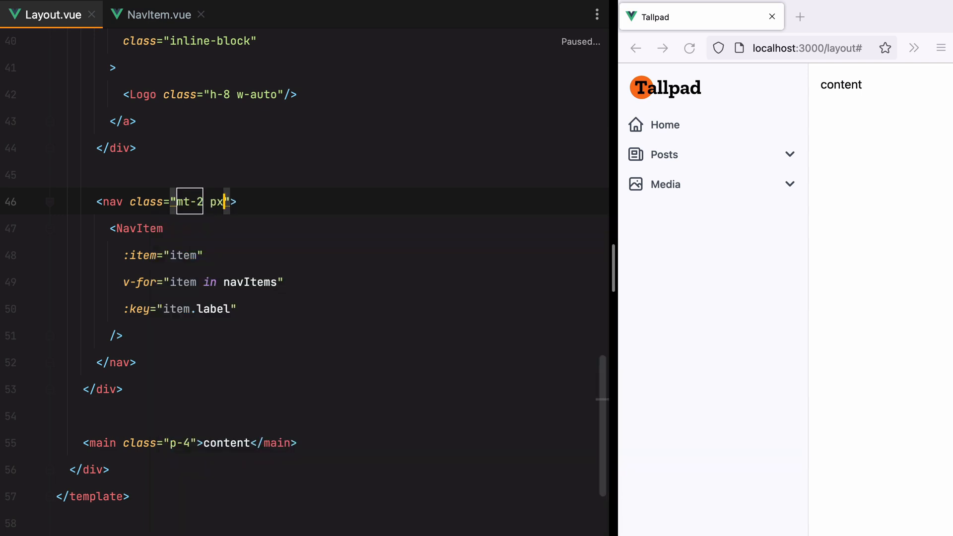
{"action": "type", "text": "2"}
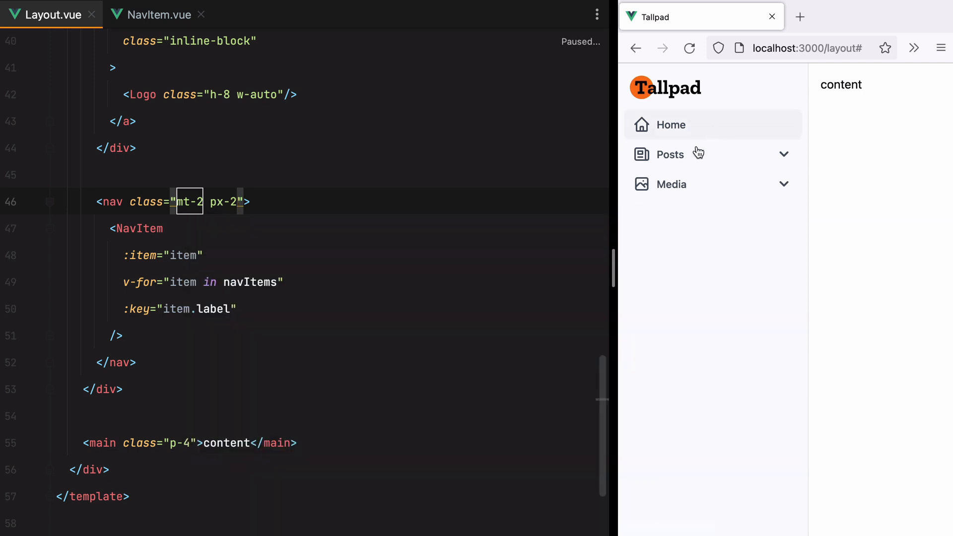
{"action": "mouse_move", "coordinate": [642, 129]}
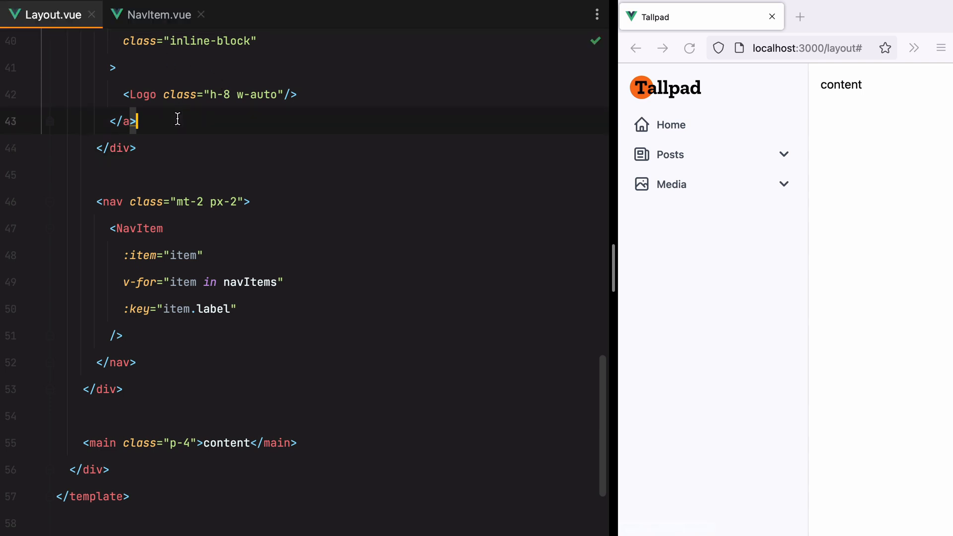
Back in NavItem.vue, give icons gray text styling and add text-left to the DisclosureButton's class list
{"action": "left_click", "coordinate": [157, 15]}
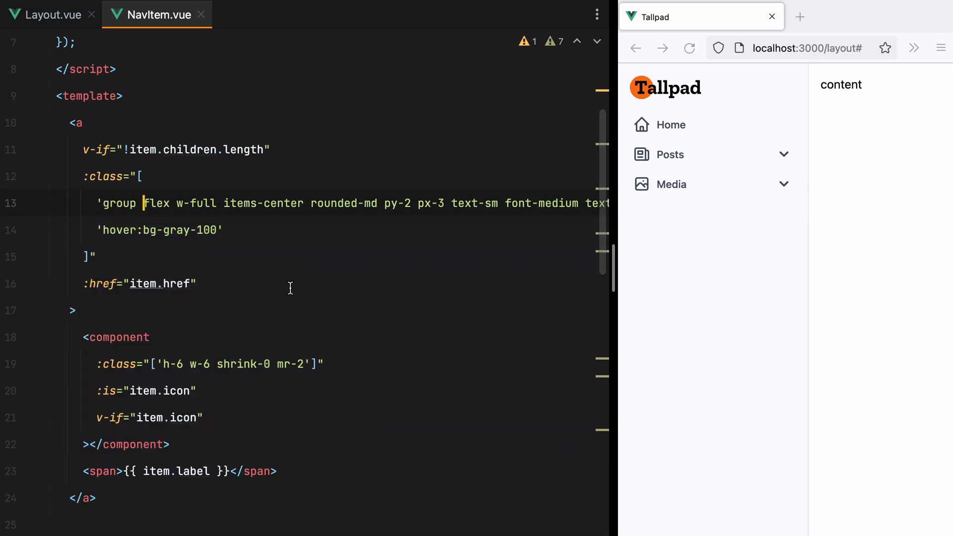
{"action": "type", "text": "tex"}
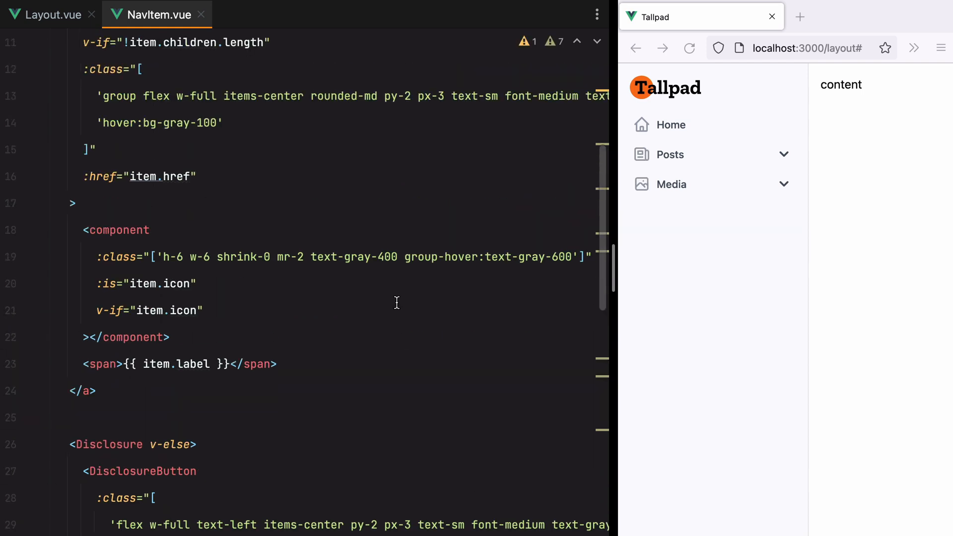
{"action": "scroll", "scroll_direction": "down", "scroll_amount": 3}
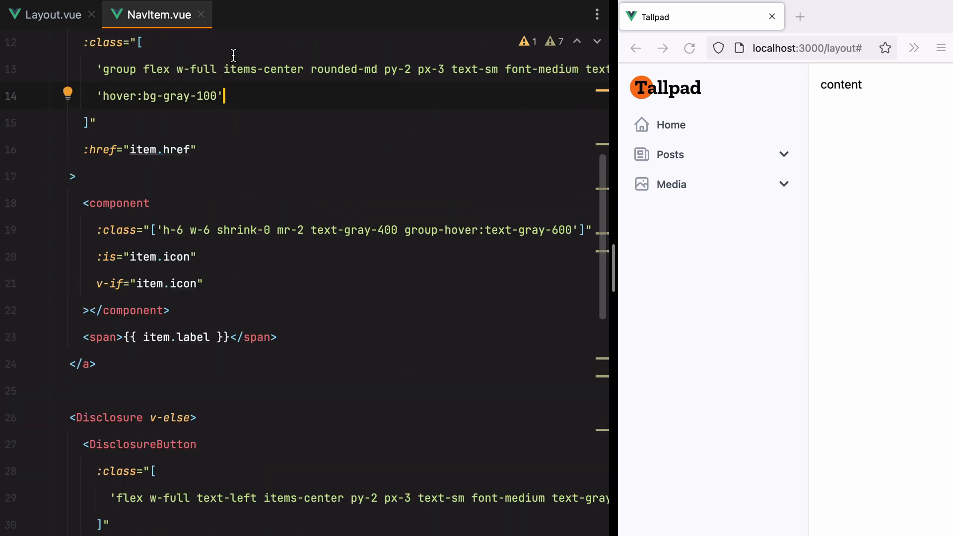
{"action": "scroll", "scroll_direction": "down", "scroll_amount": 3}
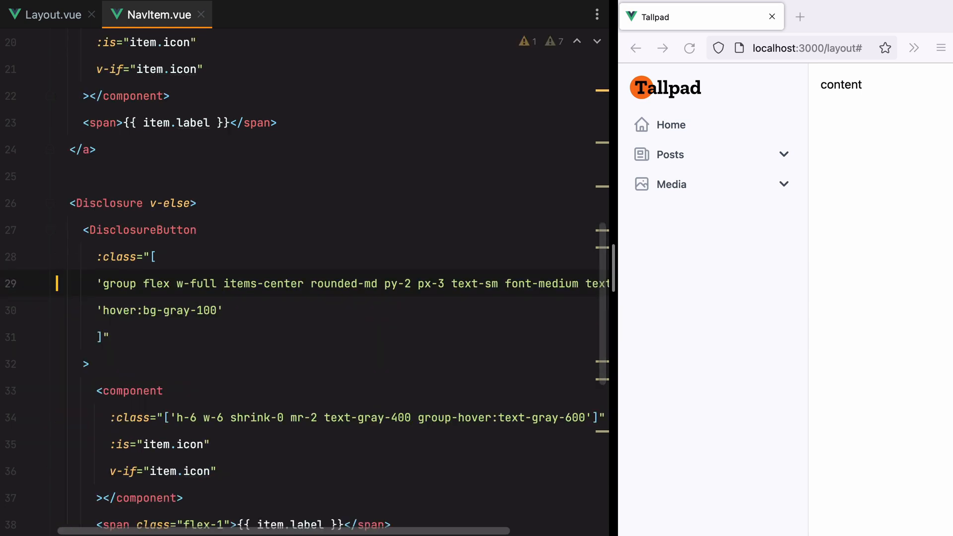
{"action": "type", "text": "text-left"}
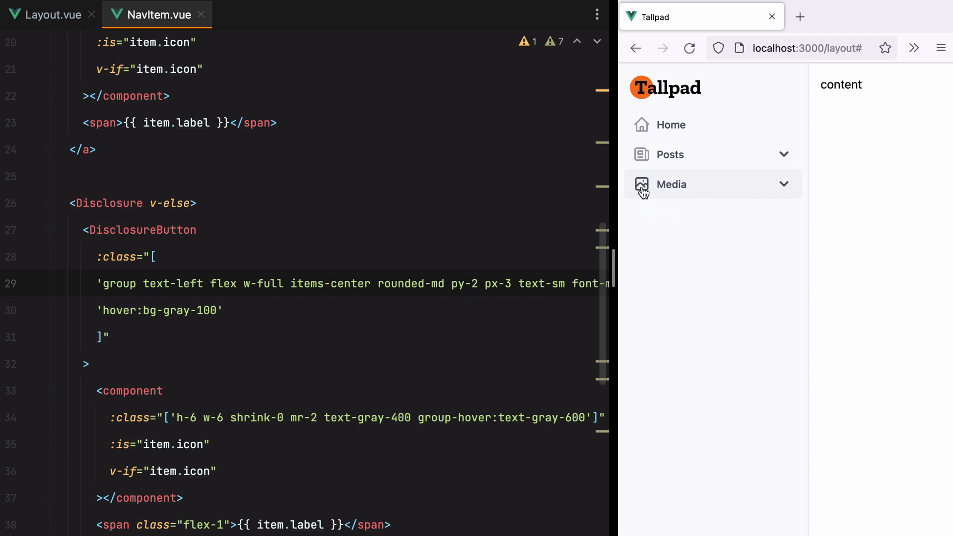
Add v-slot="{open}" on Disclosure and bind ChevronDownIcon to -rotate-180 when open, then test on Posts
{"action": "left_click", "coordinate": [191, 202]}
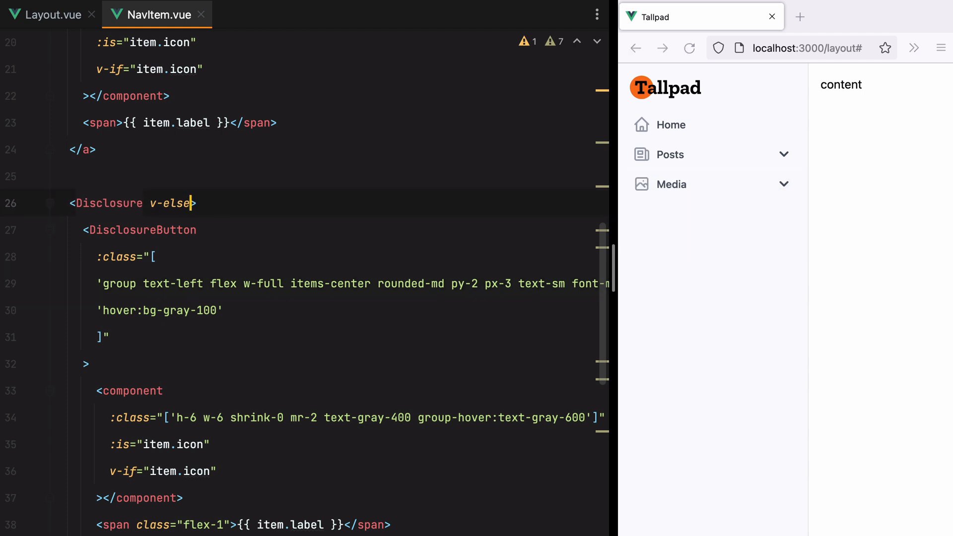
{"action": "type", "text": "v-slot=\"{open"}
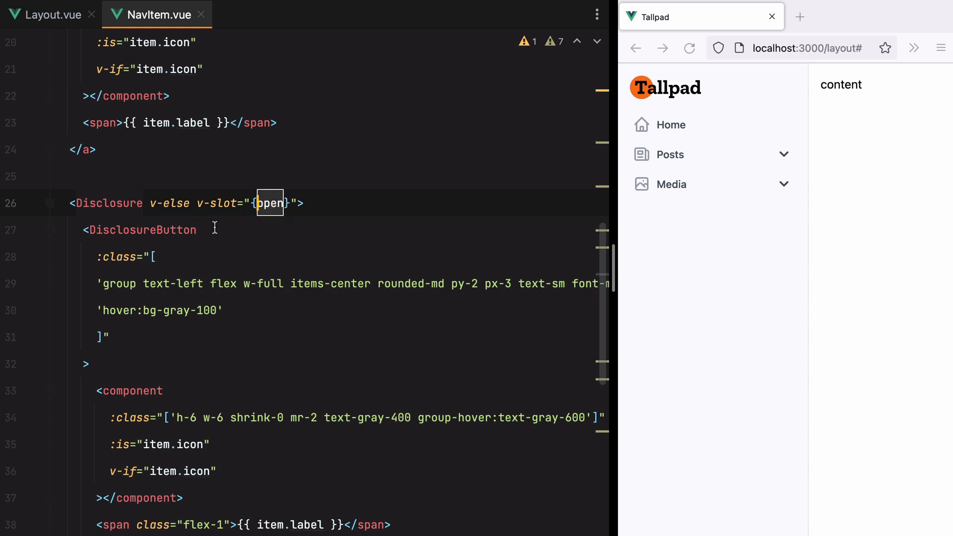
{"action": "scroll", "scroll_direction": "down", "scroll_amount": 3}
{"action": "type", "text": "open? '"}
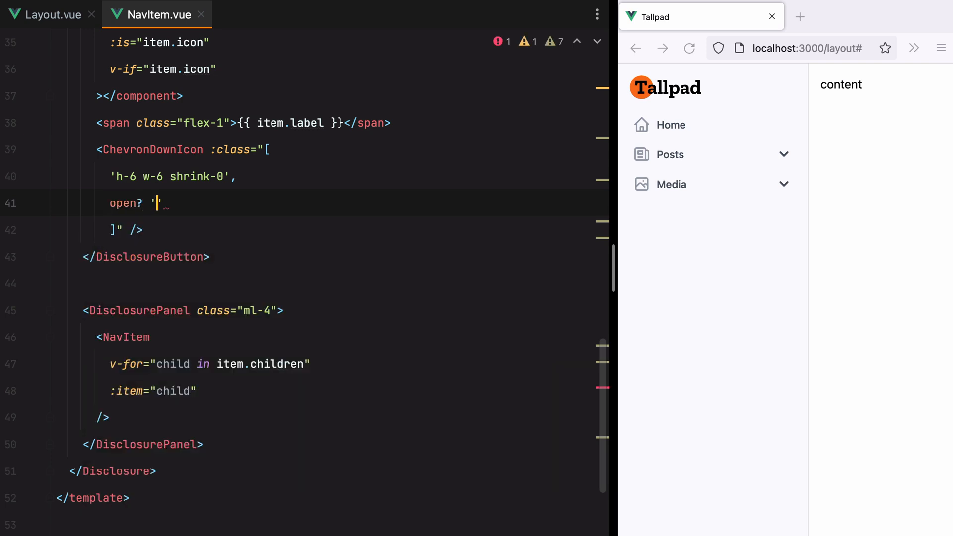
{"action": "type", "text": "-rotate-180"}
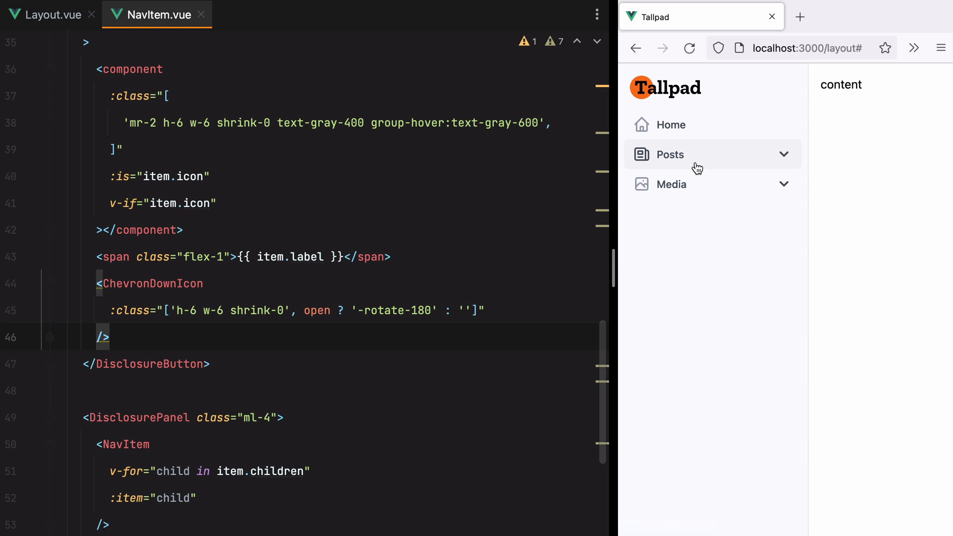
{"action": "left_click", "coordinate": [695, 154]}
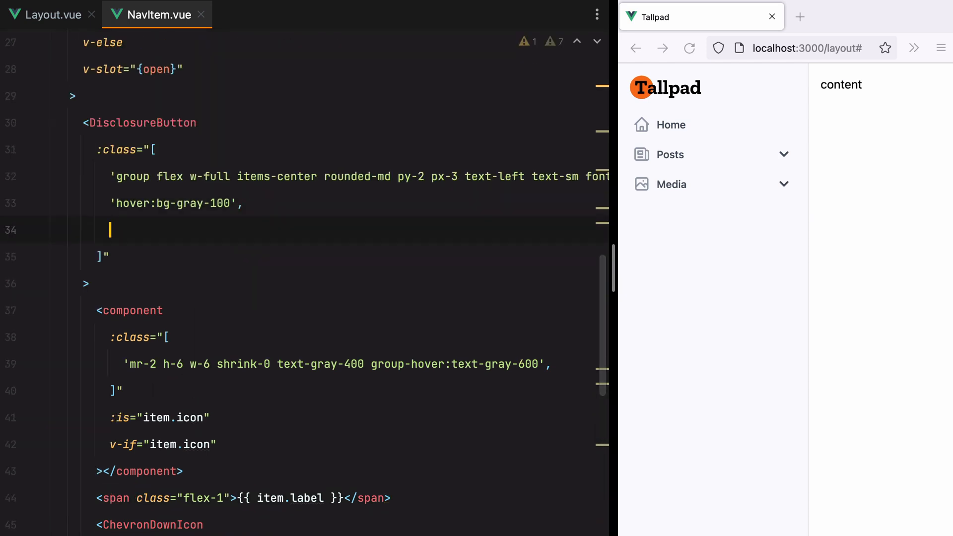
Style the section label with open ? 'font-semibold text-gray-800' : 'font-medium text-gray-600' and check Posts
{"action": "type", "text": "open ?"}
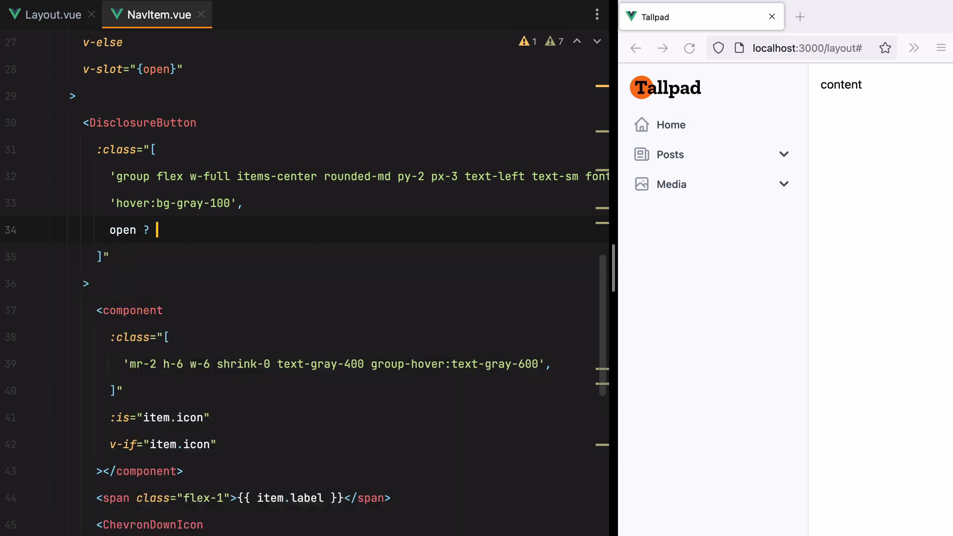
{"action": "type", "text": "'font-es"}
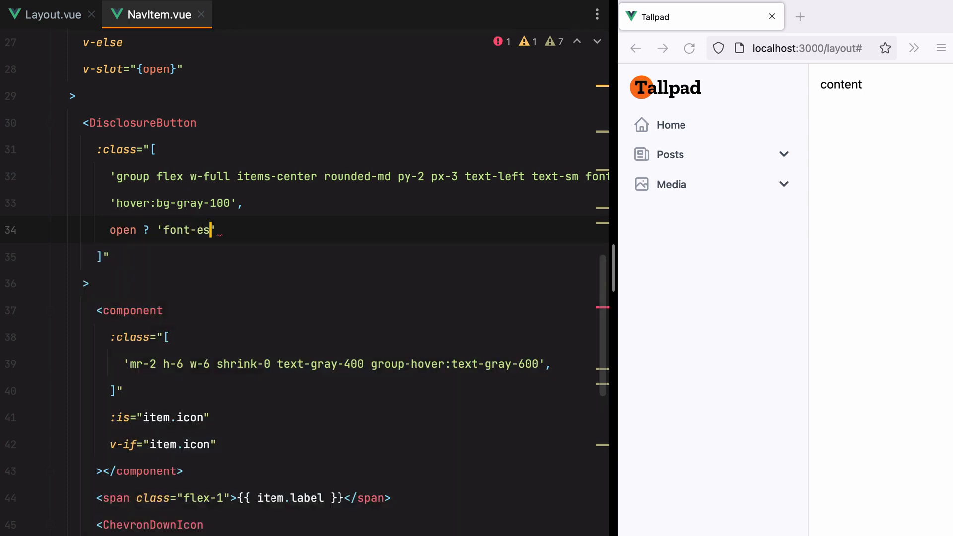
{"action": "type", "text": "emibold"}
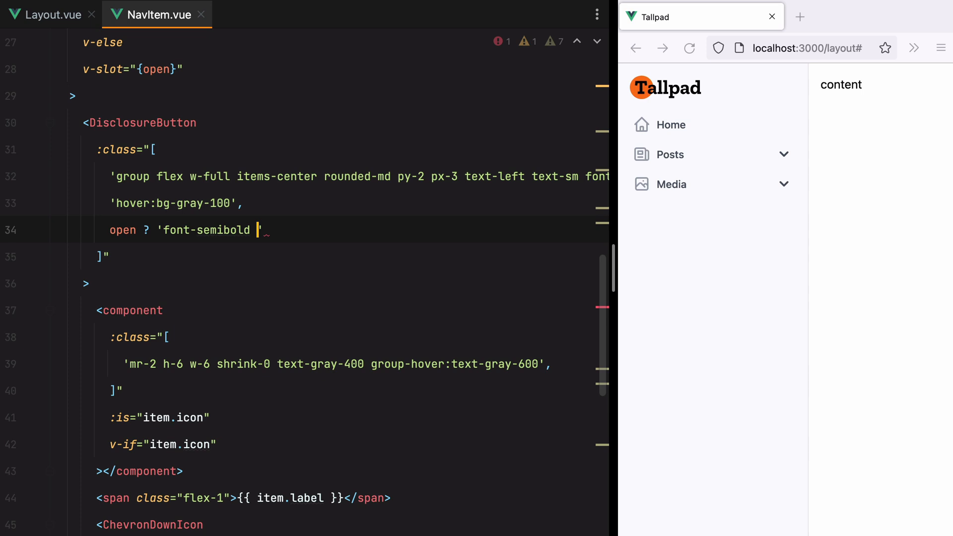
{"action": "type", "text": "text-gray"}
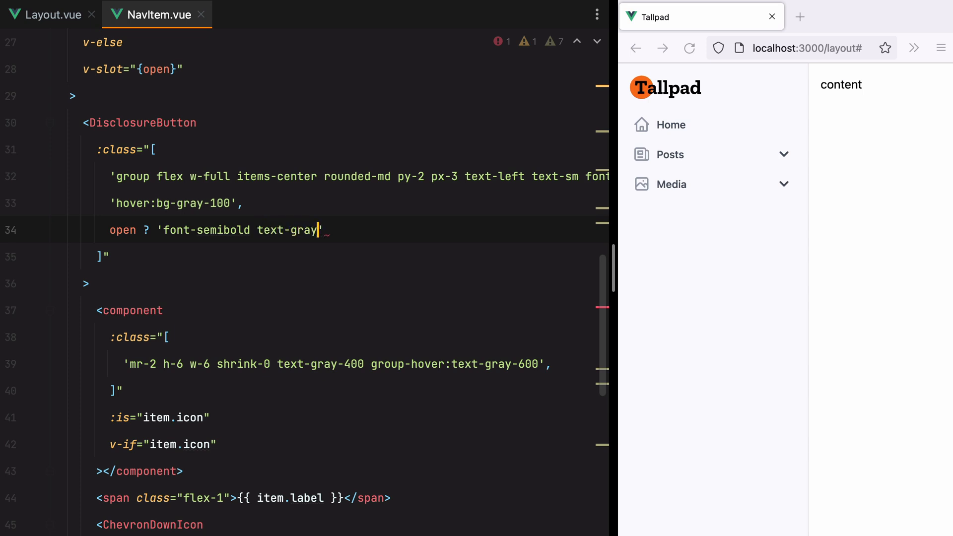
{"action": "type", "text": "-800'"}
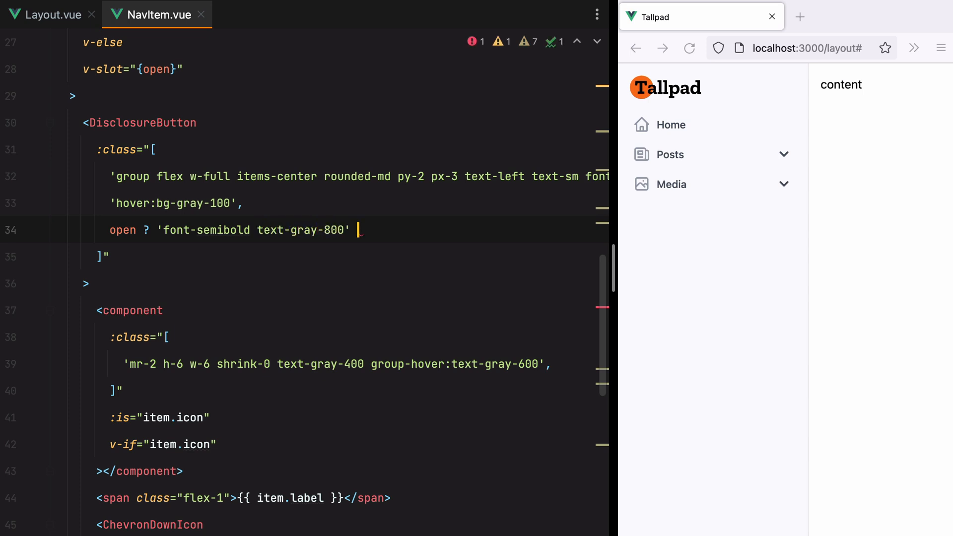
{"action": "type", "text": ": 'text-gray-6"}
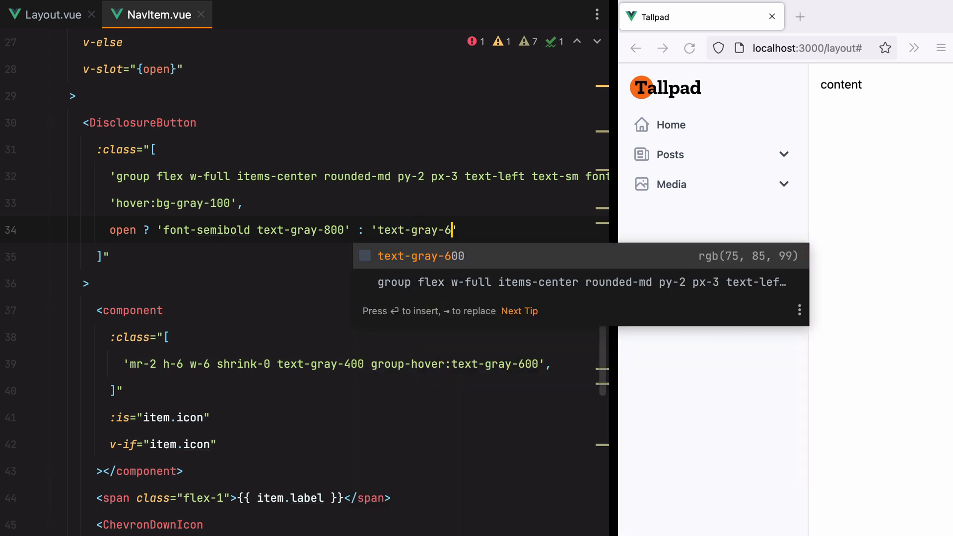
{"action": "type", "text": "font-medium"}
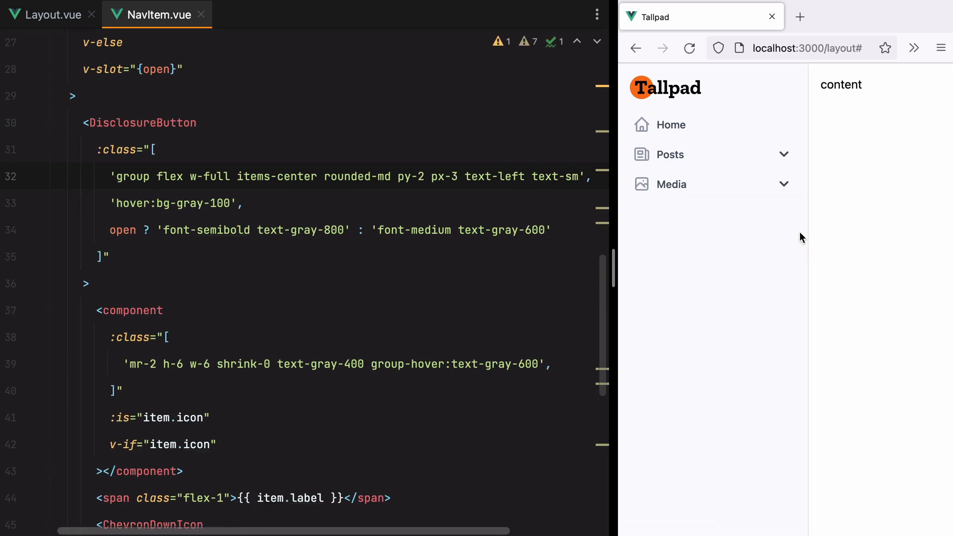
{"action": "left_click", "coordinate": [670, 154]}
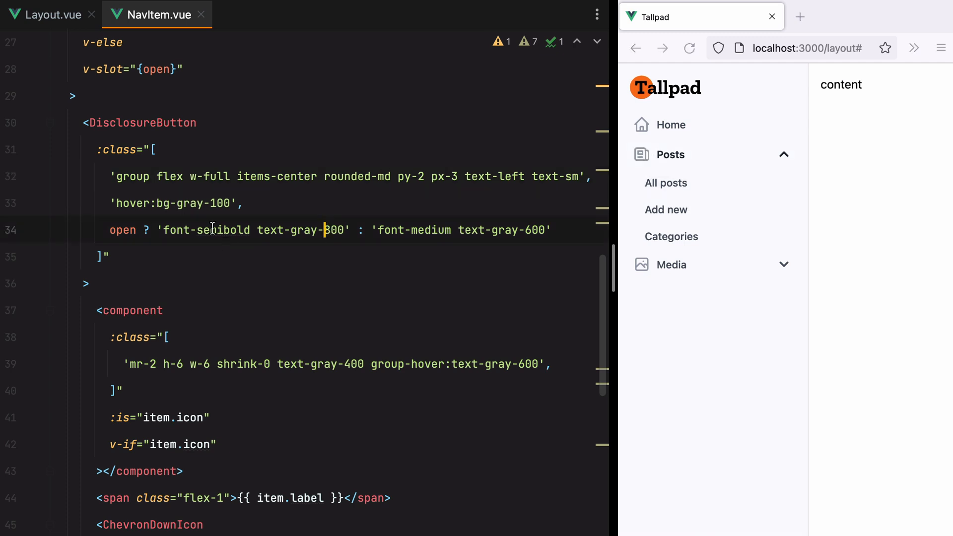
Give the section icon and chevron text-gray-600 when open, text-gray-400 when closed
{"action": "scroll", "scroll_direction": "down", "scroll_amount": 3}
{"action": "type", "text": "open ? '"}
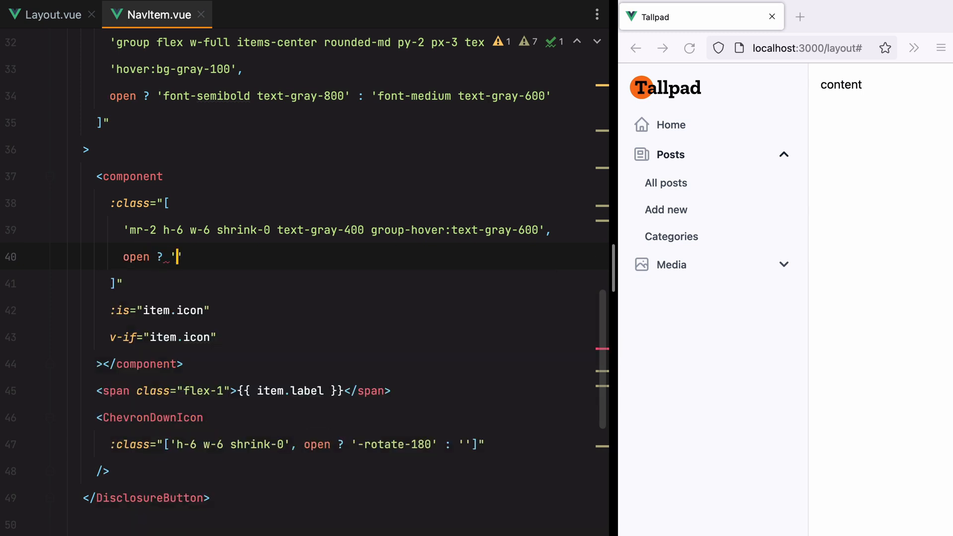
{"action": "type", "text": "text-gray-600"}
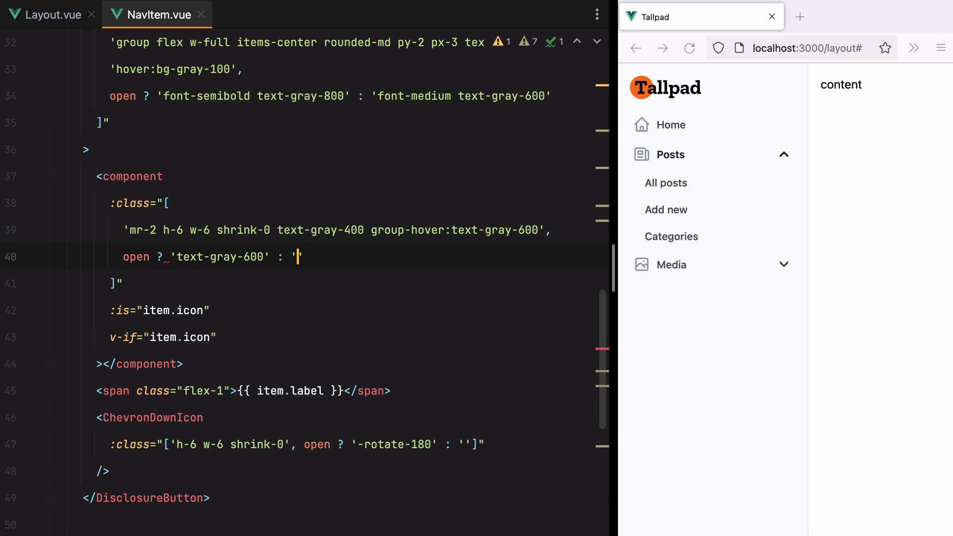
{"action": "type", "text": "text-gray-400"}
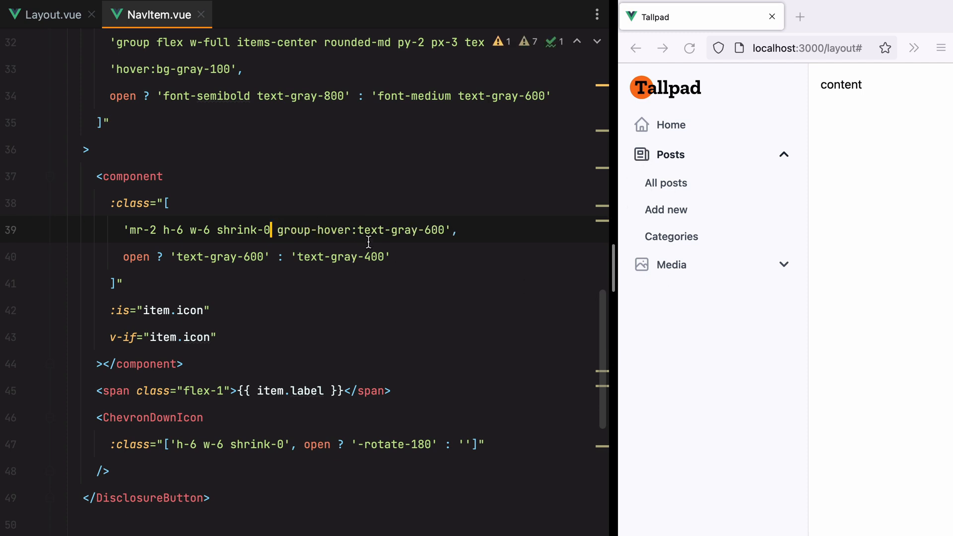
{"action": "scroll", "scroll_direction": "down", "scroll_amount": 3}
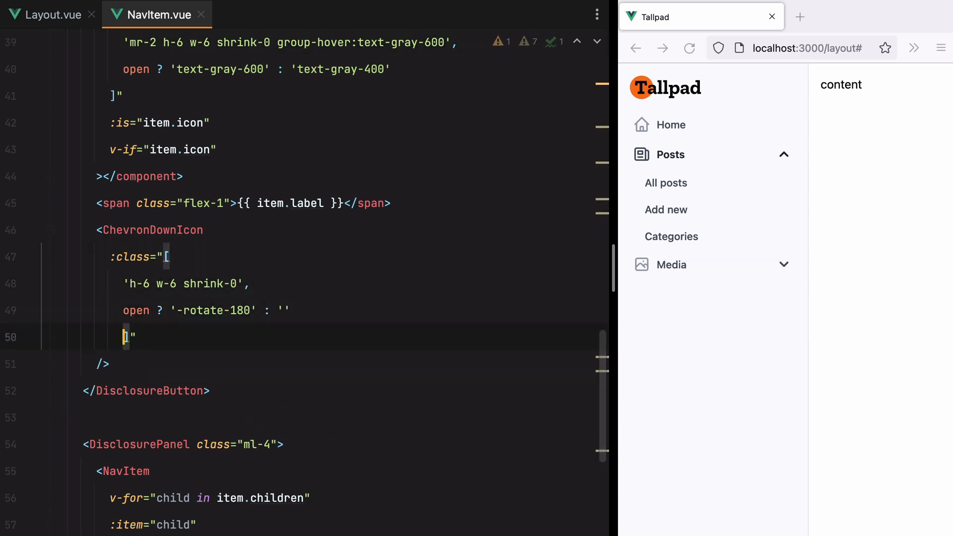
{"action": "type", "text": "tex"}
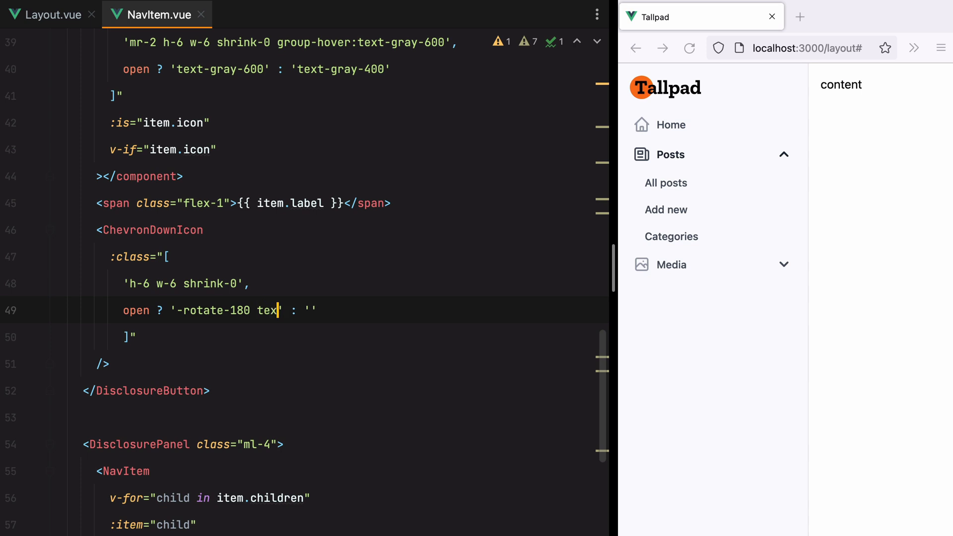
{"action": "type", "text": "t-gray-600"}
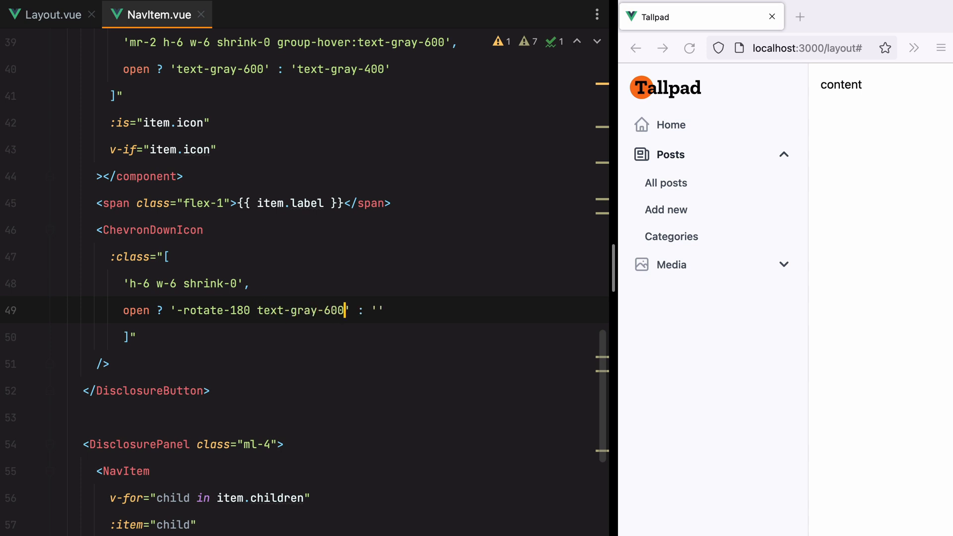
{"action": "type", "text": "t"}
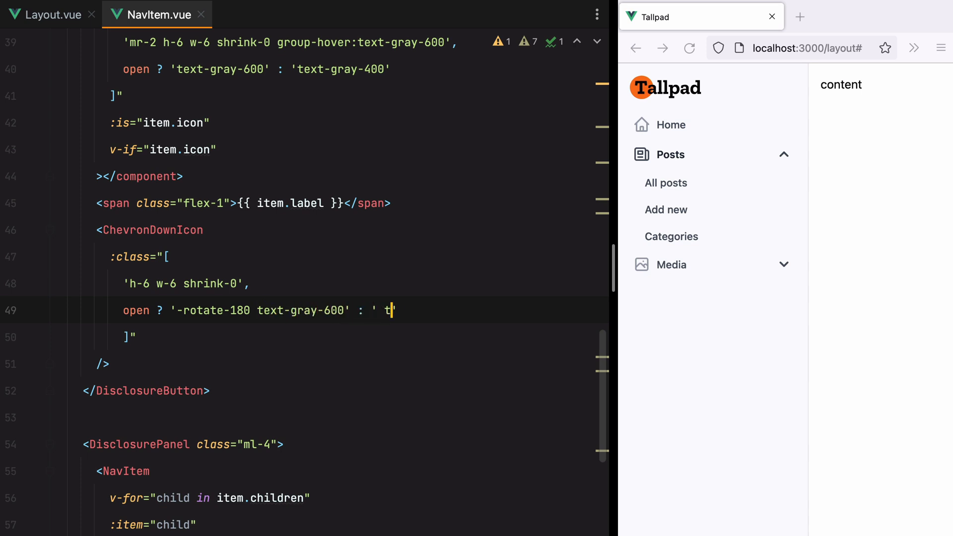
{"action": "type", "text": "ext-gray"}
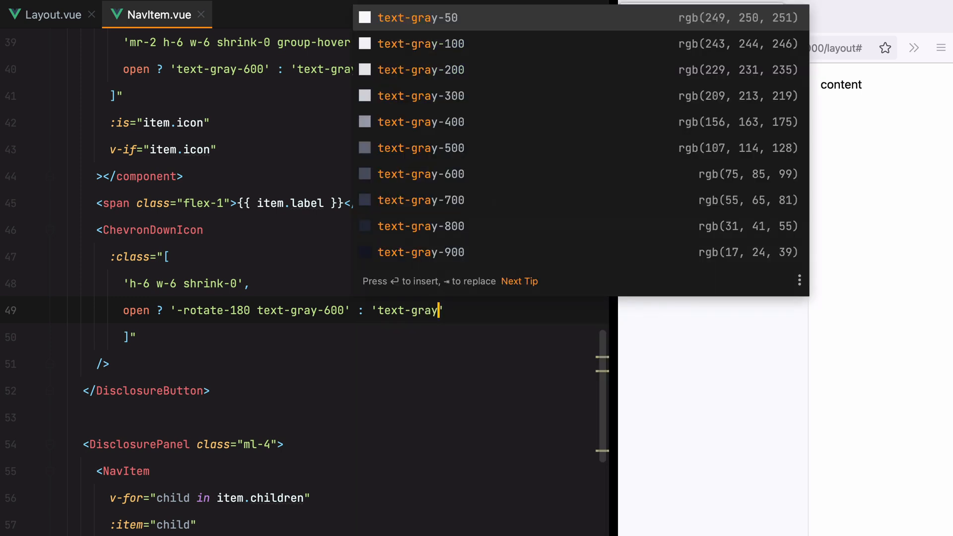
{"action": "type", "text": "400'"}
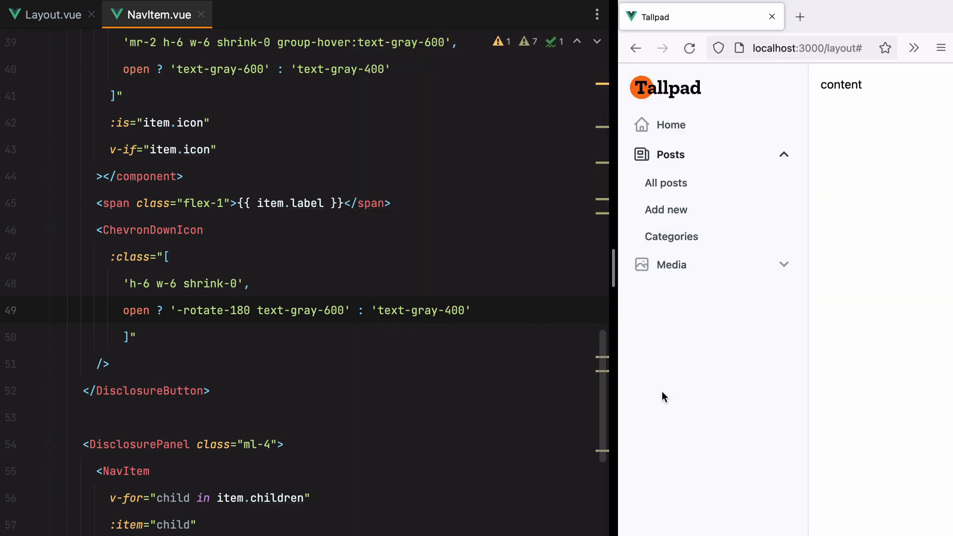
{"action": "mouse_move", "coordinate": [757, 277]}
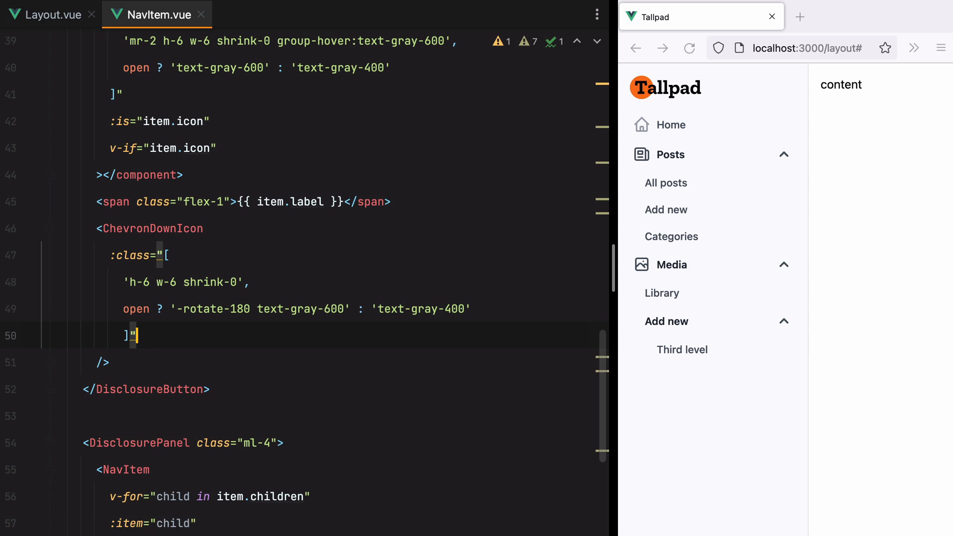
In Layout.vue add active: false to every navItems entry, then mark Home active: true
{"action": "left_click", "coordinate": [46, 15]}
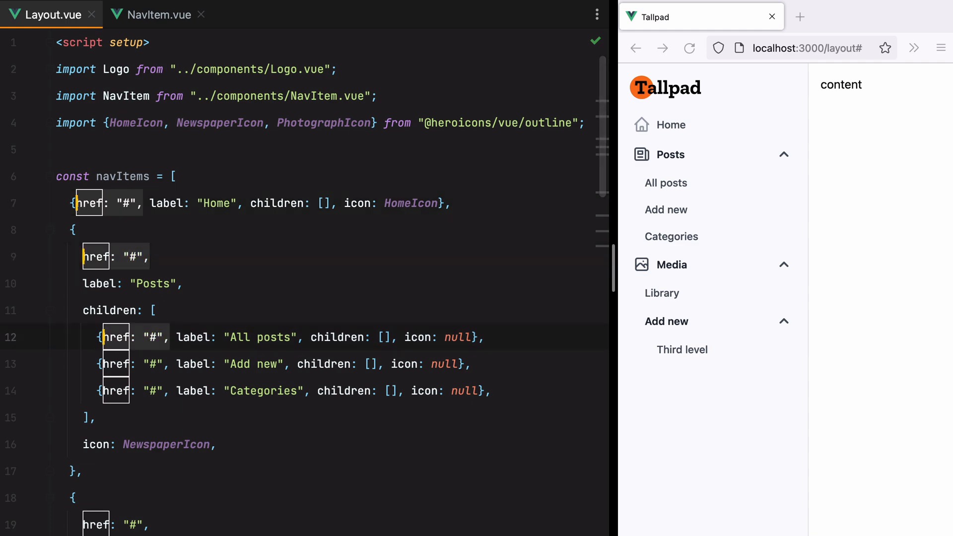
{"action": "scroll", "scroll_direction": "down", "scroll_amount": 3}
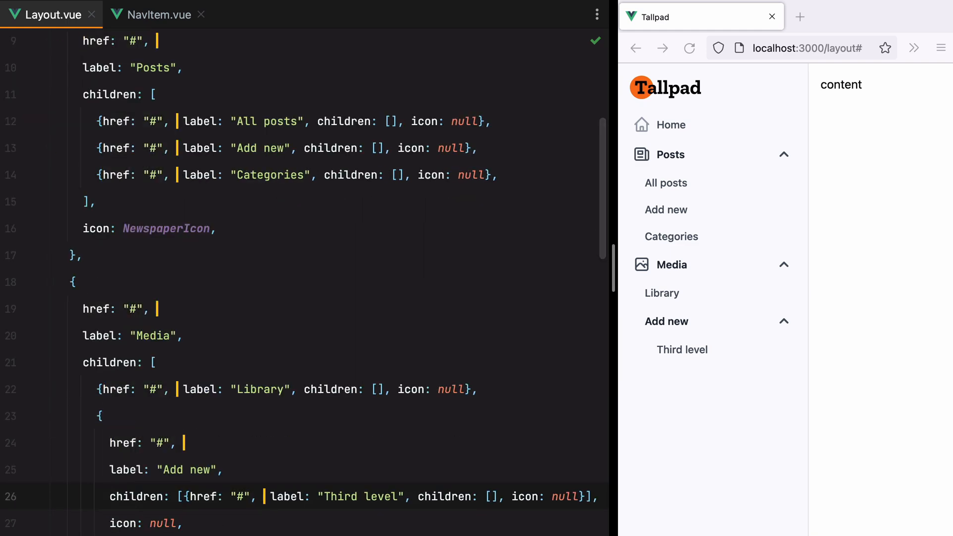
{"action": "type", "text": "active: false,"}
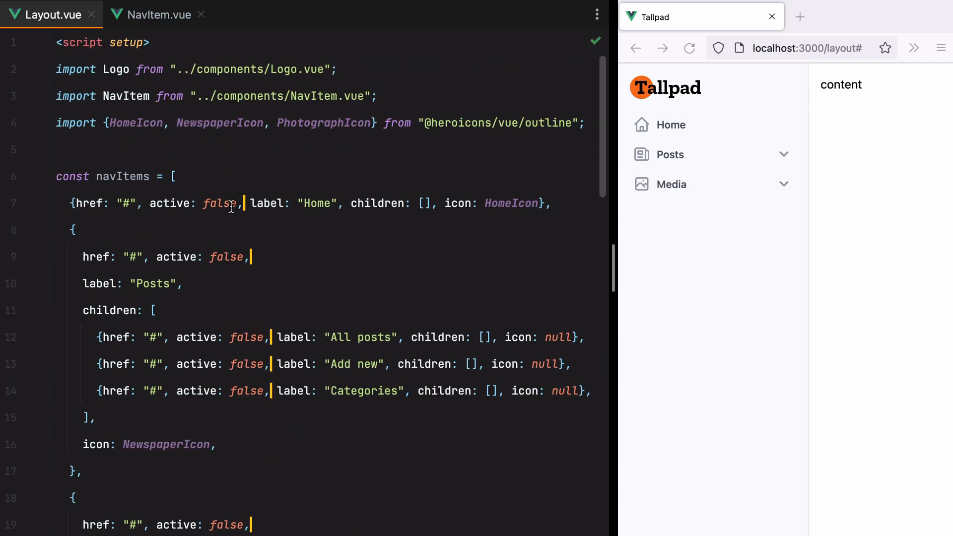
{"action": "type", "text": "tru"}
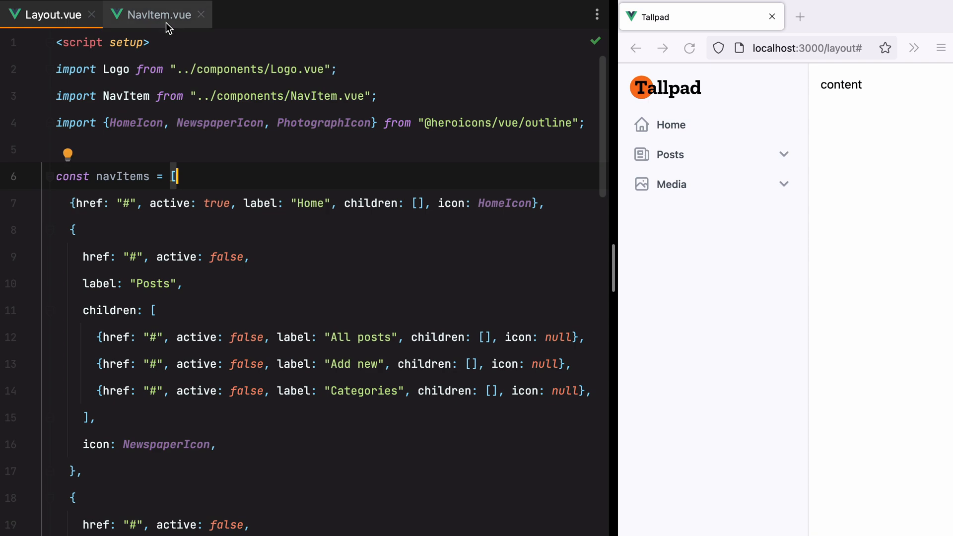
In NavItem.vue give links item.active ? 'text-gray-800 font-semibold' : 'text-gray-600 font-medium'
{"action": "left_click", "coordinate": [156, 15]}
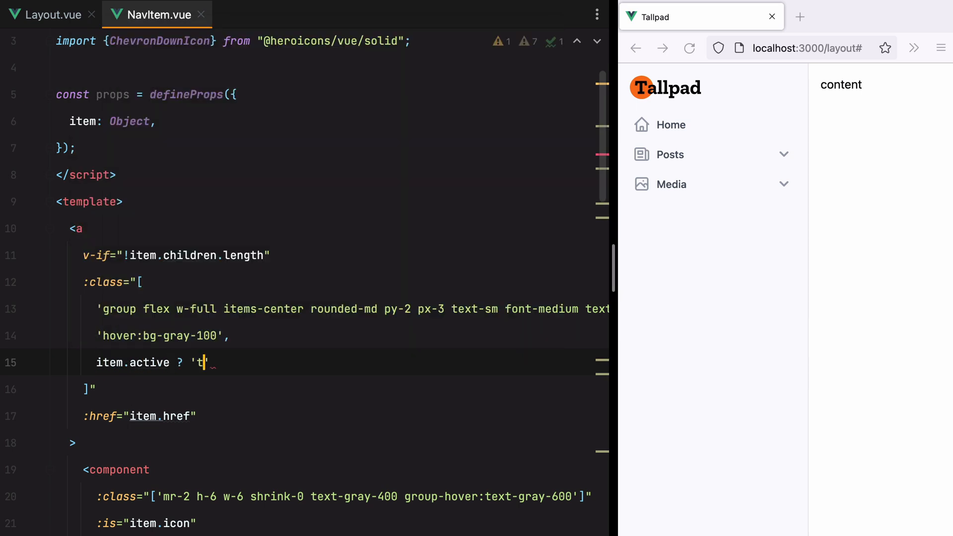
{"action": "type", "text": "ext-gray-800"}
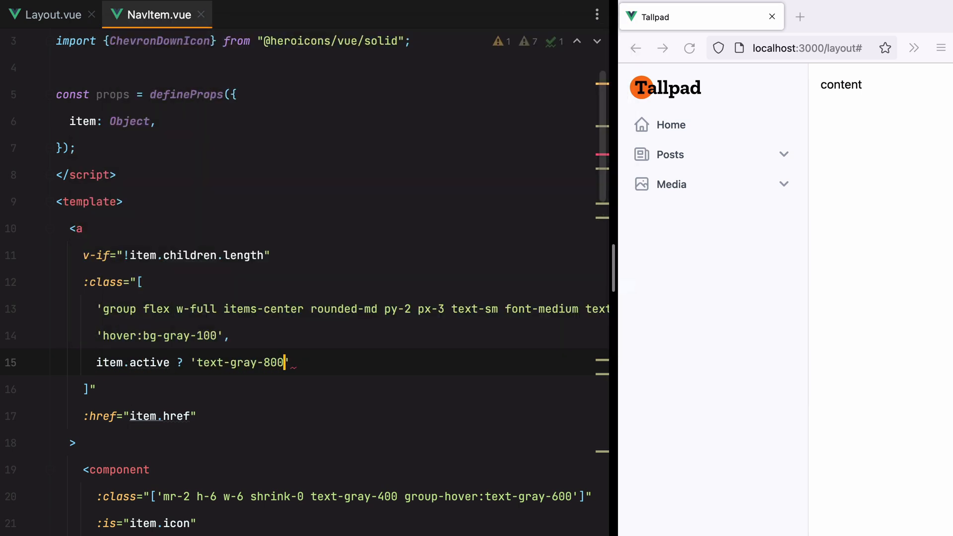
{"action": "type", "text": "font-sem"}
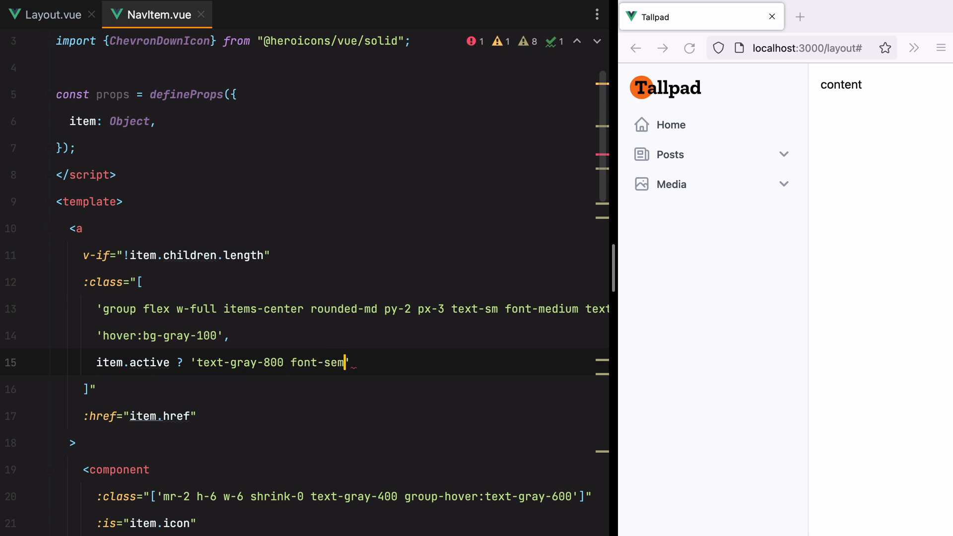
{"action": "type", "text": "ibold'"}
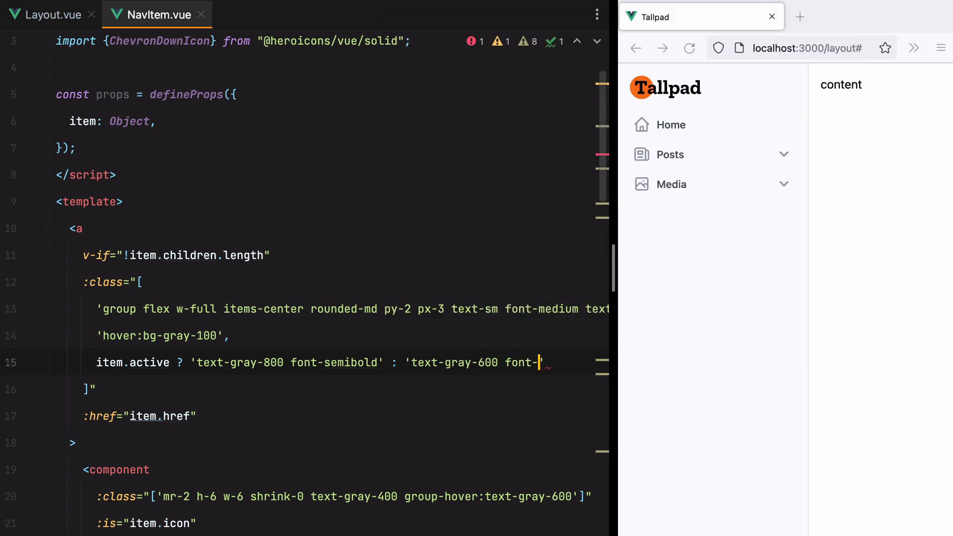
{"action": "type", "text": "medium"}
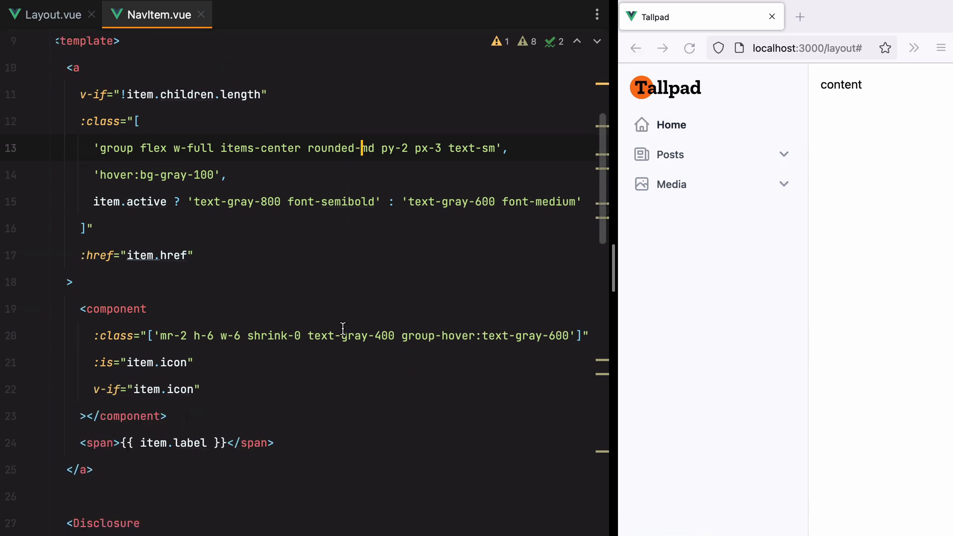
Colour the link icon item.active ? 'text-gray-600' : 'text-gray-400'
{"action": "scroll", "scroll_direction": "down", "scroll_amount": 3}
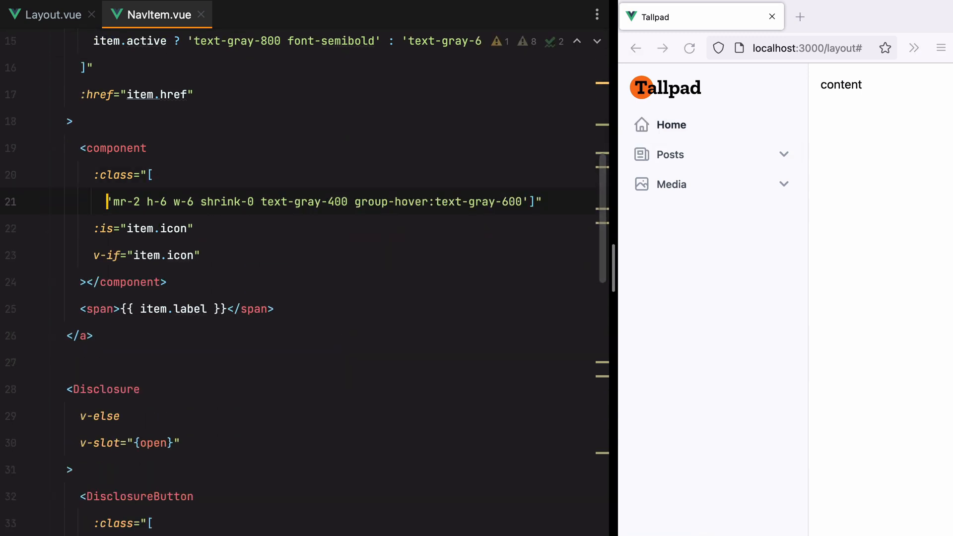
{"action": "key", "text": "Enter"}
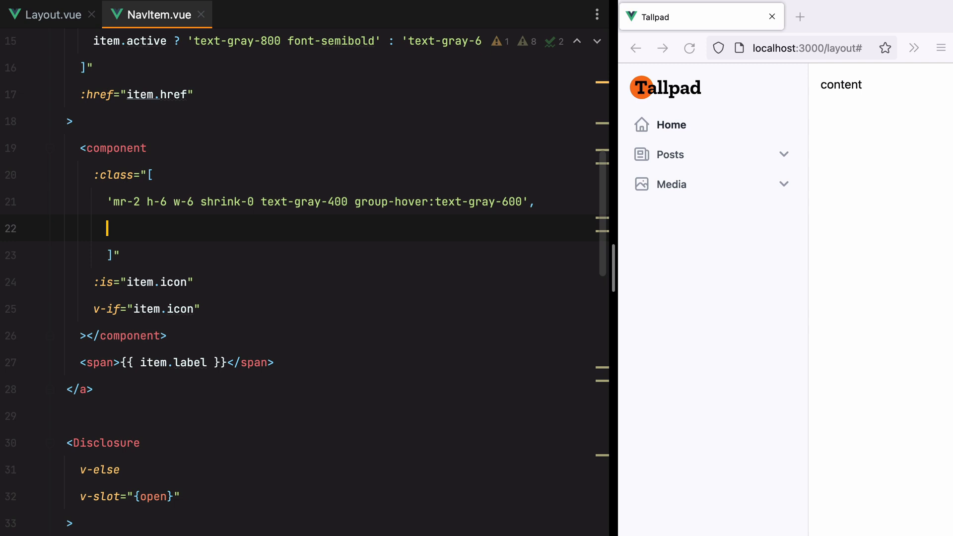
{"action": "type", "text": "item.active"}
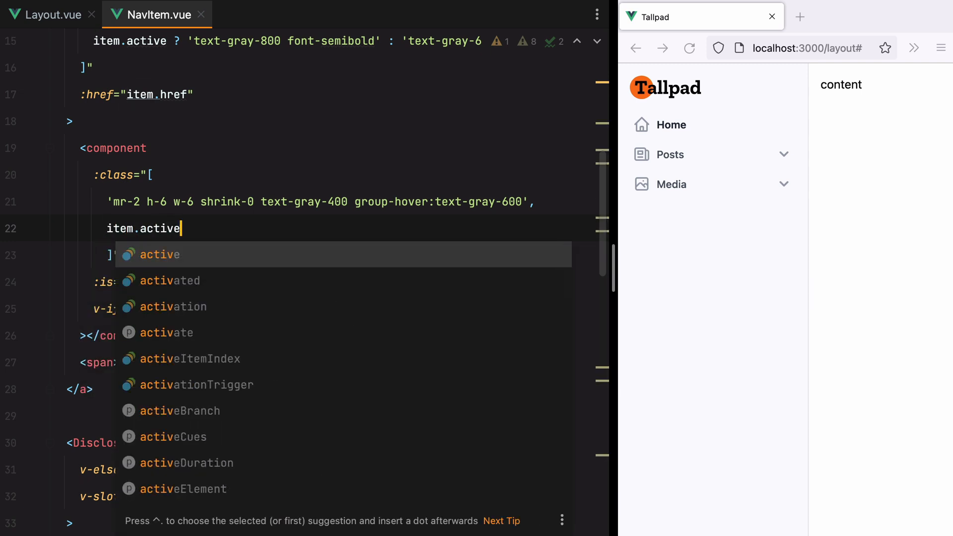
{"action": "type", "text": "? 'text-"}
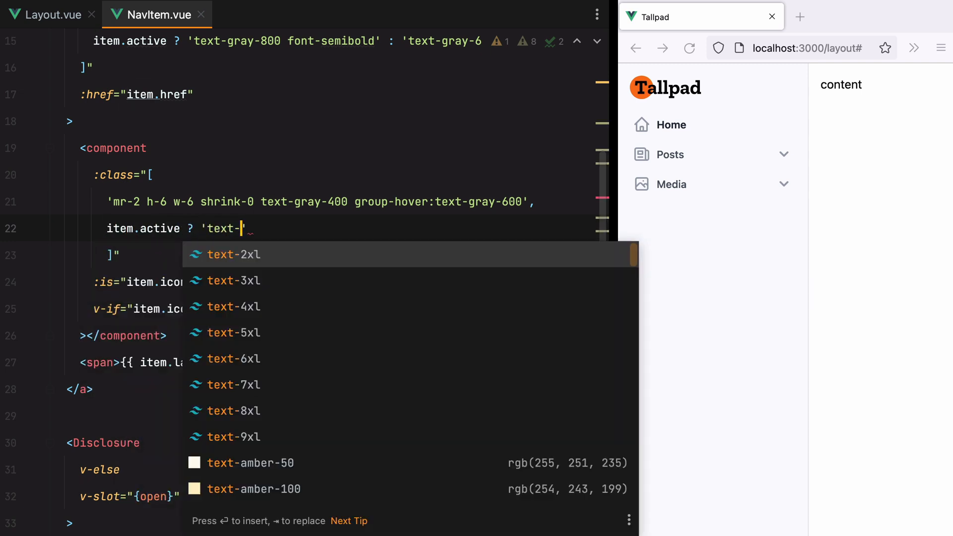
{"action": "type", "text": "gray-600"}
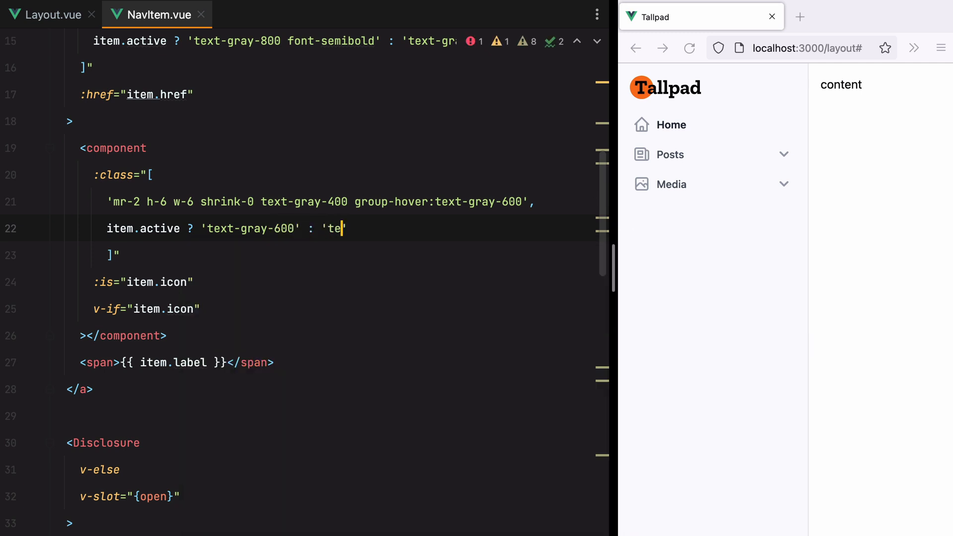
{"action": "type", "text": "xt-gray-400"}
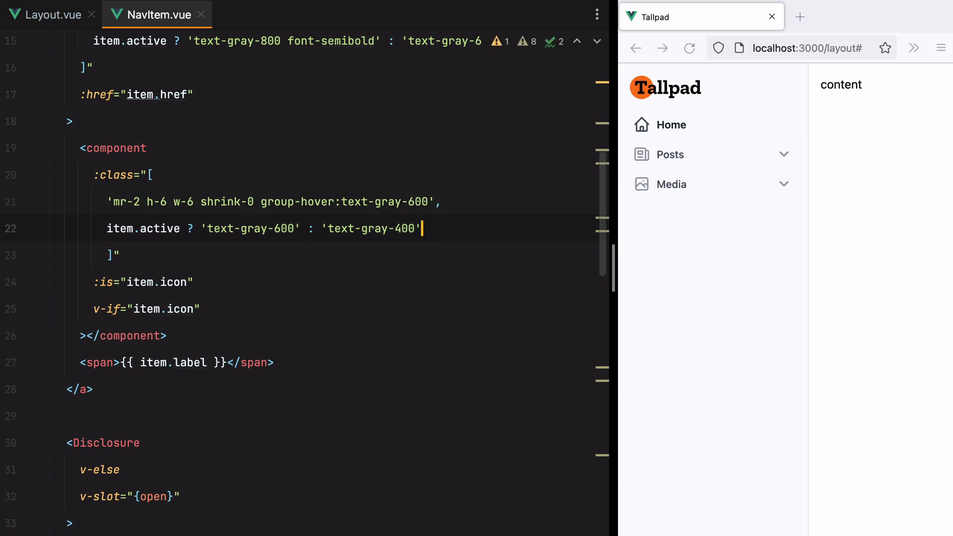
In Layout.vue set Home active: false and the Posts child Add new active: true
{"action": "double_click", "coordinate": [106, 443]}
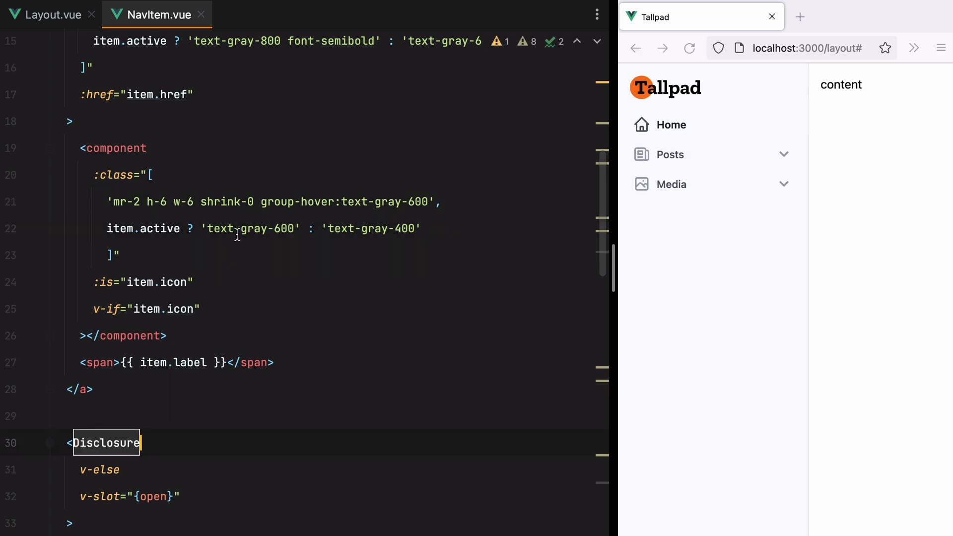
{"action": "left_click", "coordinate": [46, 15]}
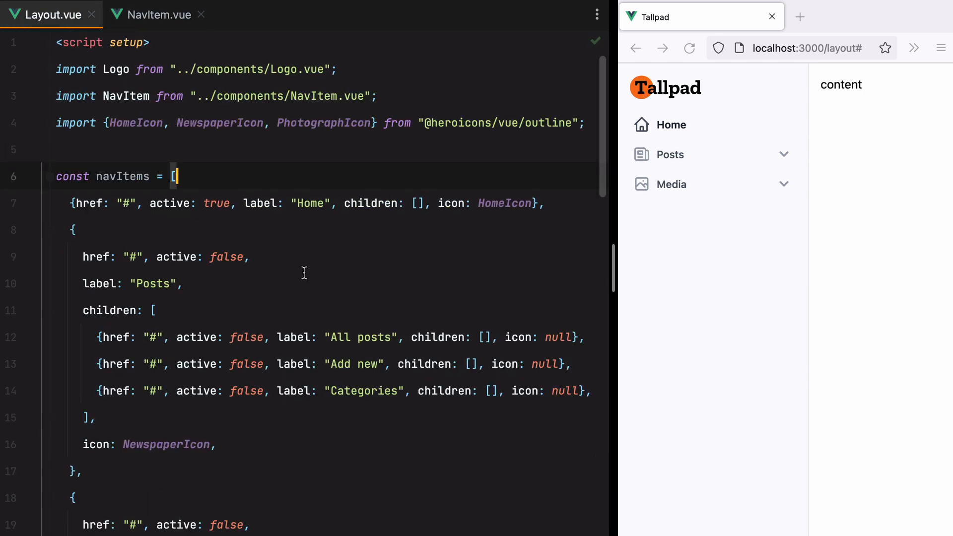
{"action": "type", "text": "fals"}
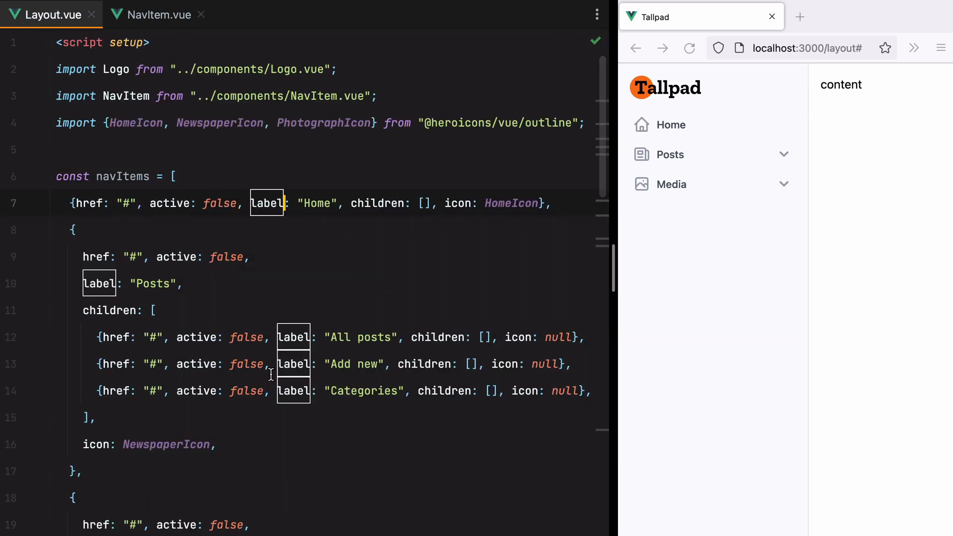
{"action": "double_click", "coordinate": [246, 364]}
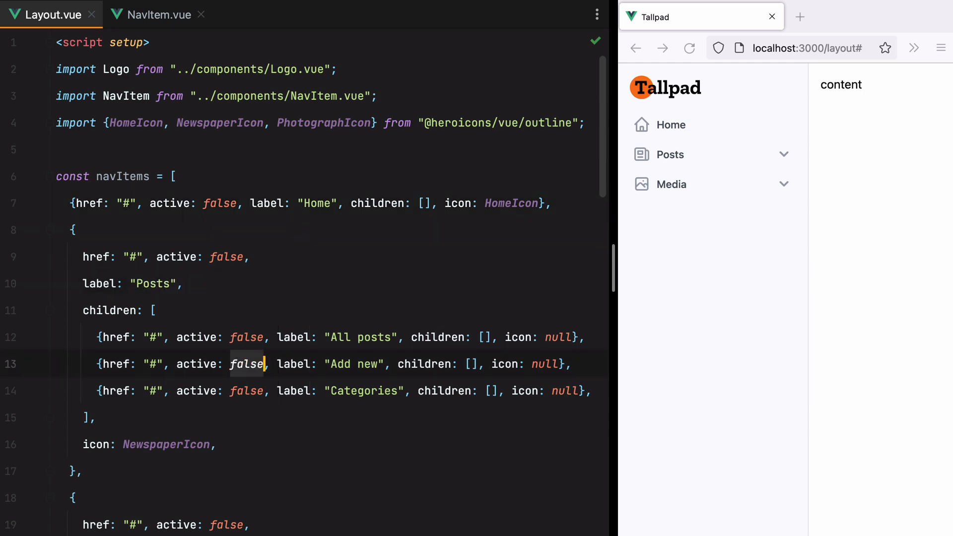
{"action": "type", "text": "true"}
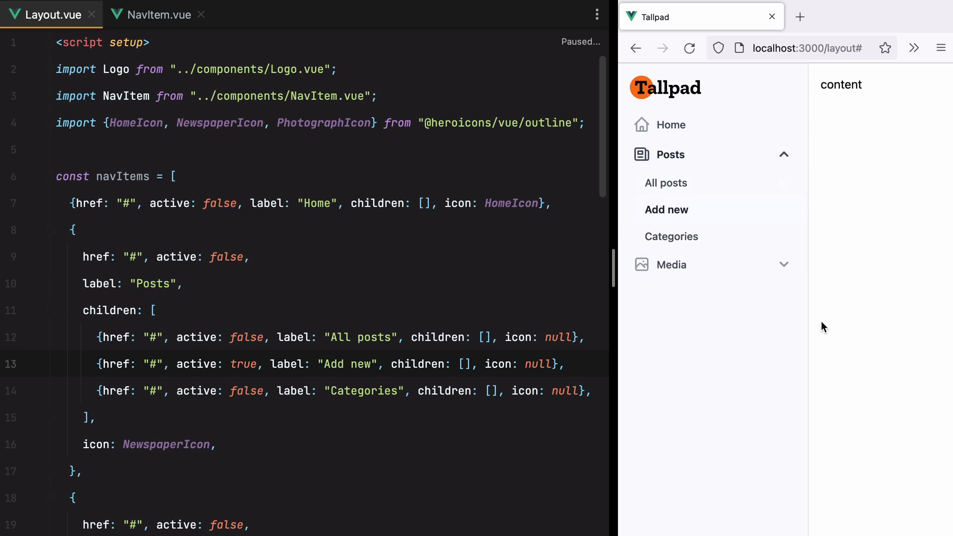
{"action": "mouse_move", "coordinate": [683, 224]}
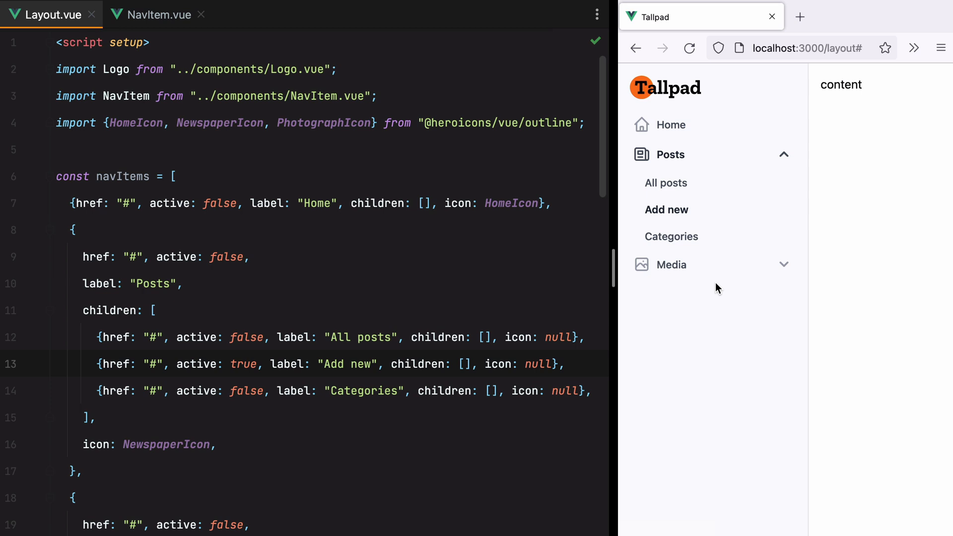
Add :default-open="true" to the Disclosure so all nav groups start expanded
{"action": "left_click", "coordinate": [249, 256]}
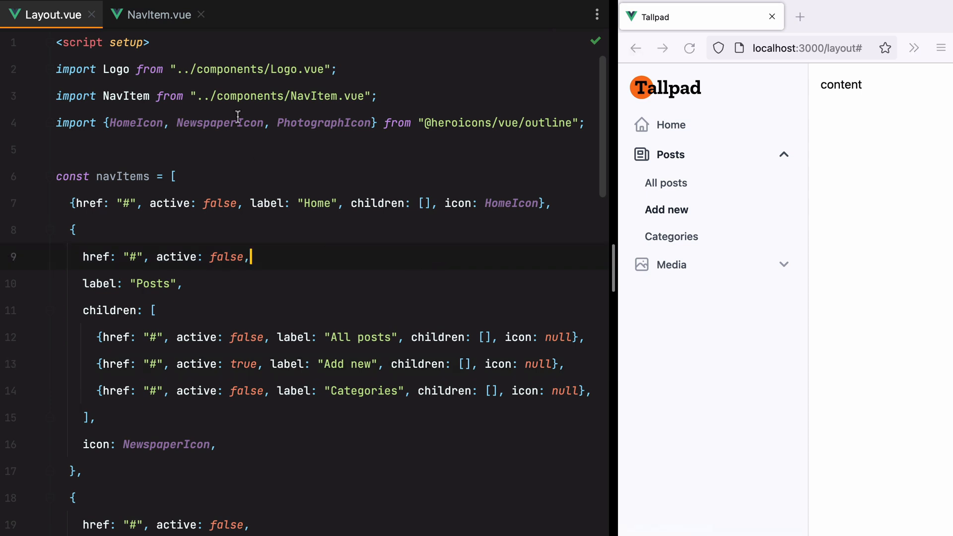
{"action": "left_click", "coordinate": [156, 15]}
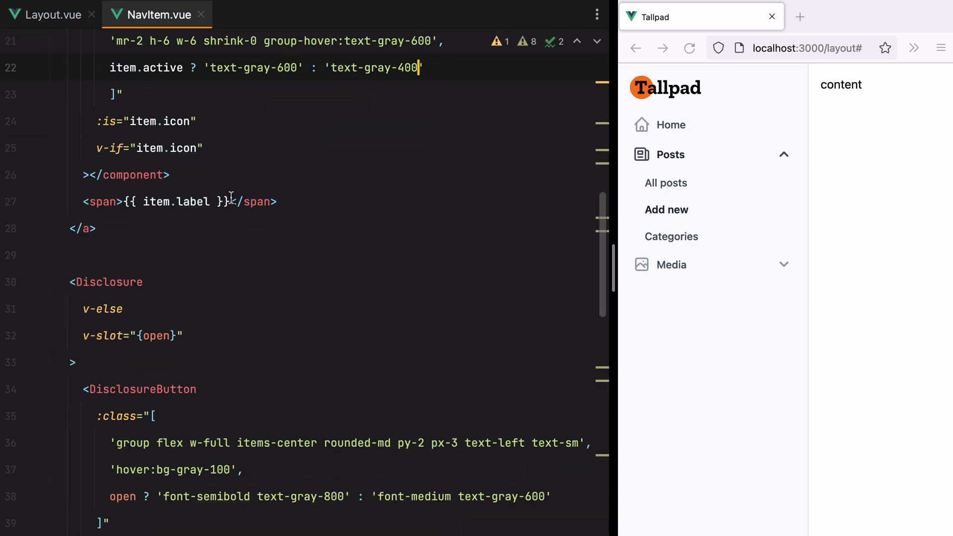
{"action": "type", "text": ":"}
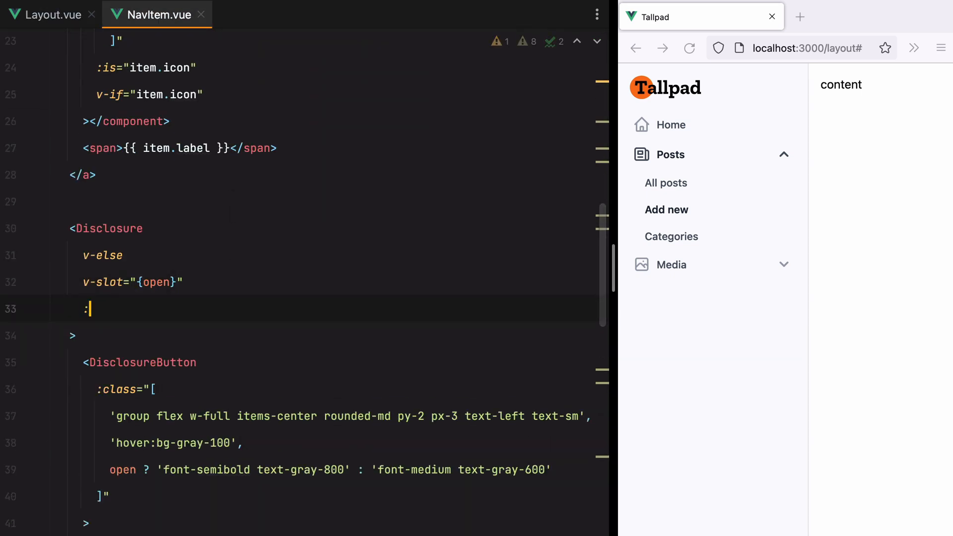
{"action": "type", "text": ":"}
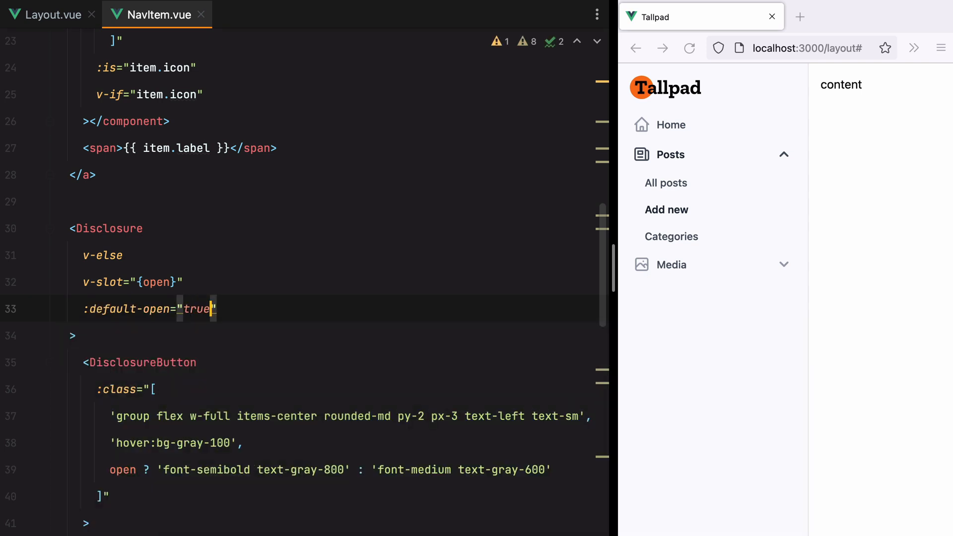
{"action": "left_click", "coordinate": [672, 264]}
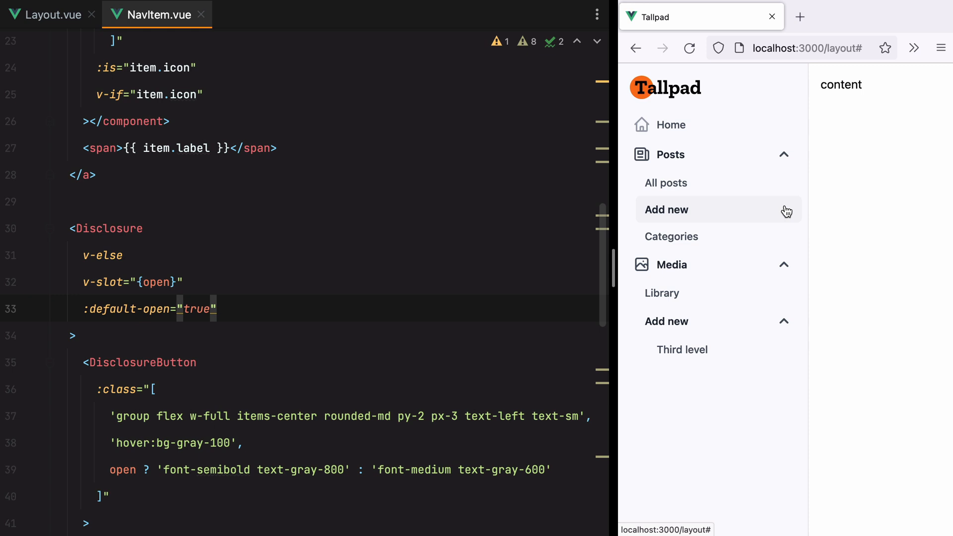
{"action": "mouse_move", "coordinate": [661, 242]}
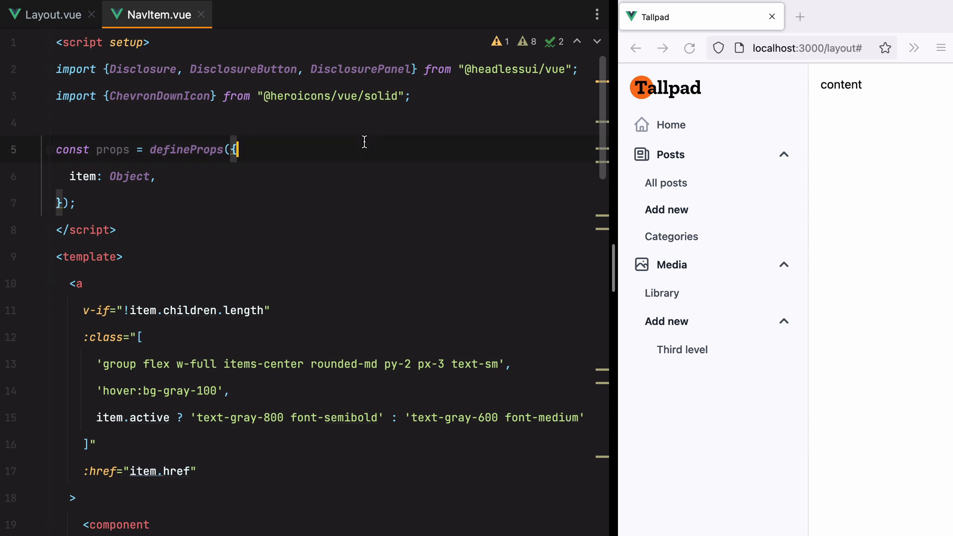
Add a hasActiveChild computed using children.some(item => item.active) and bind default-open to it
{"action": "type", "text": "const has"}
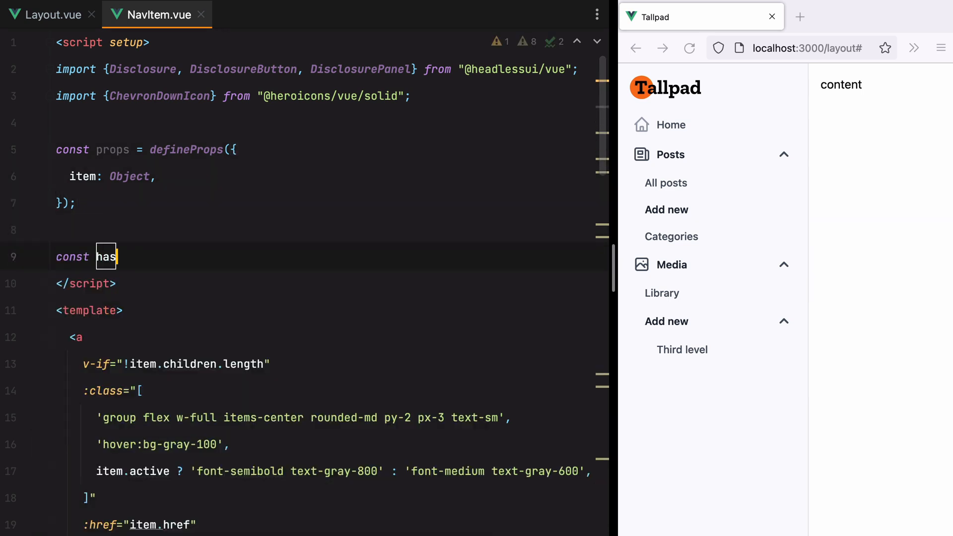
{"action": "type", "text": "ActiveChild = computed(() => props.ite"}
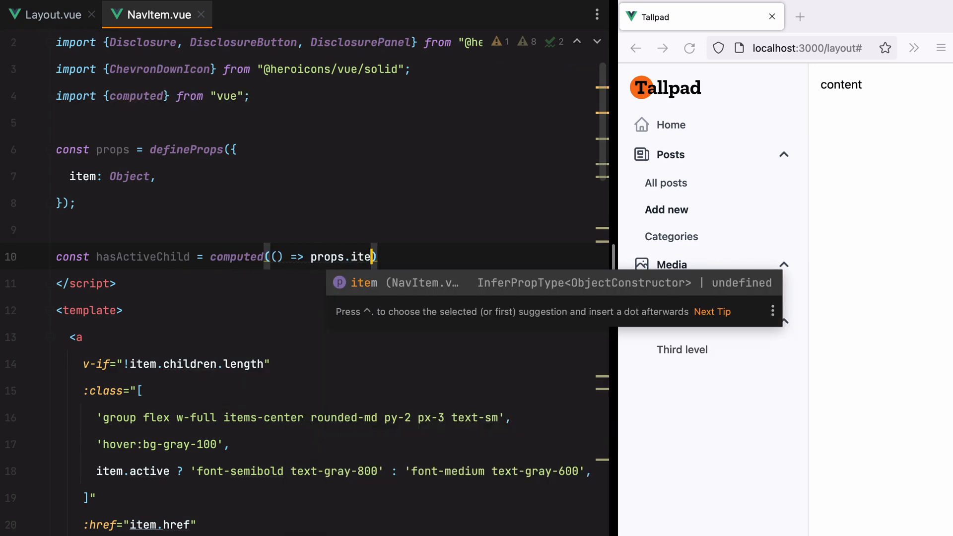
{"action": "type", "text": ".children"}
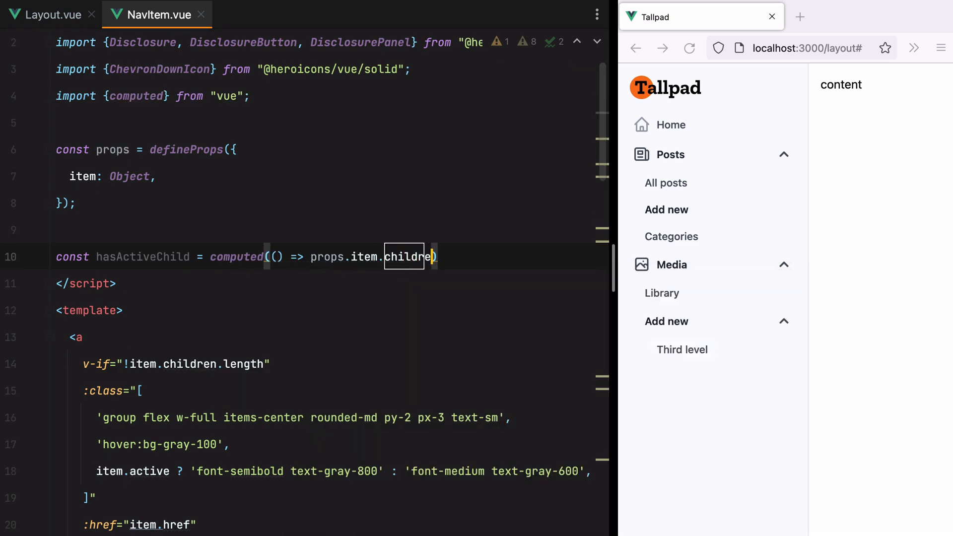
{"action": "type", "text": ".some(item =>"}
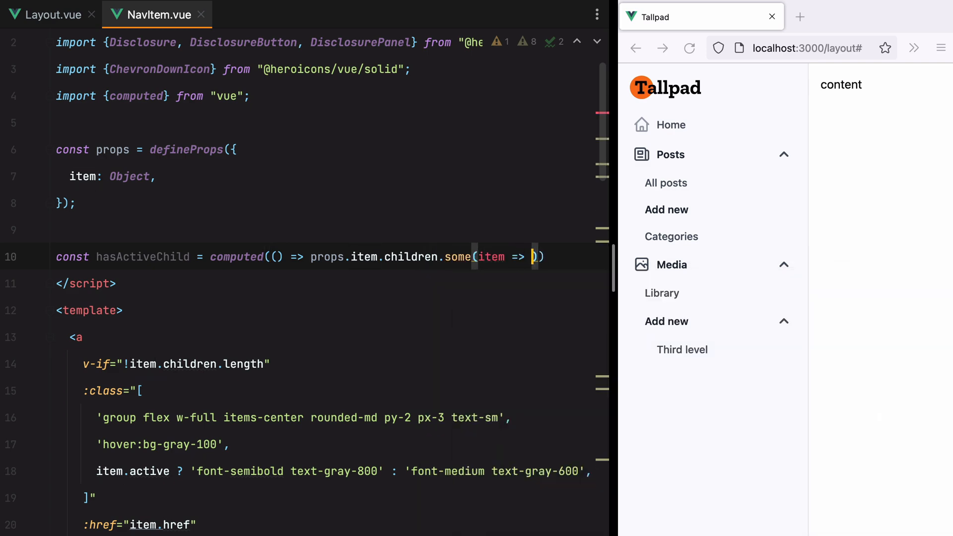
{"action": "type", "text": "item.active"}
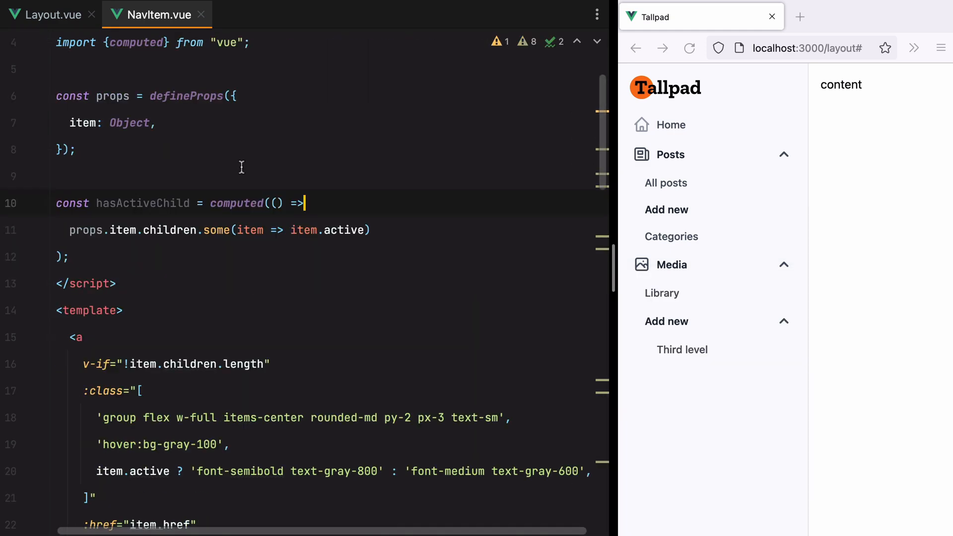
{"action": "scroll", "scroll_direction": "down", "scroll_amount": 3}
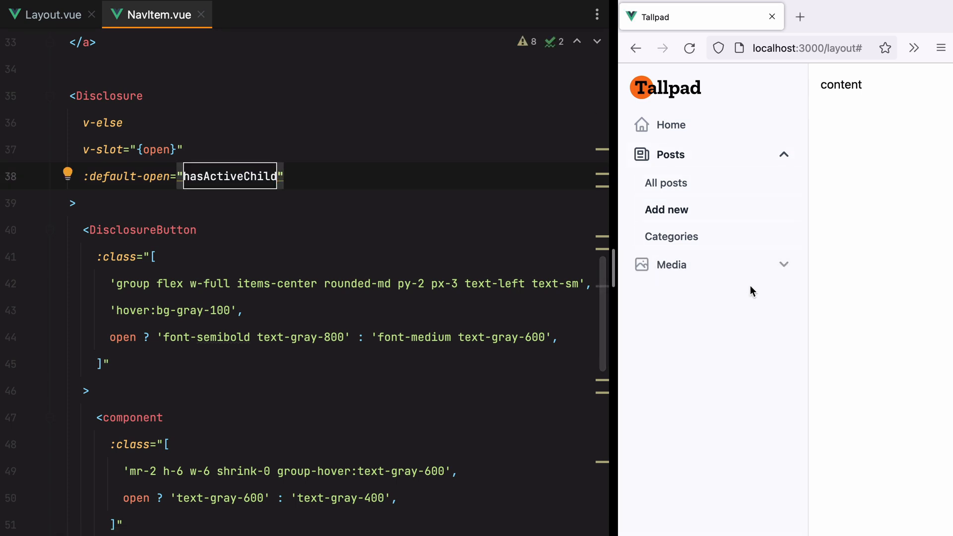
{"action": "left_click", "coordinate": [671, 264]}
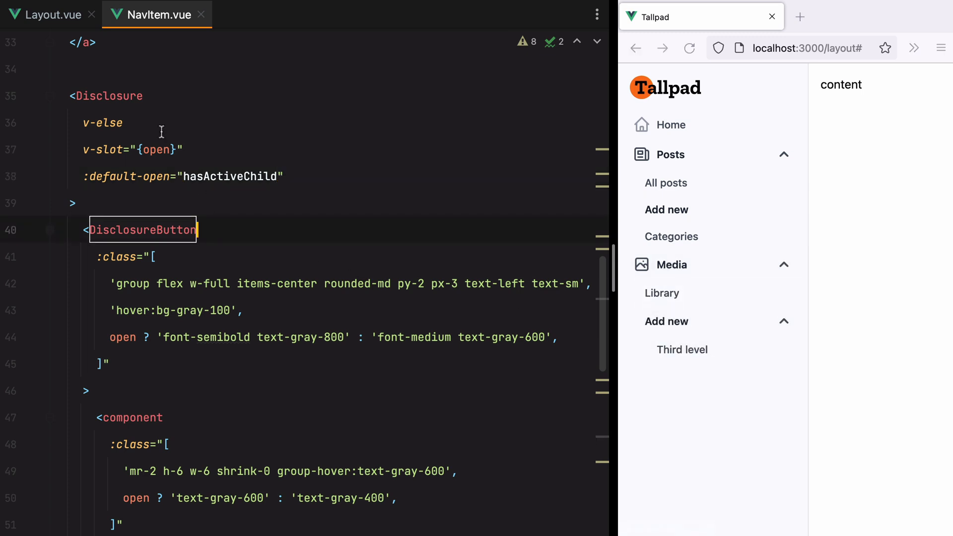
In Layout.vue mark Third level under Media active: true and check Media in the preview
{"action": "left_click", "coordinate": [46, 15]}
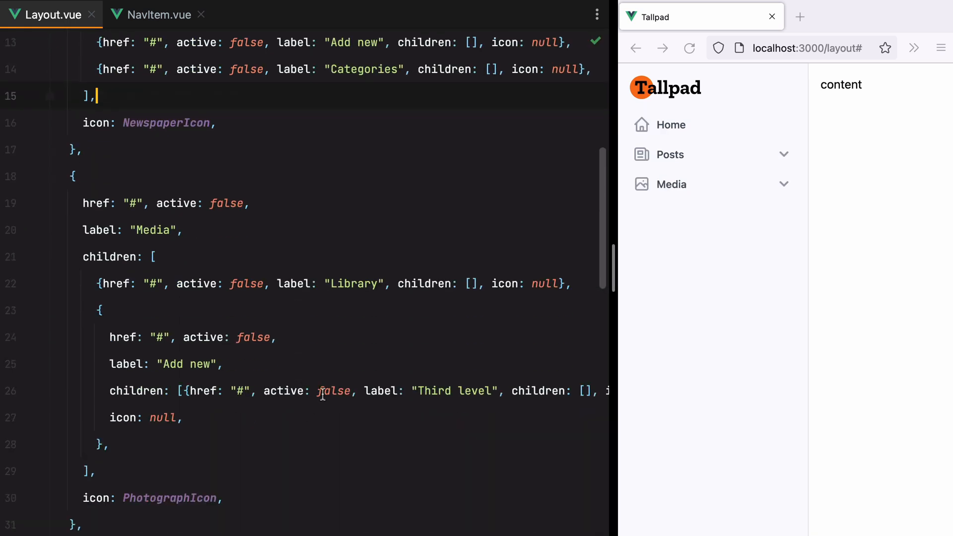
{"action": "type", "text": "true"}
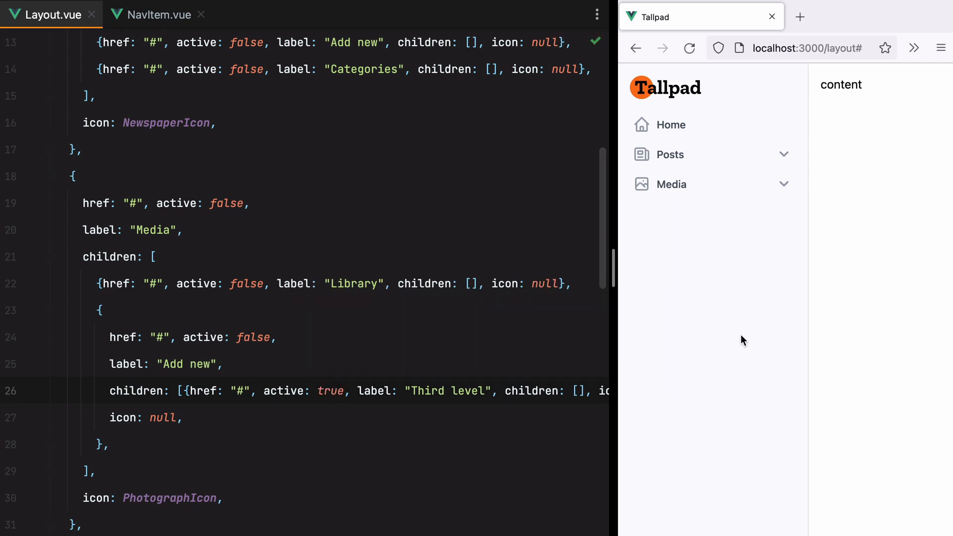
{"action": "left_click", "coordinate": [671, 184]}
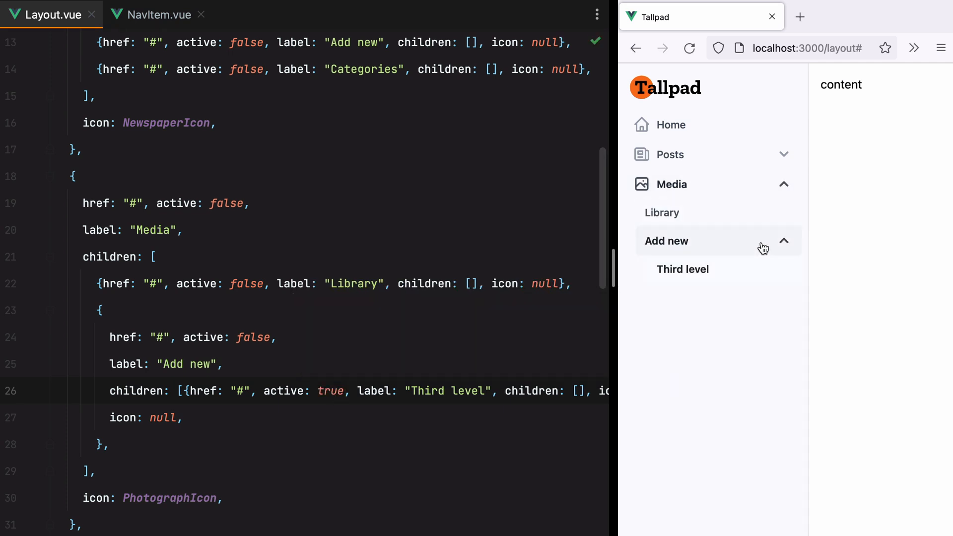
{"action": "mouse_move", "coordinate": [721, 269]}
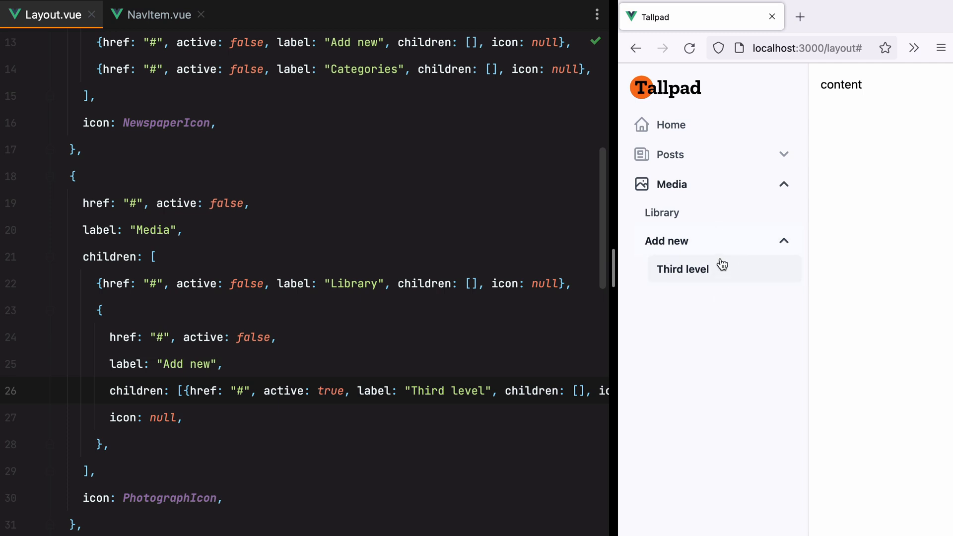
{"action": "mouse_move", "coordinate": [345, 208]}
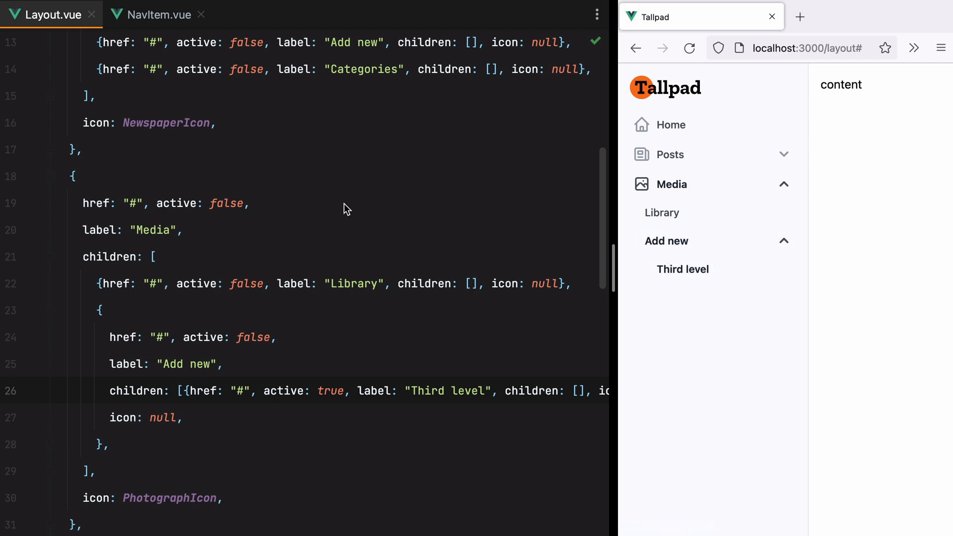
{"action": "left_click", "coordinate": [156, 14]}
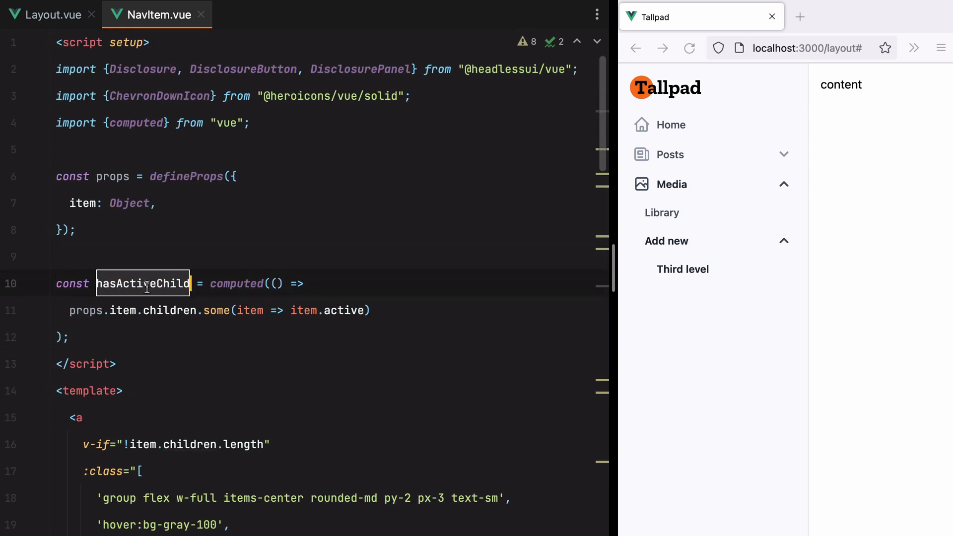
Write a recursive hasActiveItem(items) returning item.active || hasActiveItem(item.children)
{"action": "double_click", "coordinate": [169, 309]}
{"action": "type", "text": " {"}
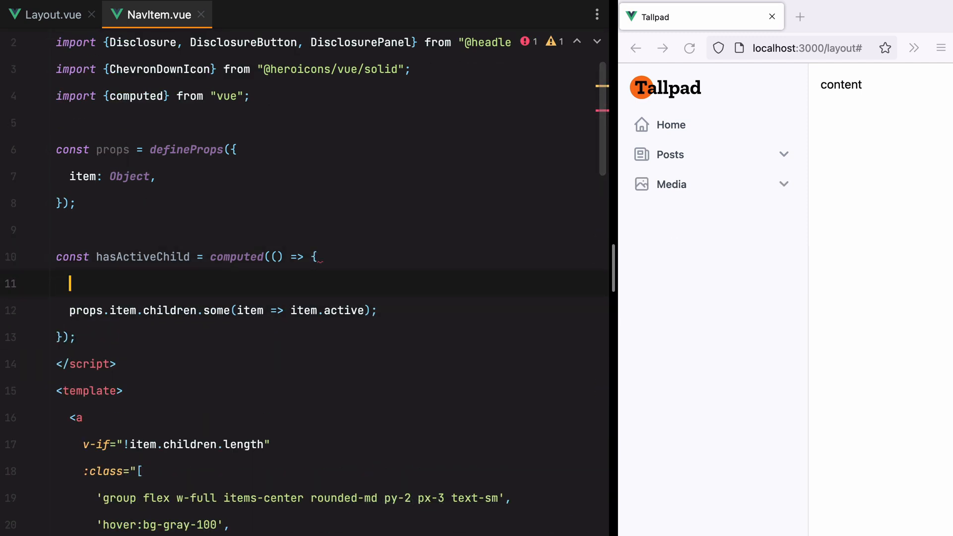
{"action": "type", "text": "function"}
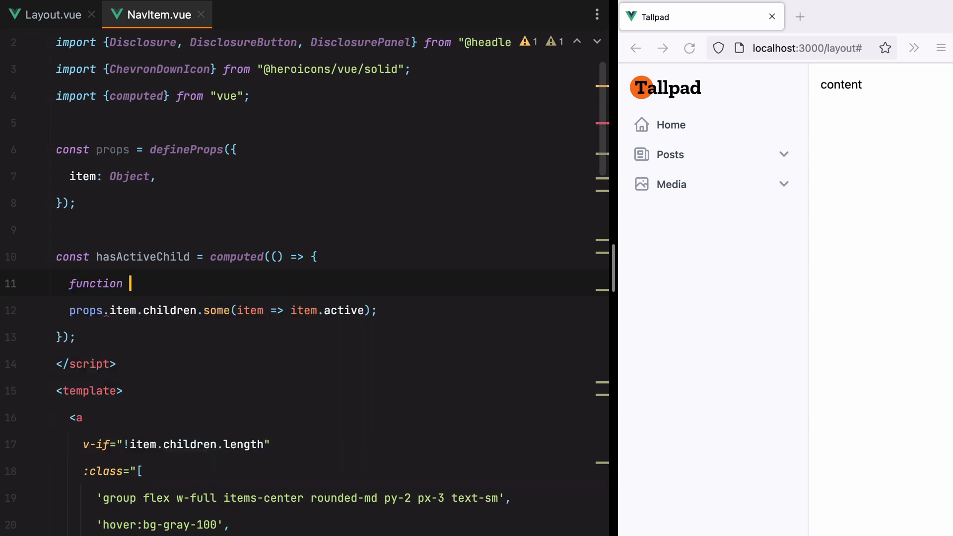
{"action": "type", "text": "hasActiveItem("}
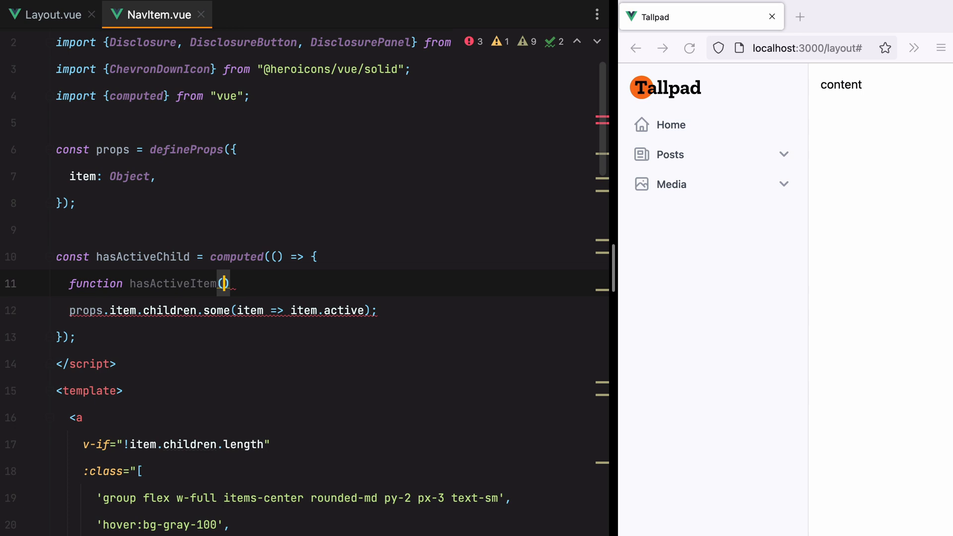
{"action": "type", "text": "items) {"}
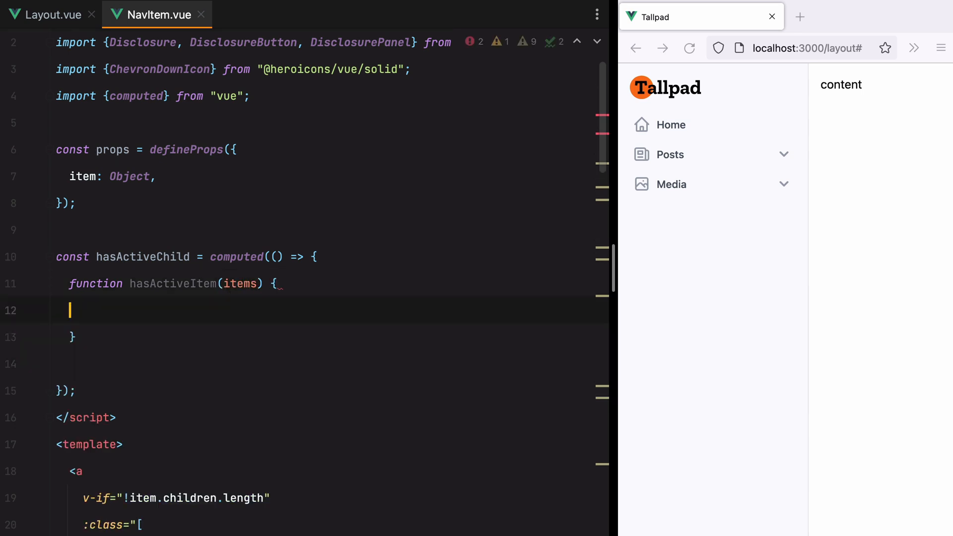
{"action": "type", "text": "return props.item.children.some(item => item.active);"}
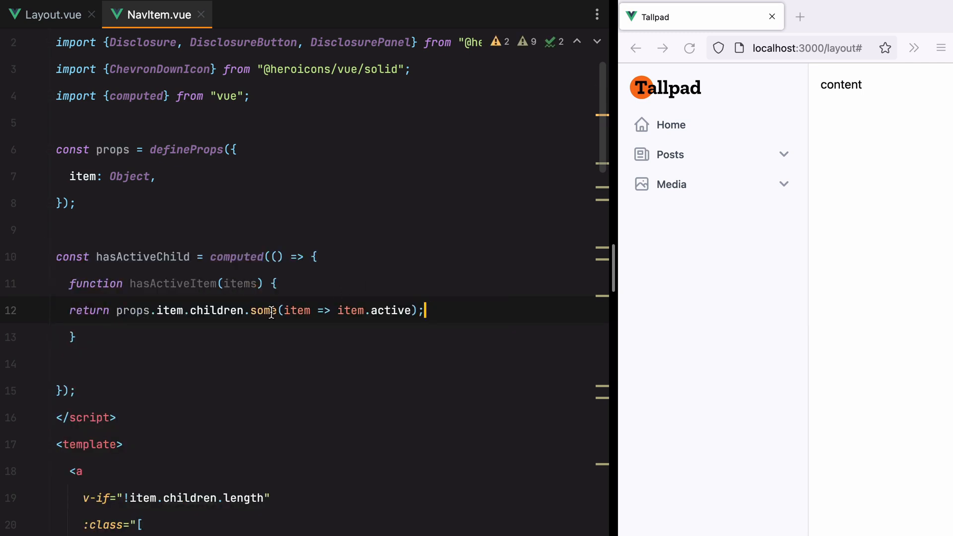
{"action": "double_click", "coordinate": [216, 309]}
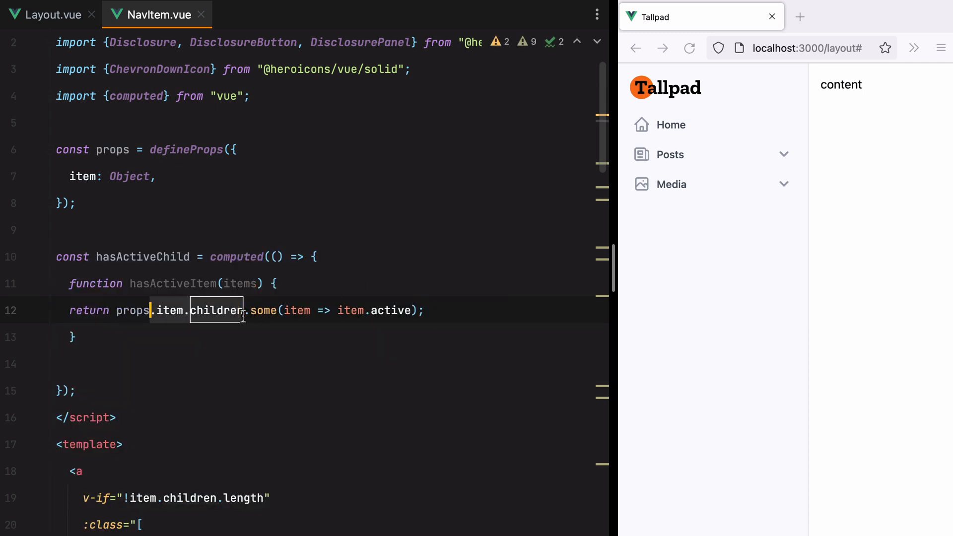
{"action": "type", "text": "items"}
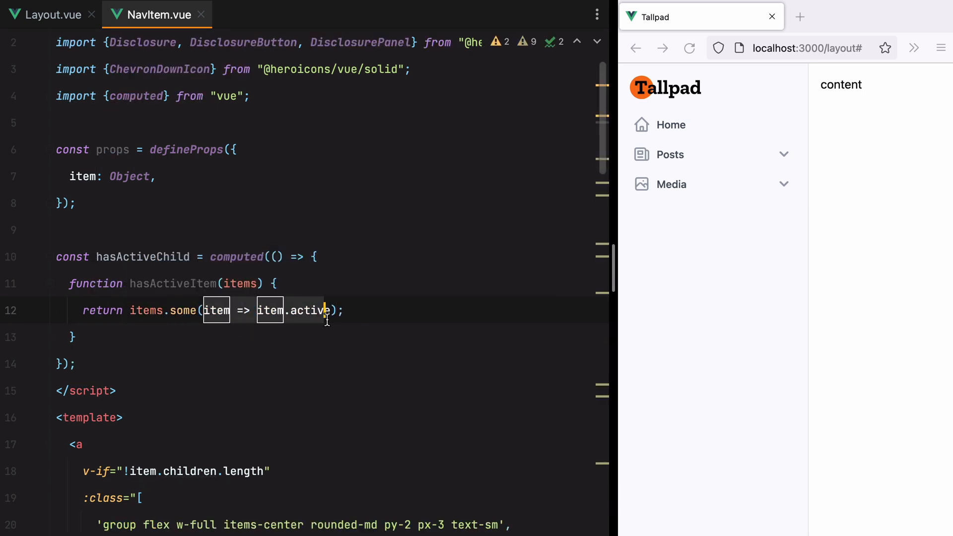
{"action": "type", "text": "||"}
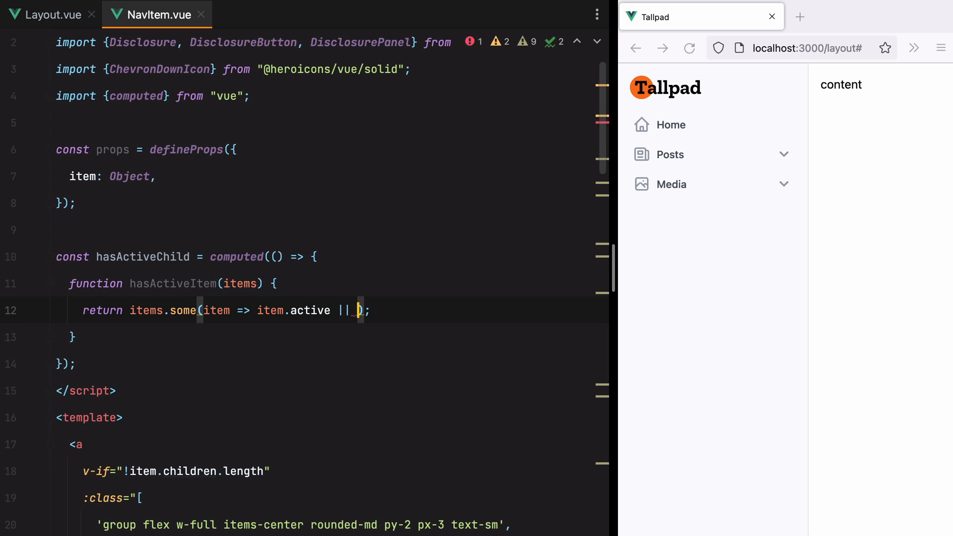
{"action": "type", "text": "hasActiveItem(item.children"}
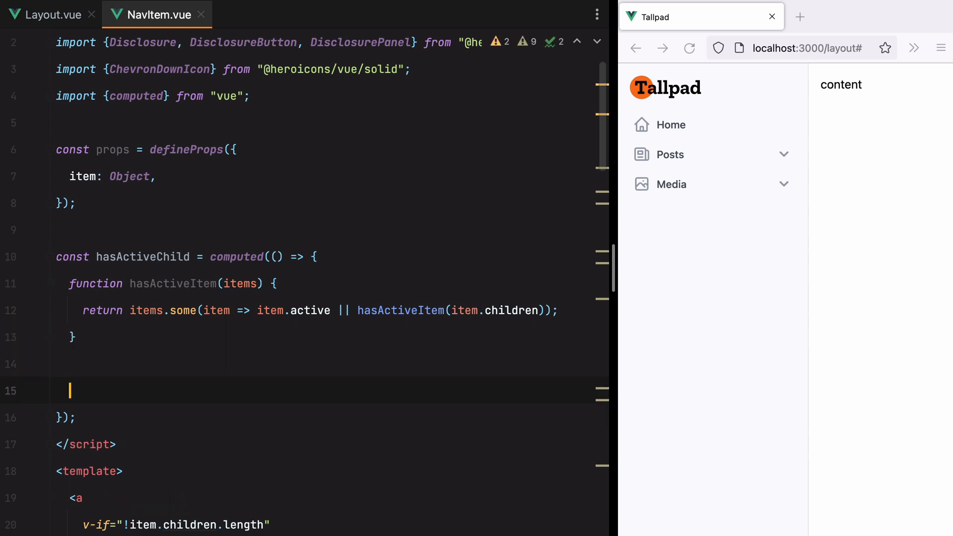
Return hasActiveItem(props.item.children) from hasActiveChild and bring the browser forward
{"action": "type", "text": "return hasA"}
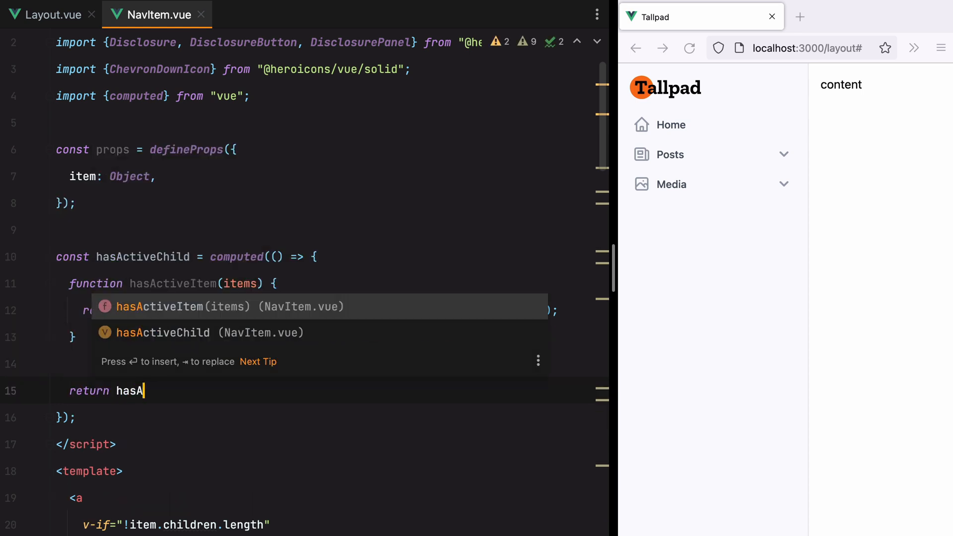
{"action": "type", "text": "ctiveItem(props.item.children);"}
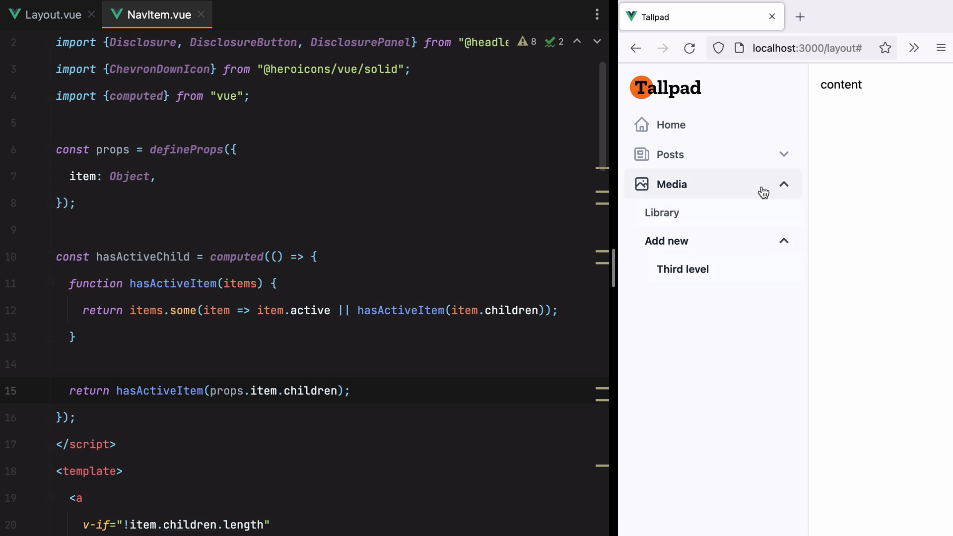
{"action": "mouse_move", "coordinate": [762, 350]}
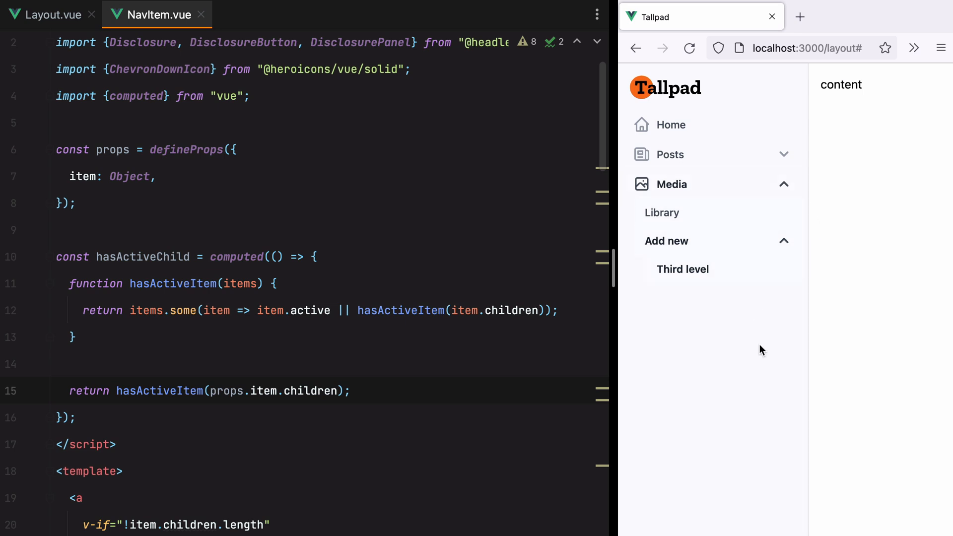
{"action": "left_click", "coordinate": [77, 202]}
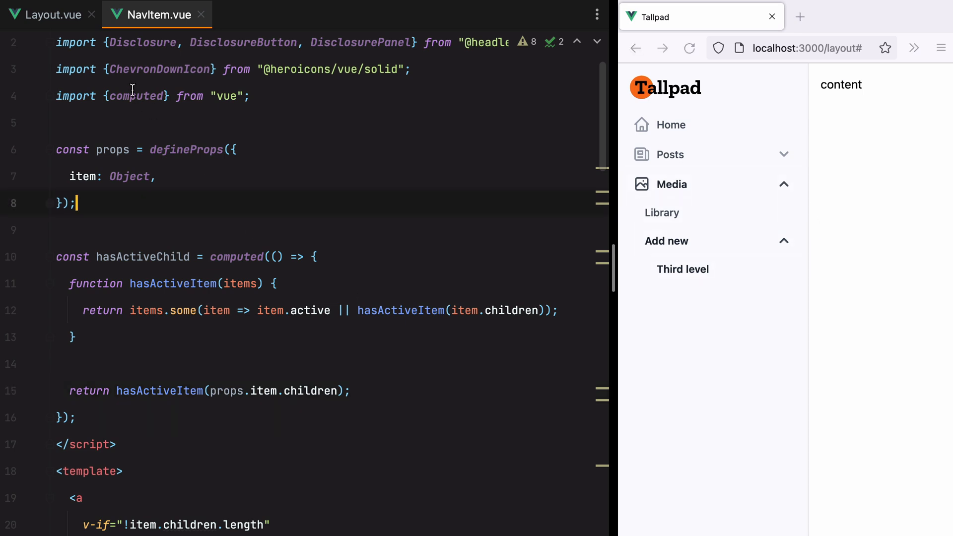
{"action": "left_click", "coordinate": [45, 13]}
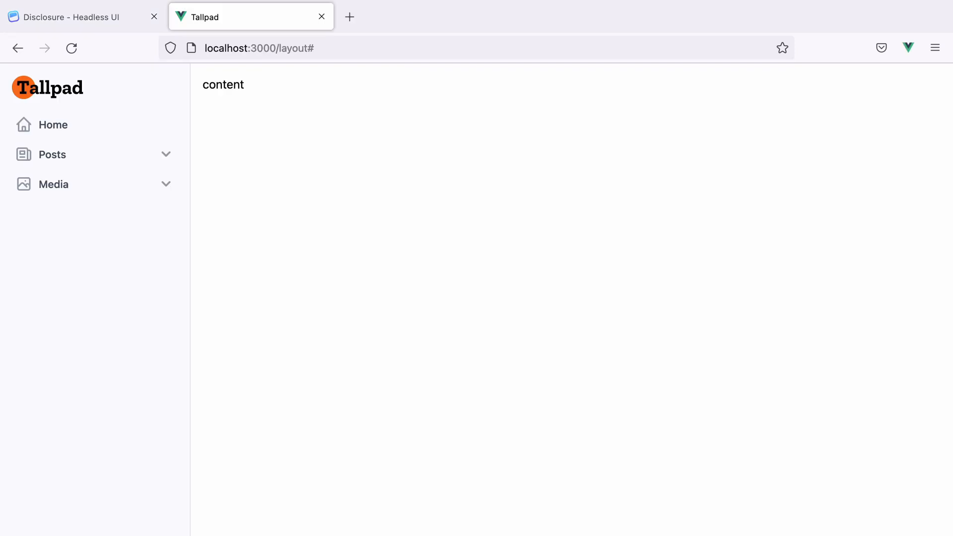
Reload localhost:3000/layout and confirm Media opens down to Third level
{"action": "left_click", "coordinate": [52, 155]}
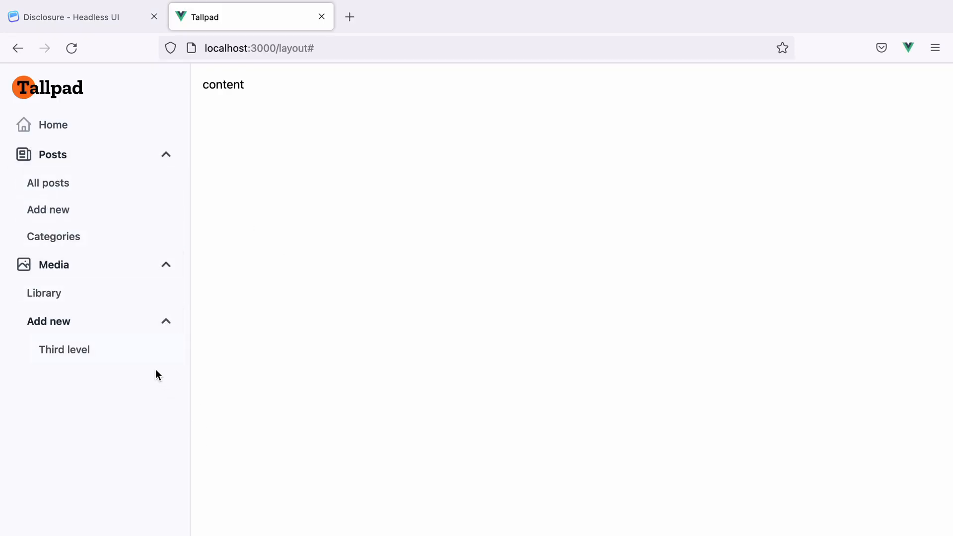
{"action": "mouse_move", "coordinate": [128, 313]}
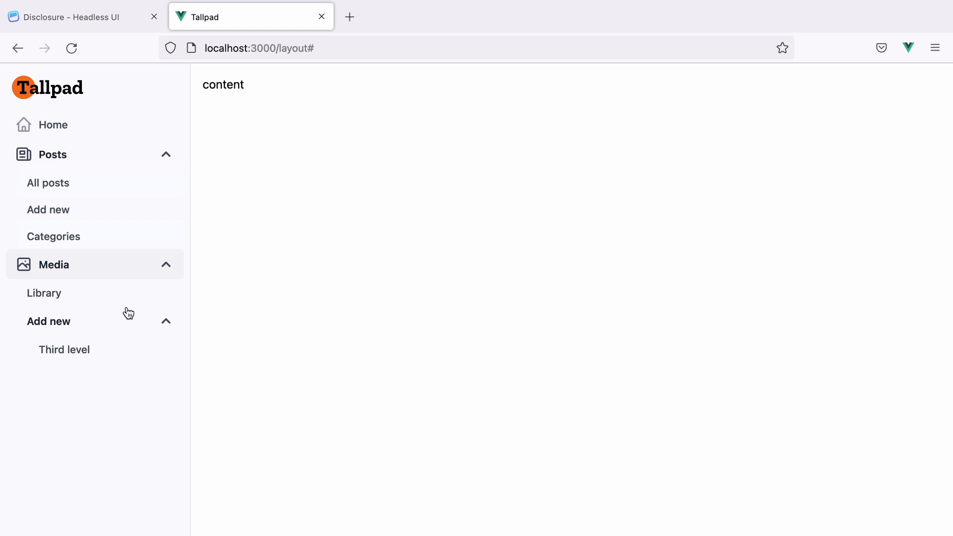